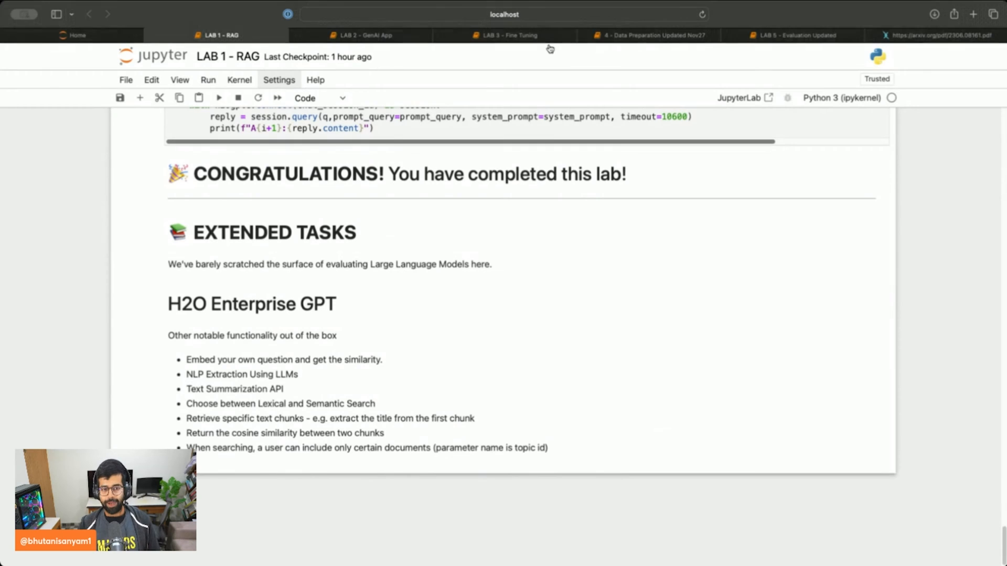
Switch to the LAB 3 - Fine Tuning notebook and highlight its fine-tuning definition
left_click(503, 35)
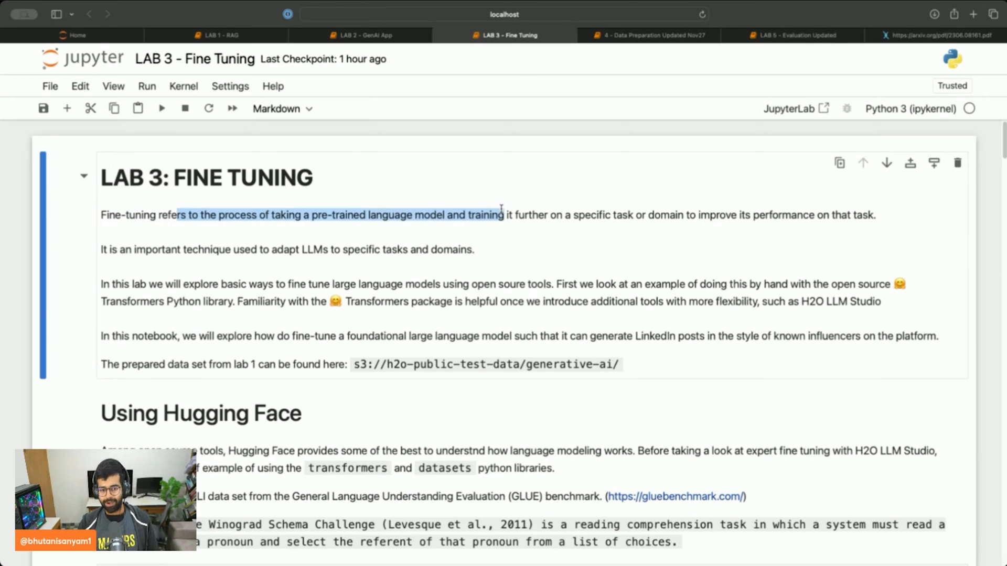
left_click_drag(503, 215, 729, 215)
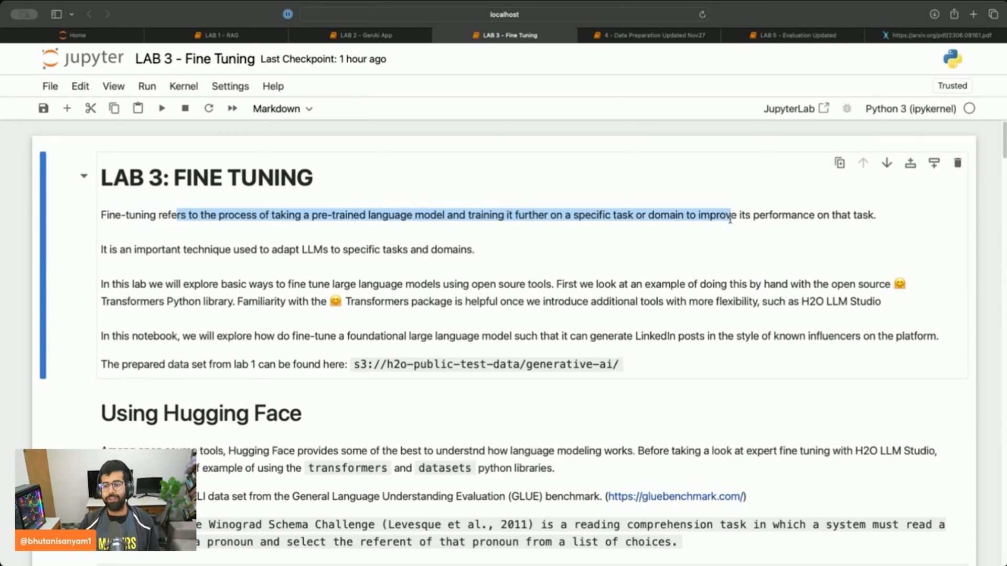
mouse_move(427, 258)
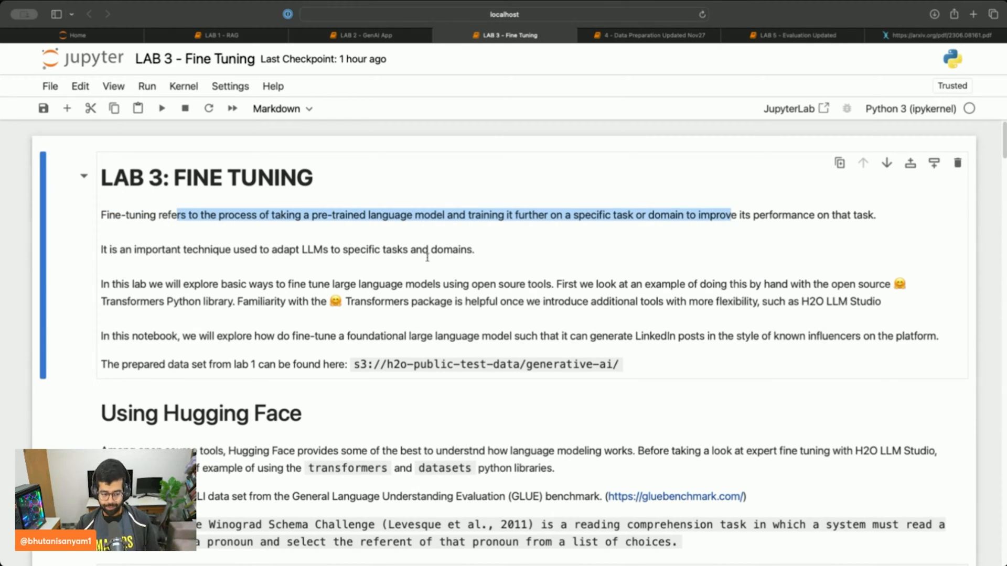
Review the WNLI load_dataset output, highlighting the train split and the test row count 146
scroll("down", 3)
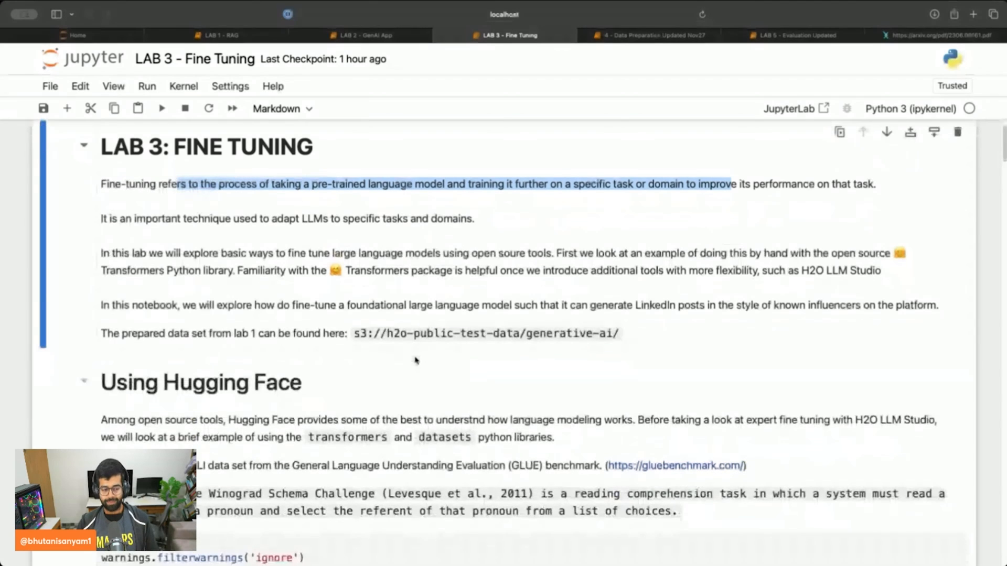
scroll("down", 3)
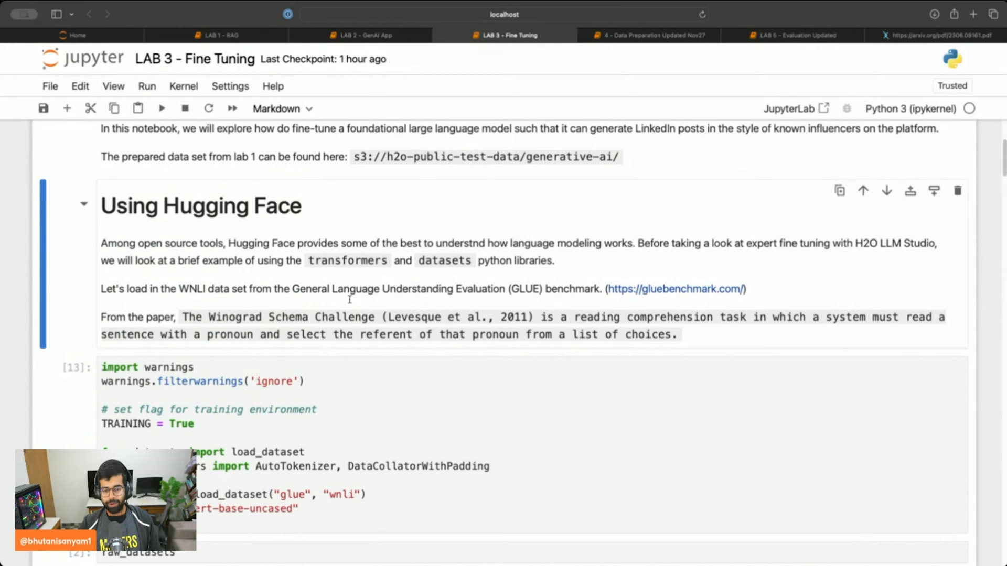
left_click_drag(264, 289, 529, 334)
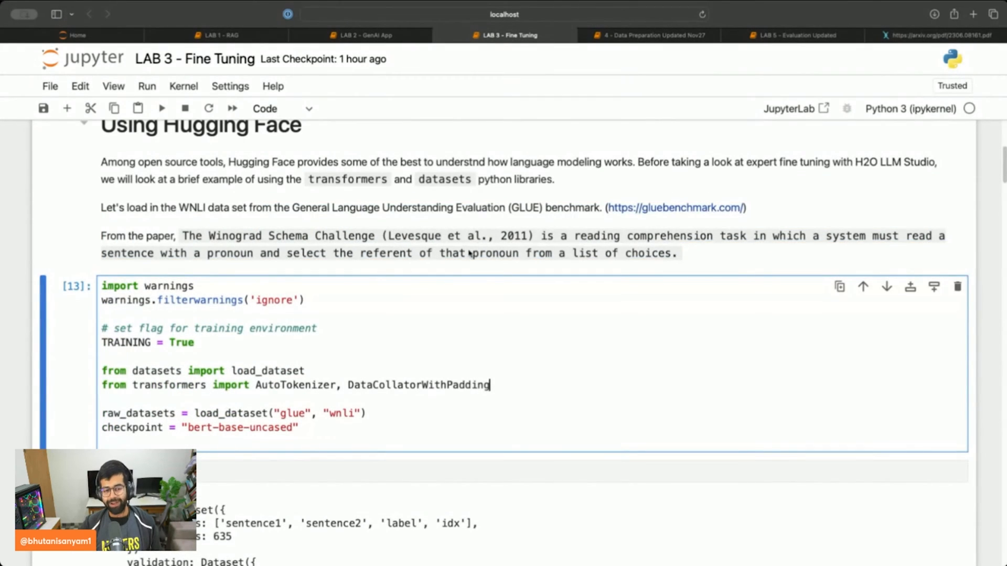
scroll("down", 3)
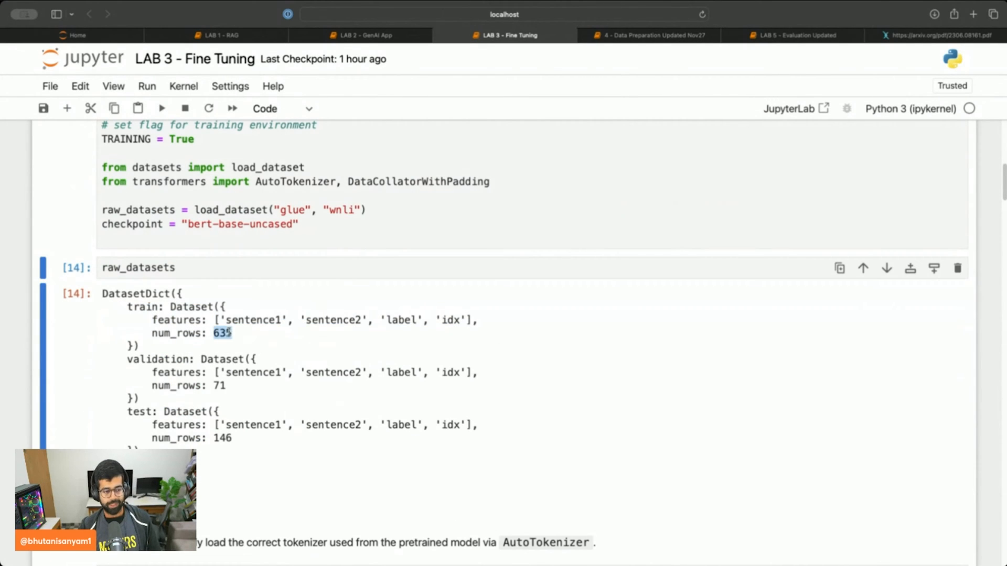
double_click(143, 307)
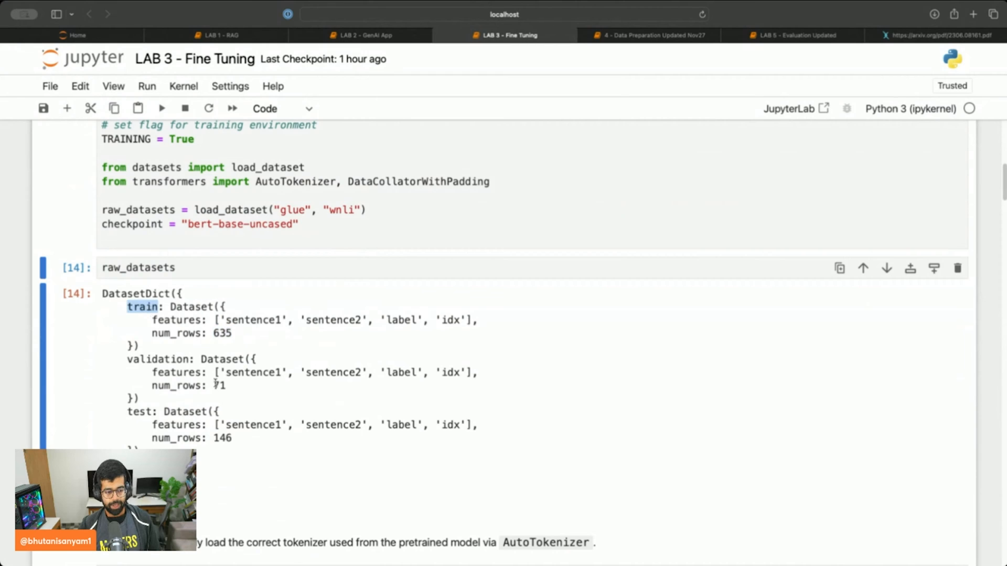
double_click(221, 438)
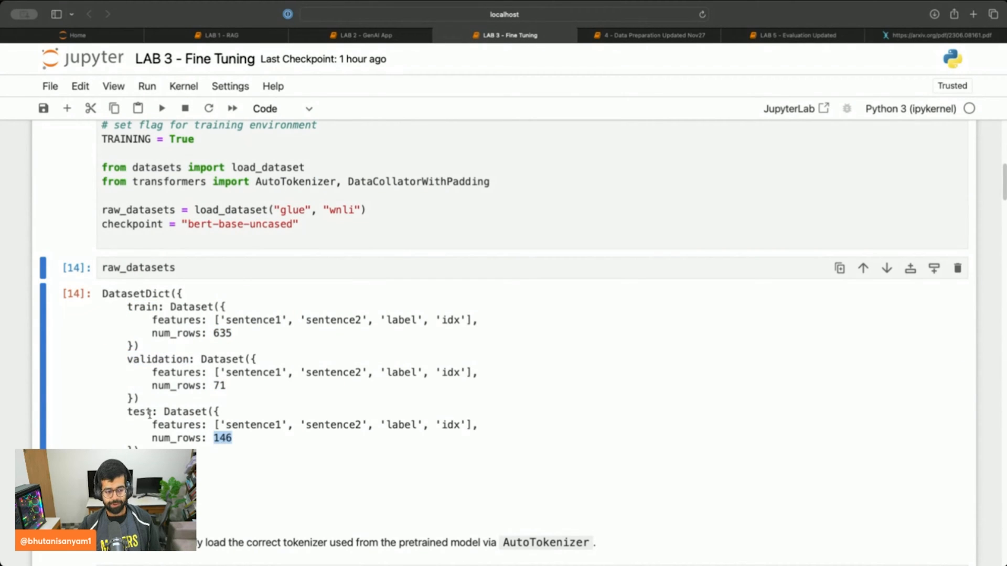
scroll("down", 3)
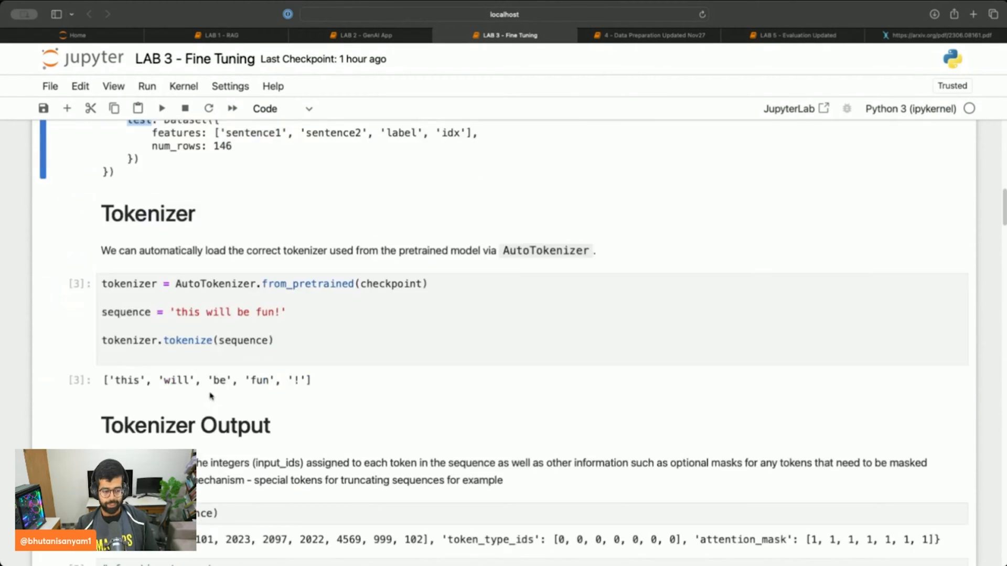
Run the tokenizer example and highlight its input sequence and input_ids output
left_click(375, 317)
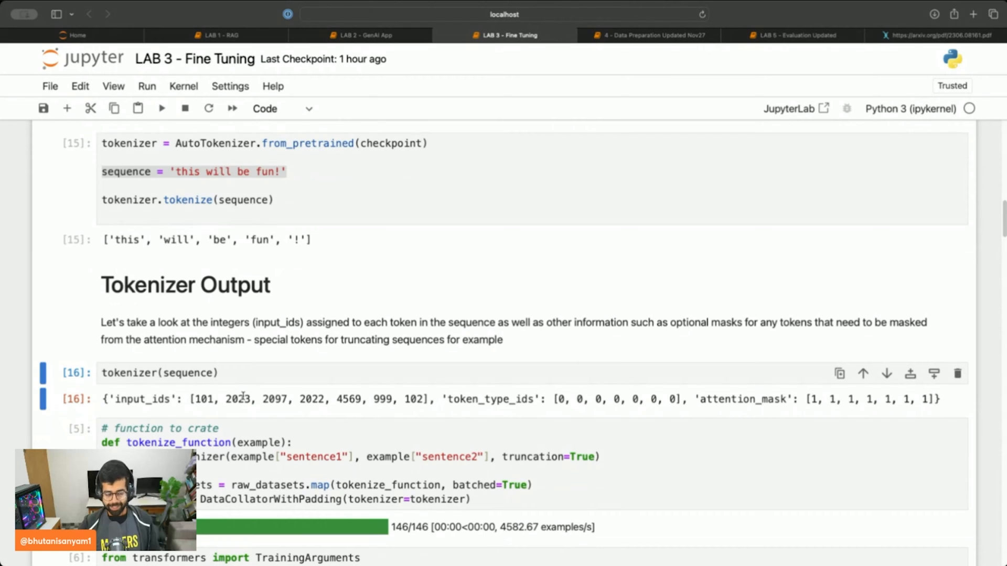
scroll("down", 3)
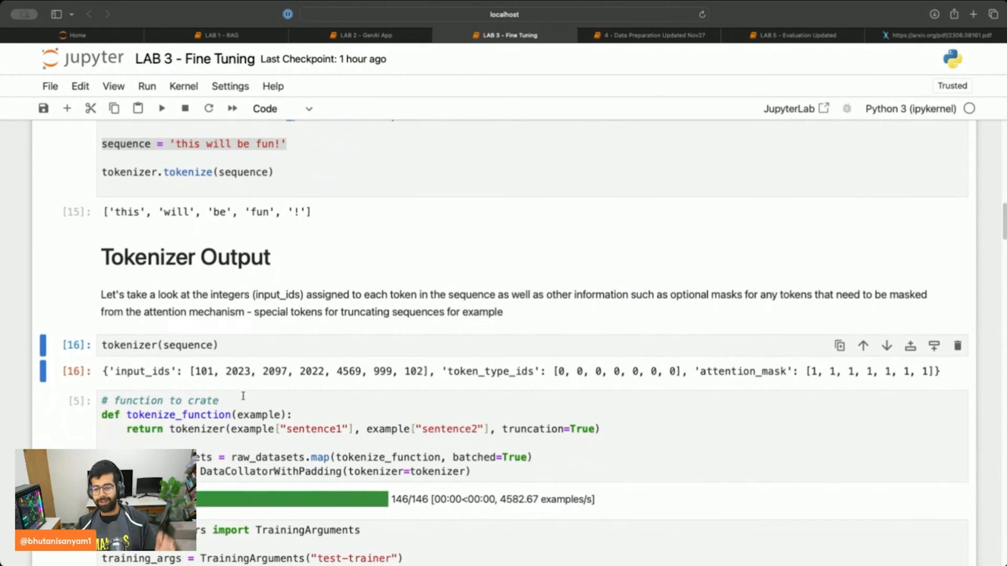
scroll("down", 3)
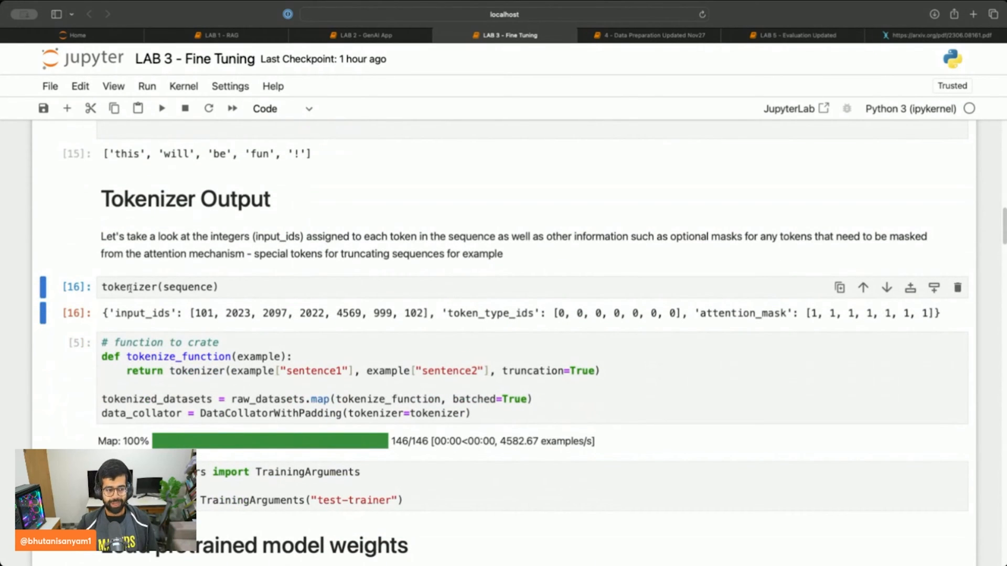
double_click(189, 287)
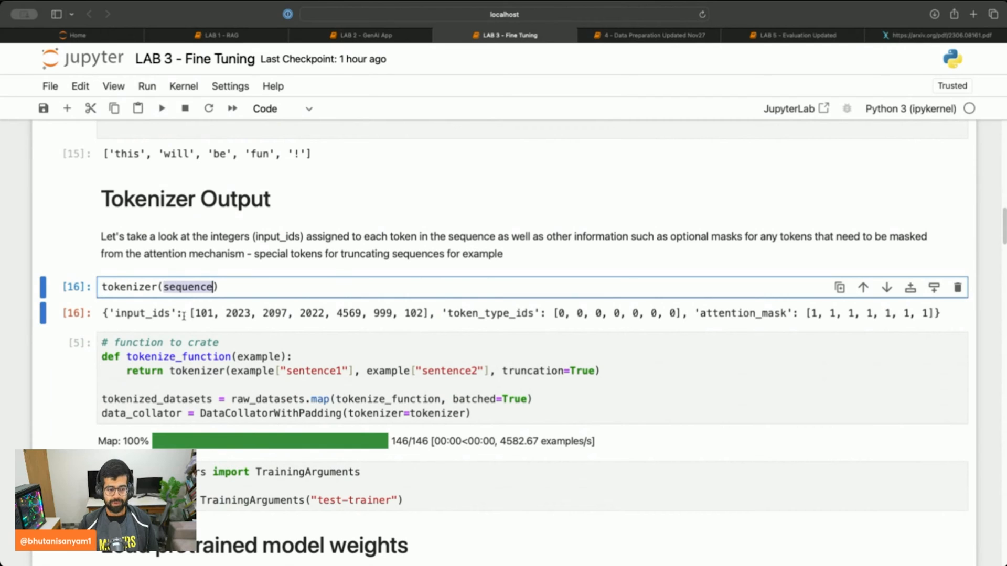
double_click(142, 314)
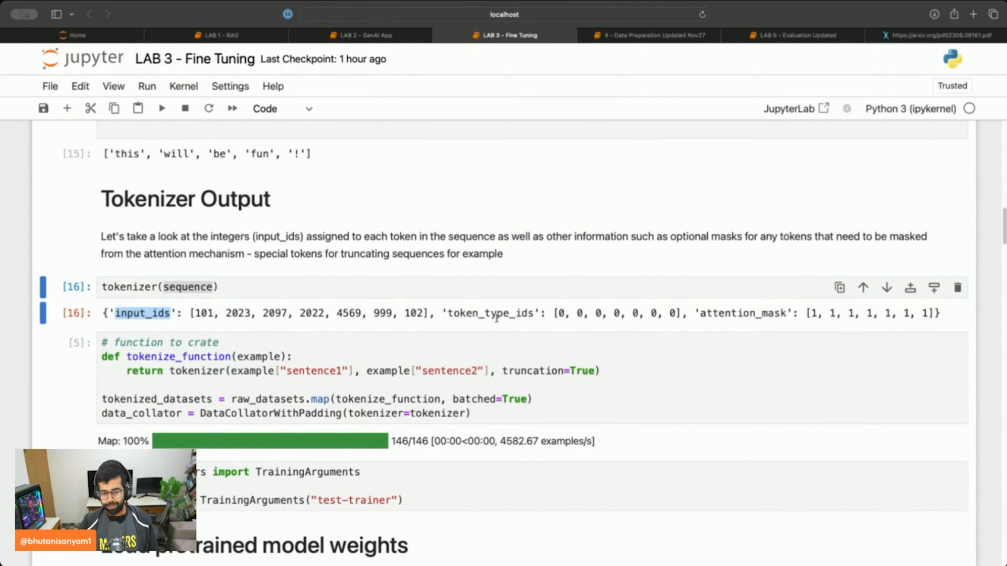
double_click(490, 313)
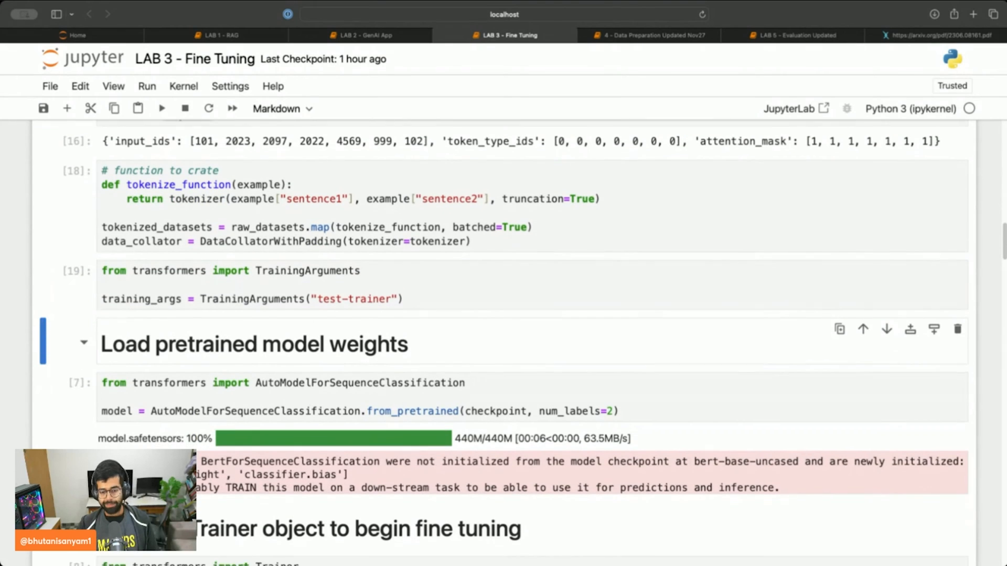
Scroll past the BERT model-loading warning to the Trainer creation cell
scroll("down", 3)
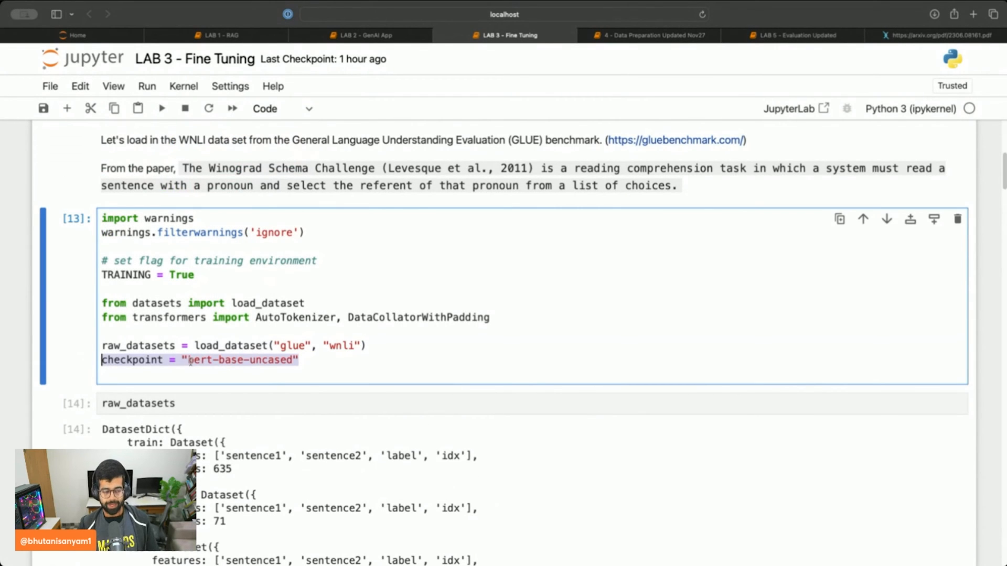
scroll("down", 3)
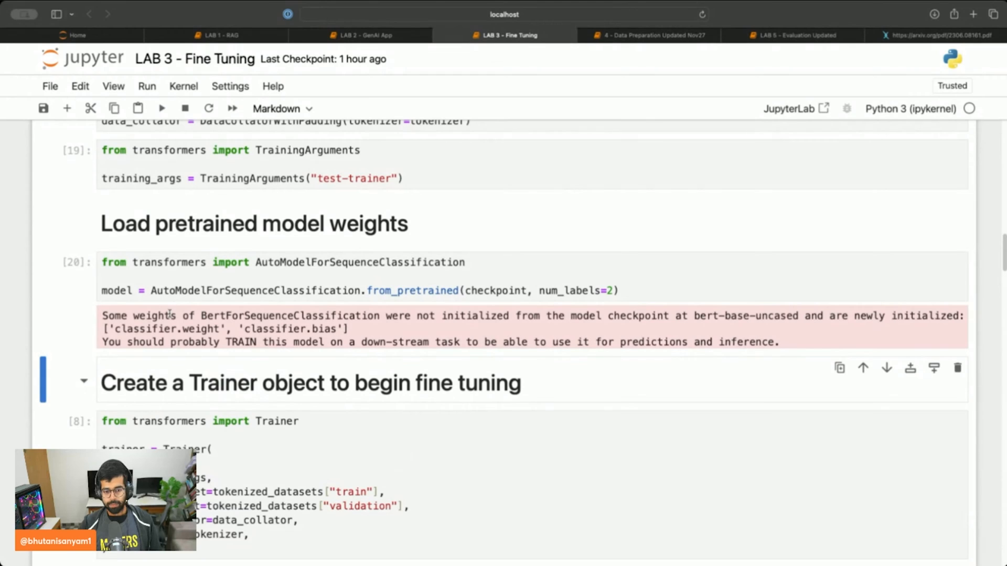
mouse_move(335, 370)
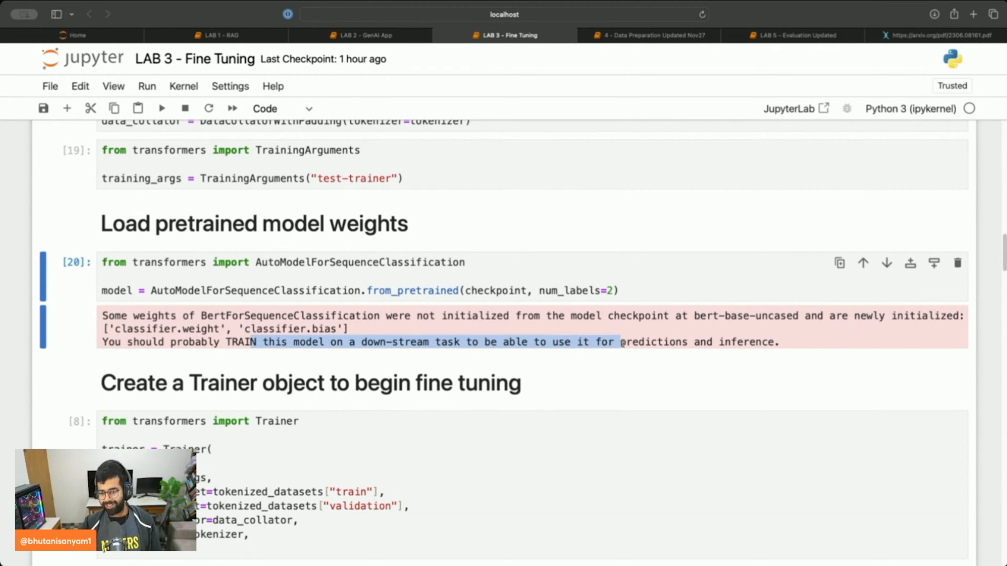
scroll("down", 3)
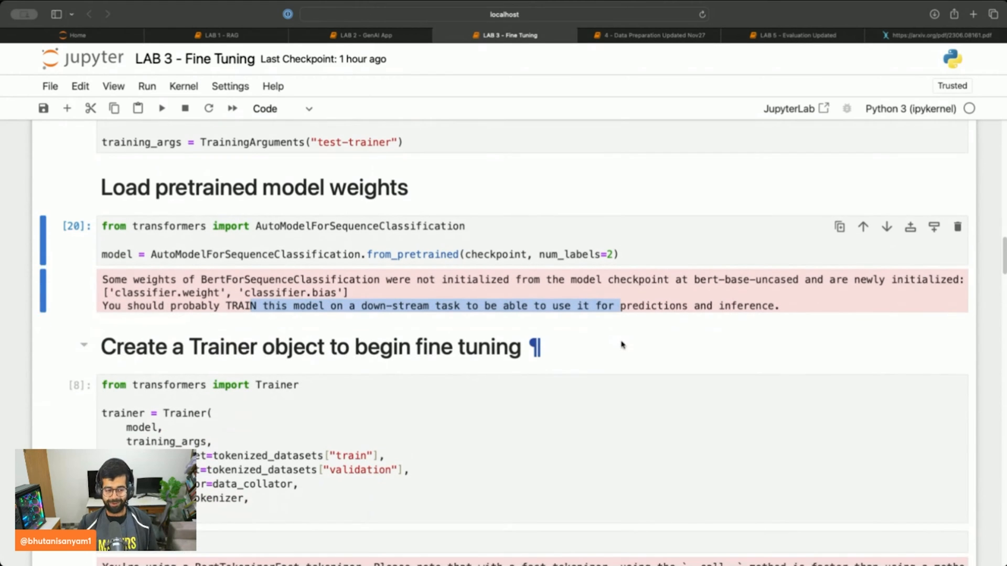
scroll("down", 3)
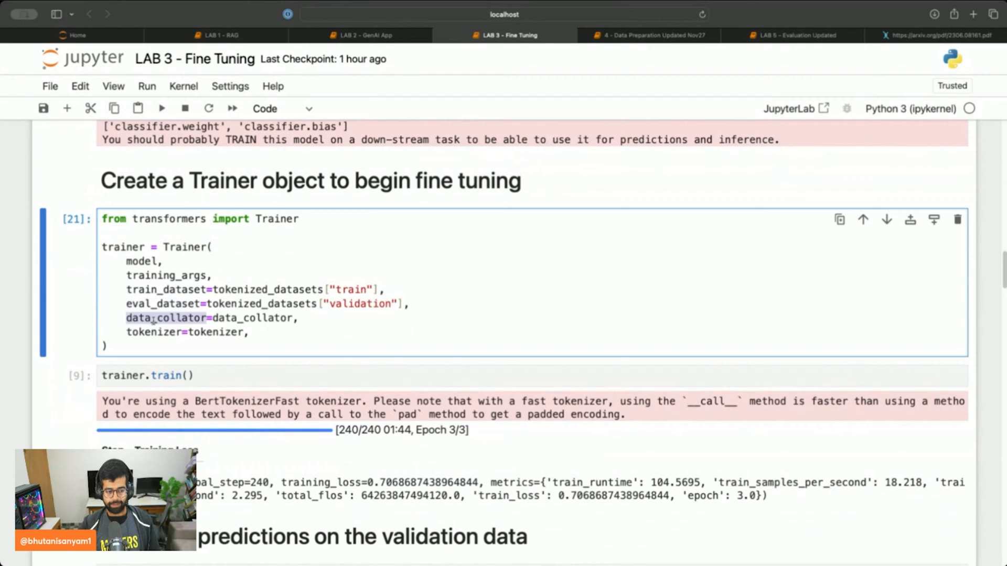
Scroll to the trainer.train() output and highlight the duration and 3-epoch summary
scroll("down", 3)
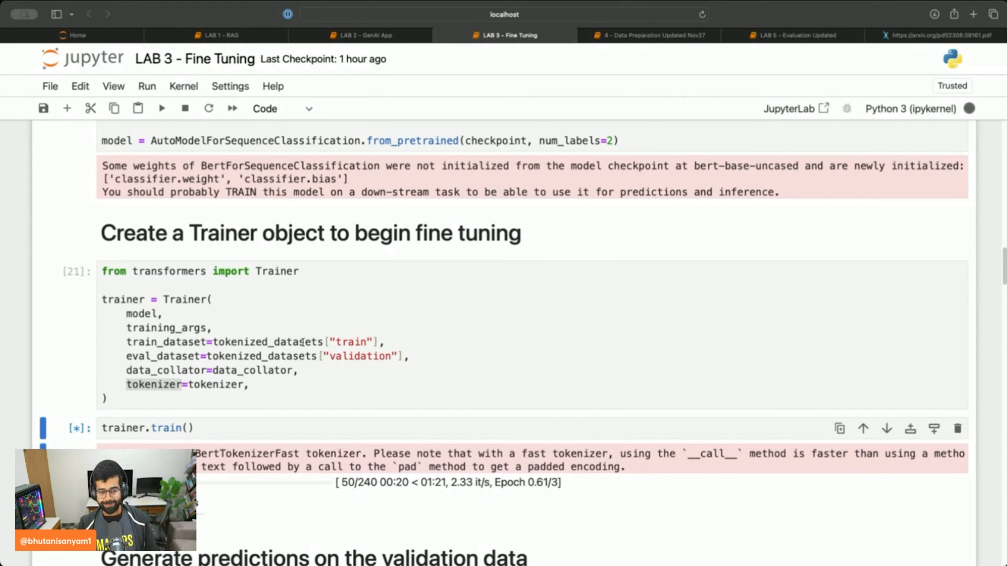
scroll("down", 3)
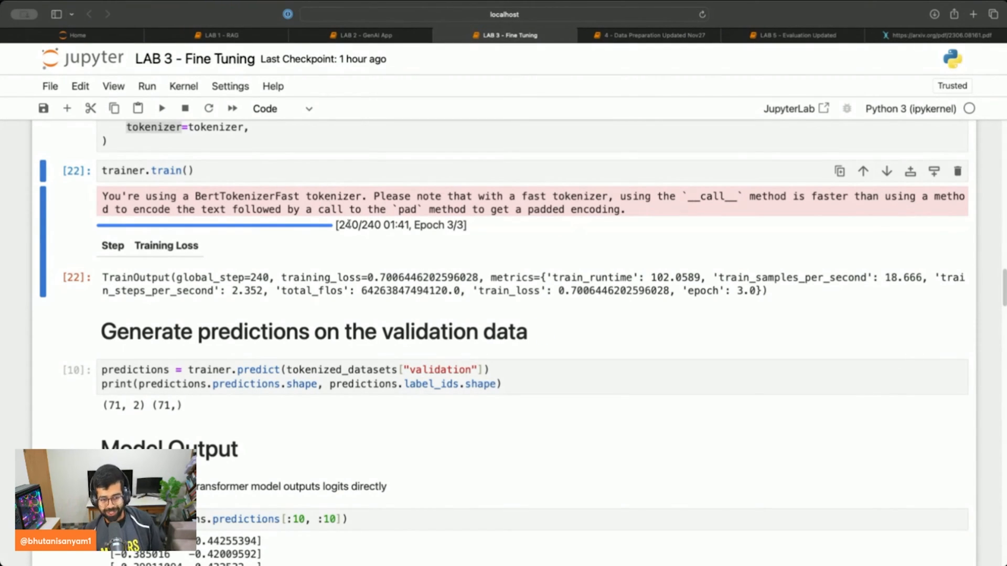
left_click_drag(383, 225, 428, 225)
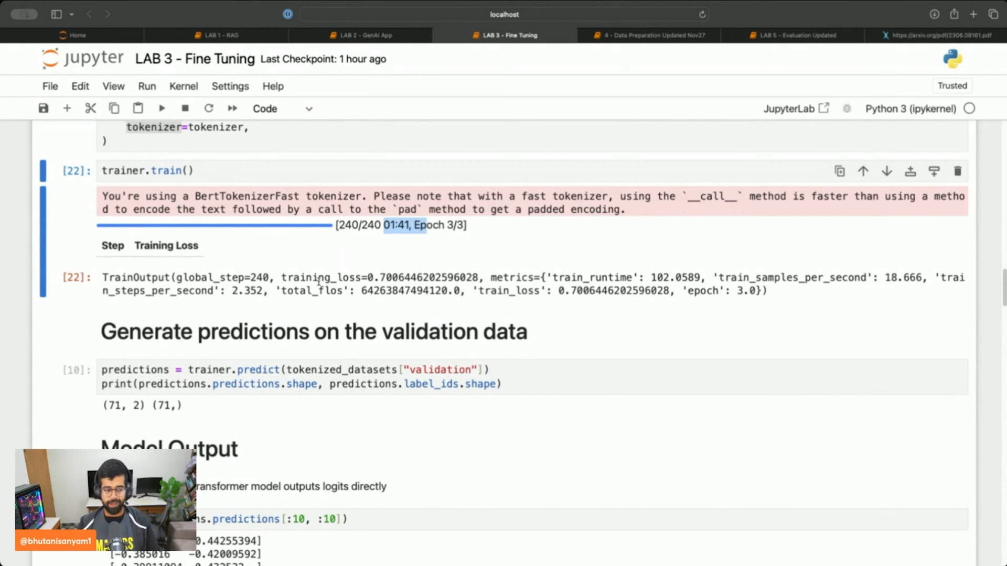
double_click(321, 277)
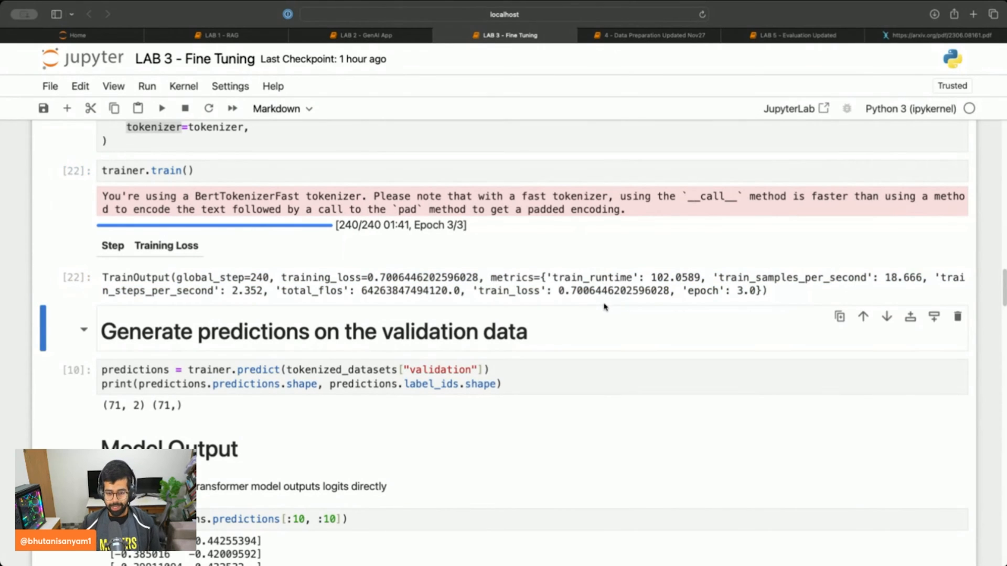
mouse_move(600, 305)
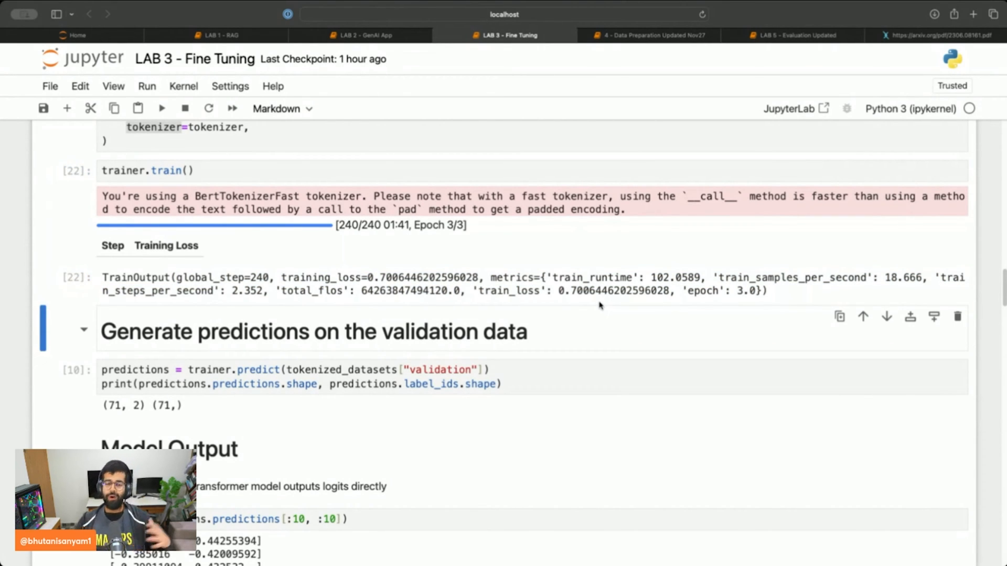
mouse_move(589, 287)
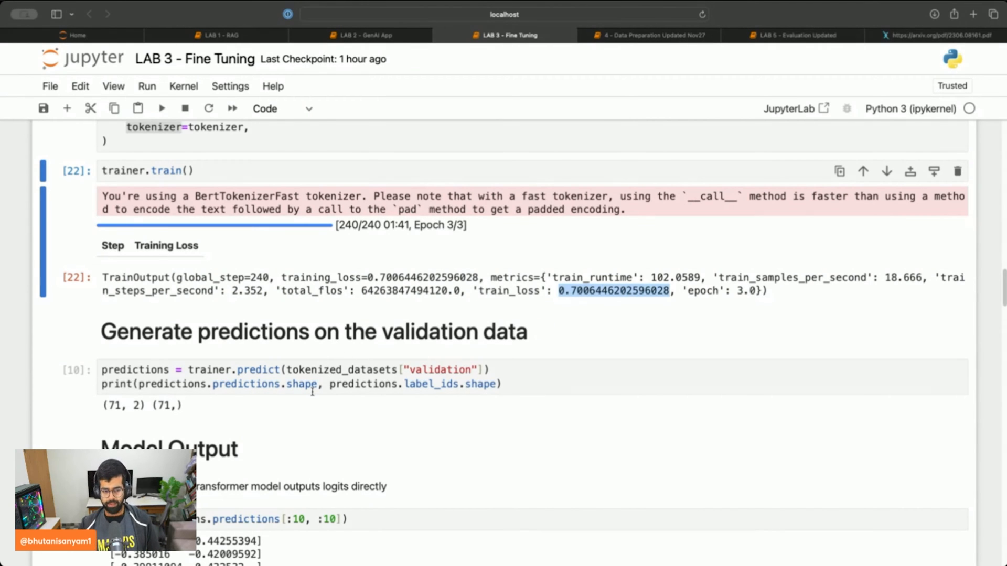
scroll("down", 3)
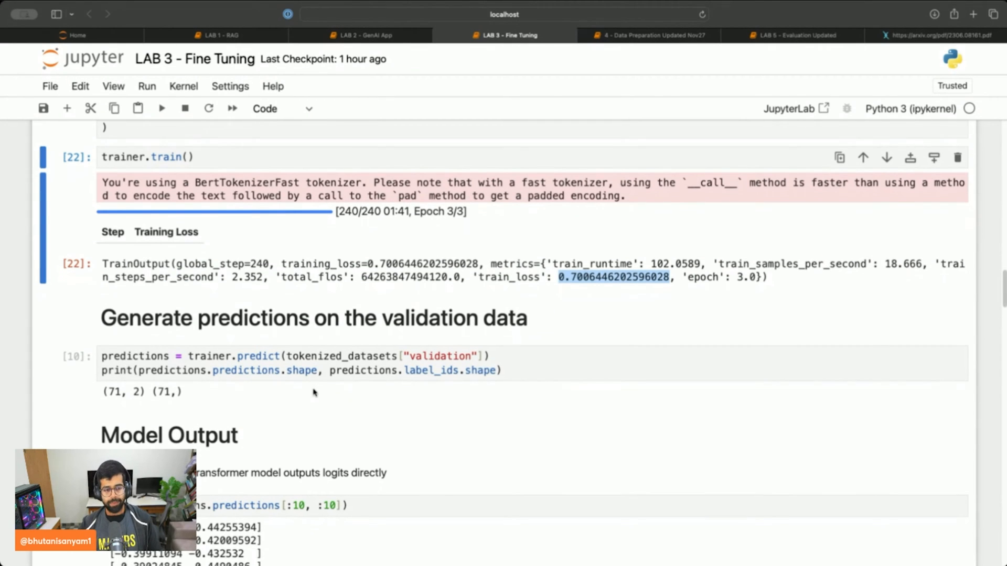
Rerun the trainer.predict and print-logits cells, highlighting the prediction shape expression
scroll("down", 3)
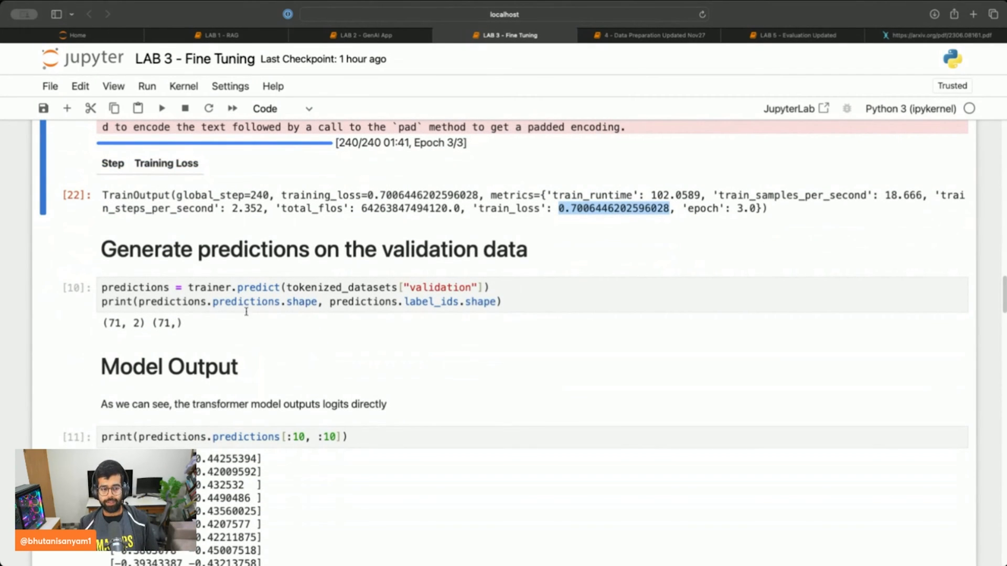
left_click(225, 287)
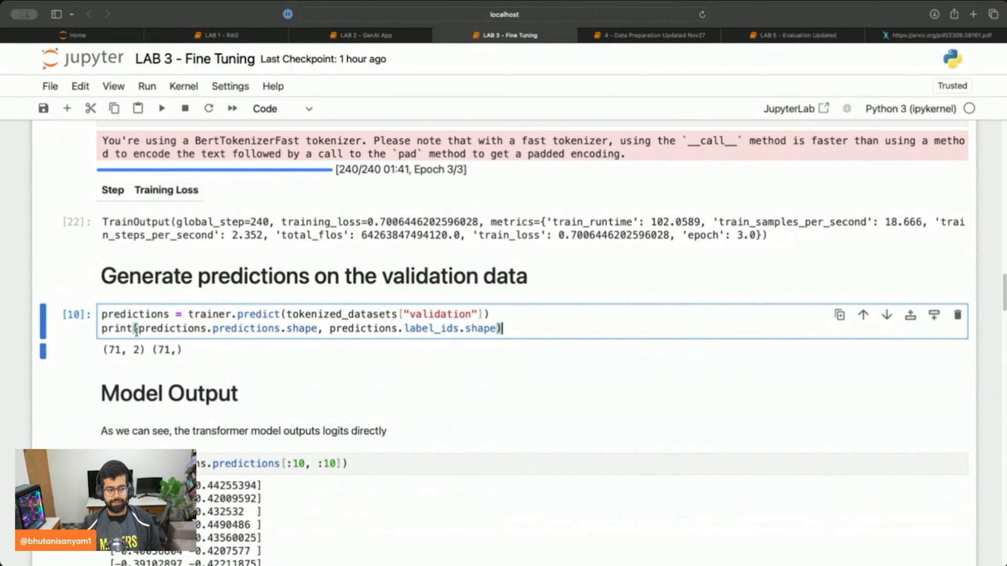
double_click(172, 329)
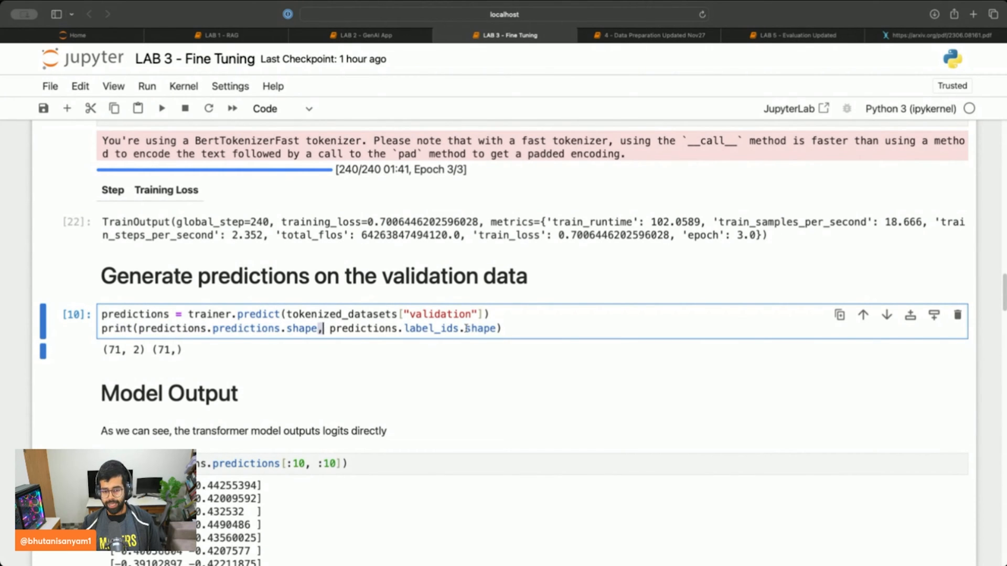
double_click(431, 328)
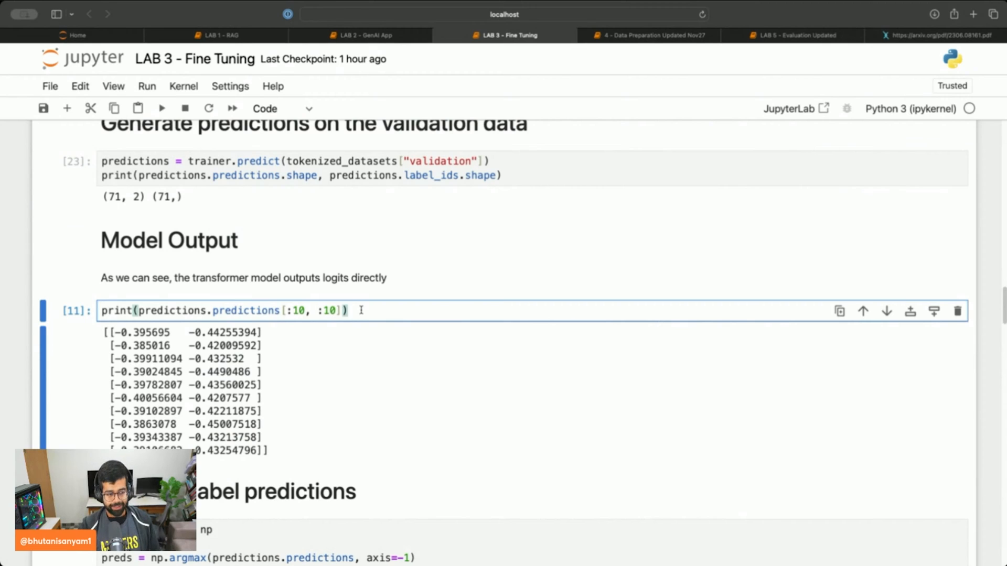
left_click(161, 109)
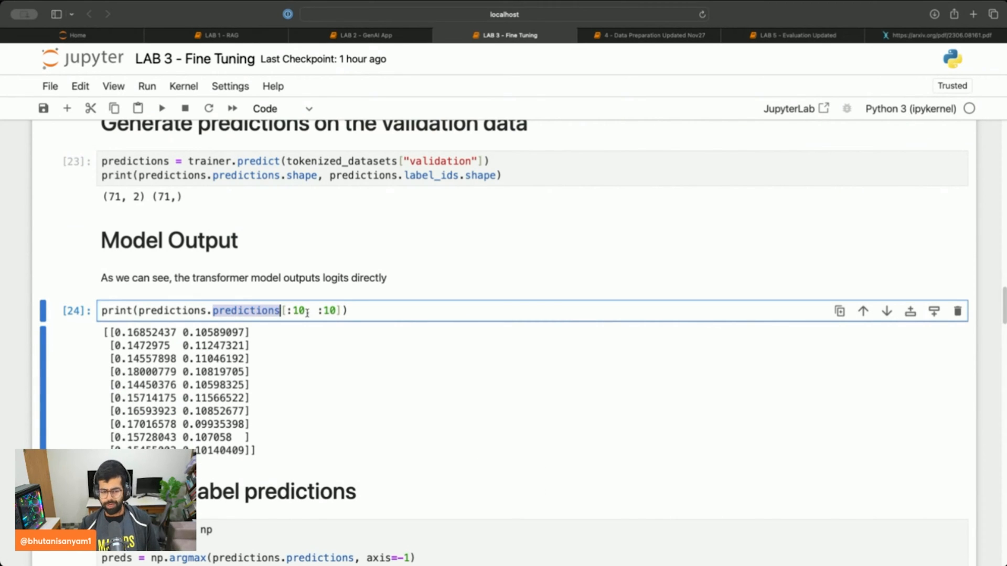
scroll("down", 3)
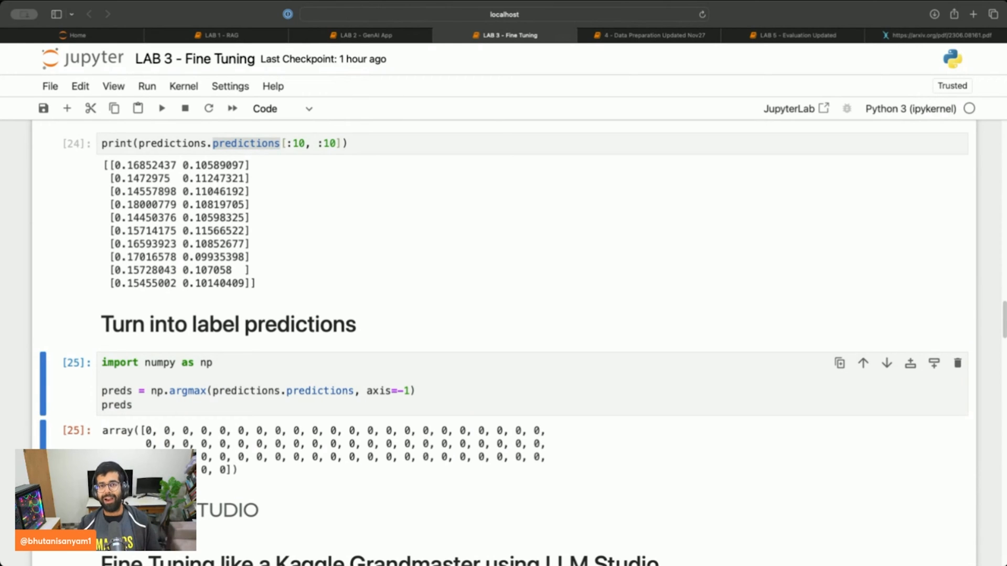
mouse_move(427, 472)
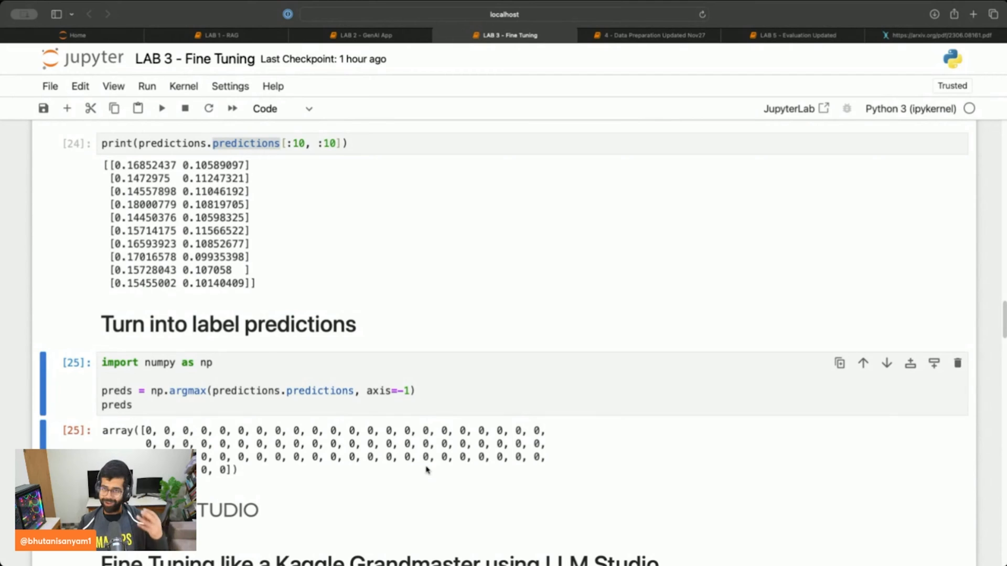
scroll("down", 3)
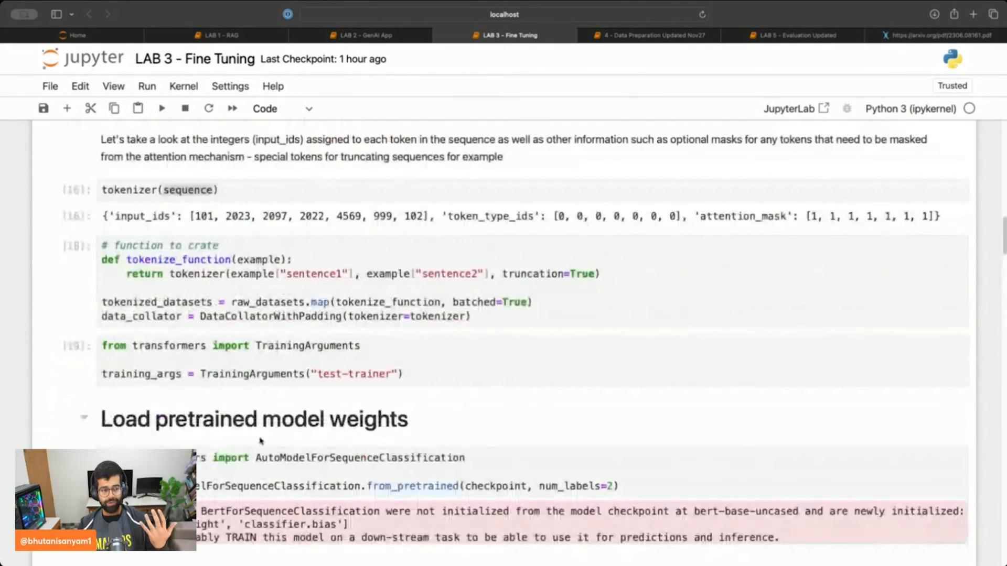
scroll("up", 3)
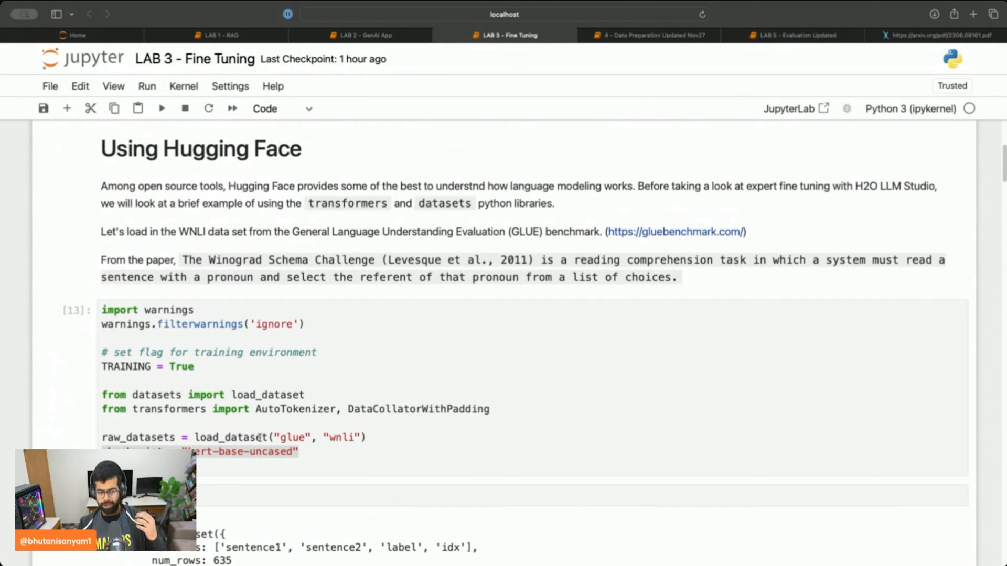
scroll("up", 3)
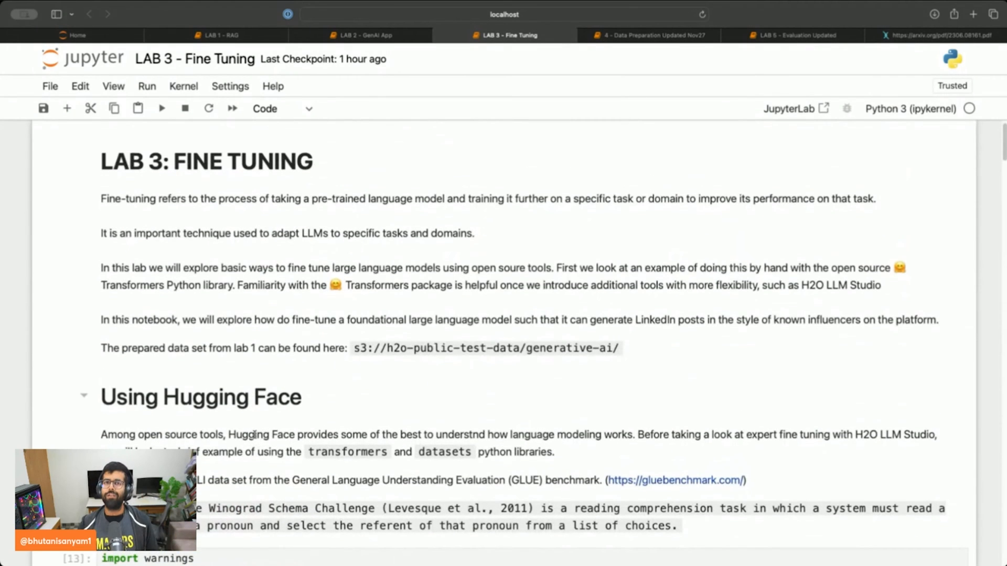
scroll("down", 3)
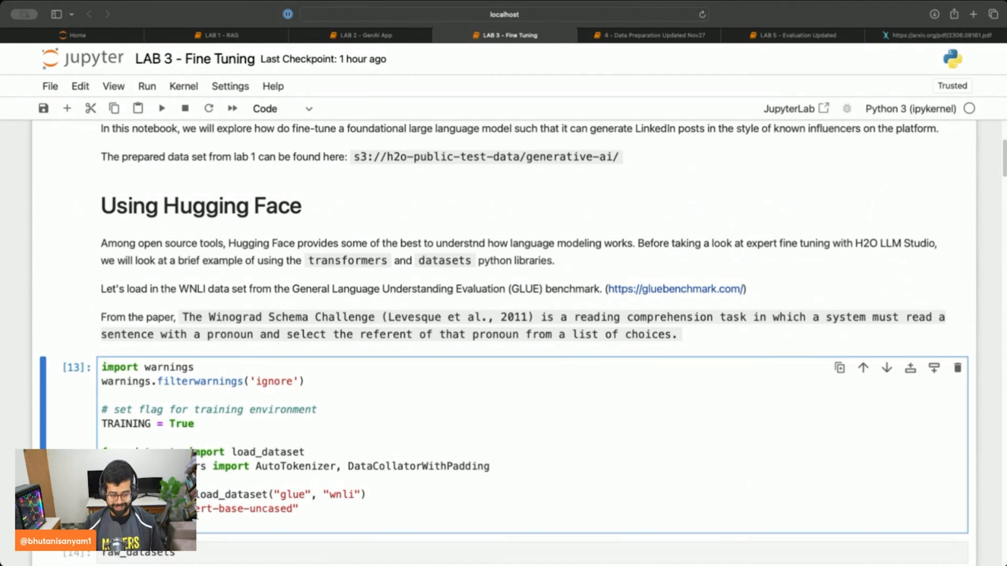
scroll("down", 3)
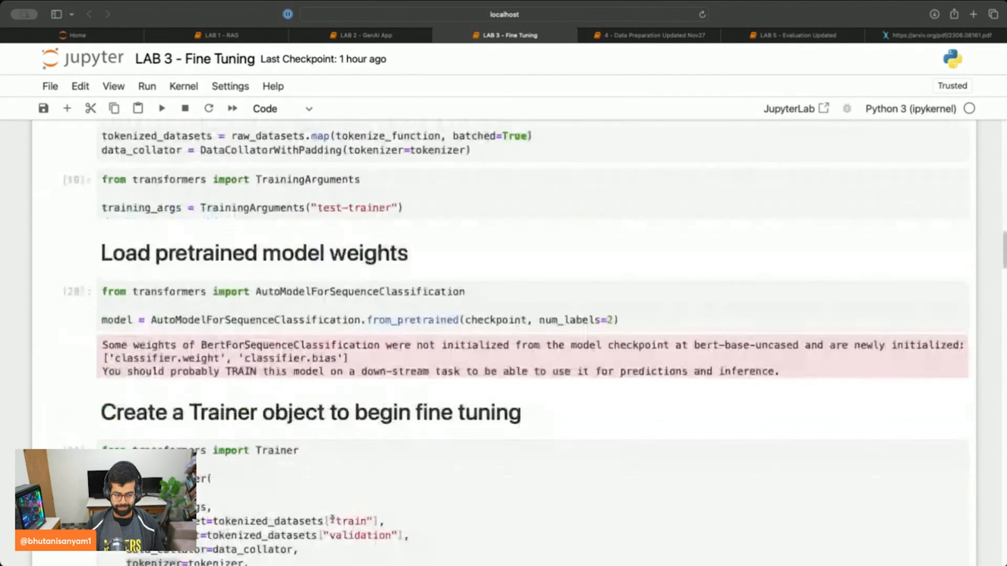
scroll("down", 3)
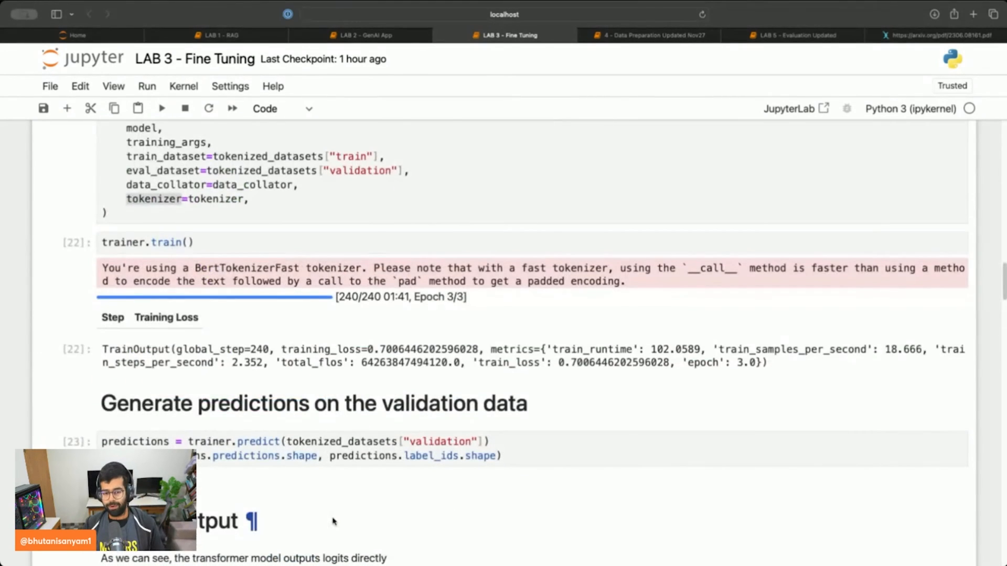
scroll("down", 3)
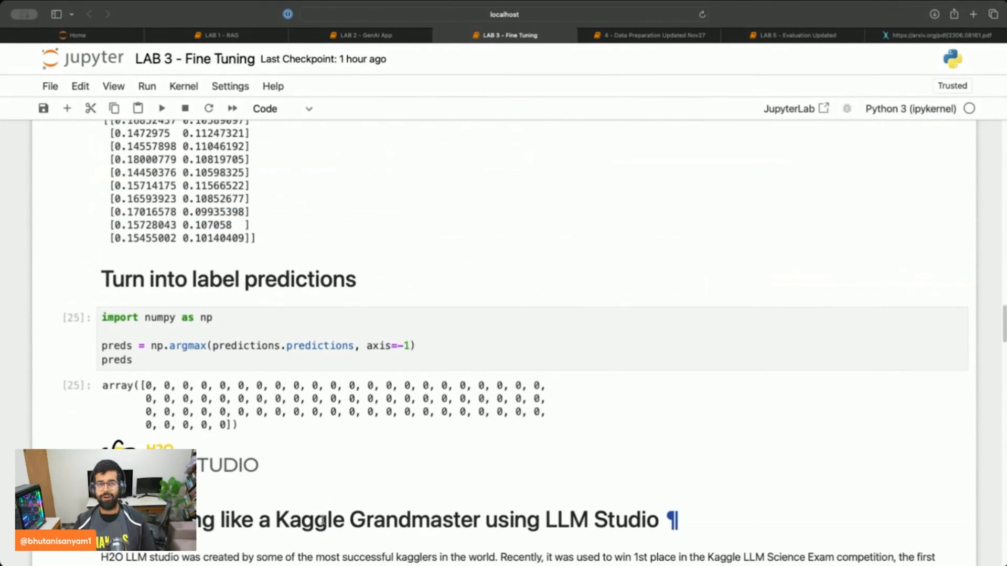
scroll("down", 3)
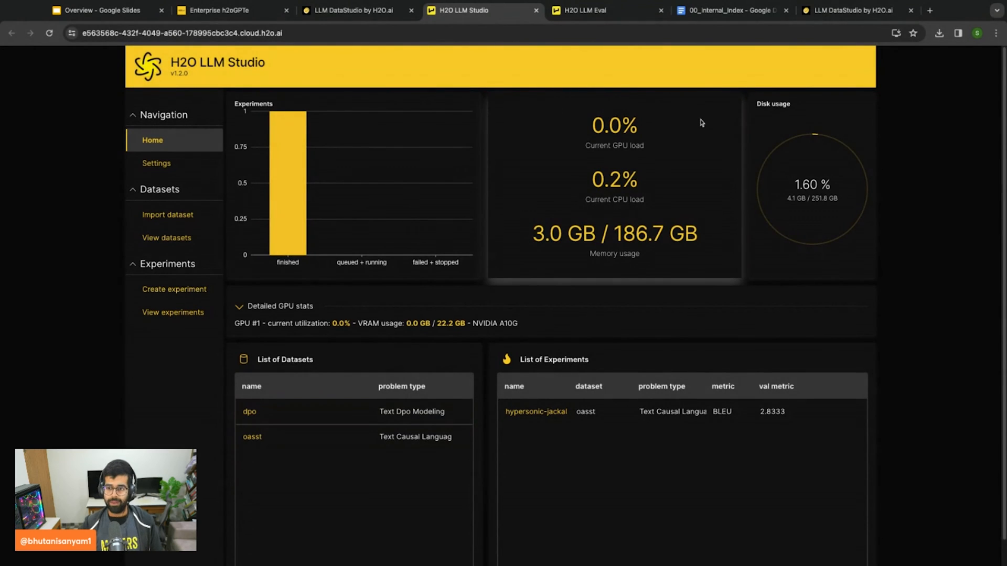
mouse_move(330, 218)
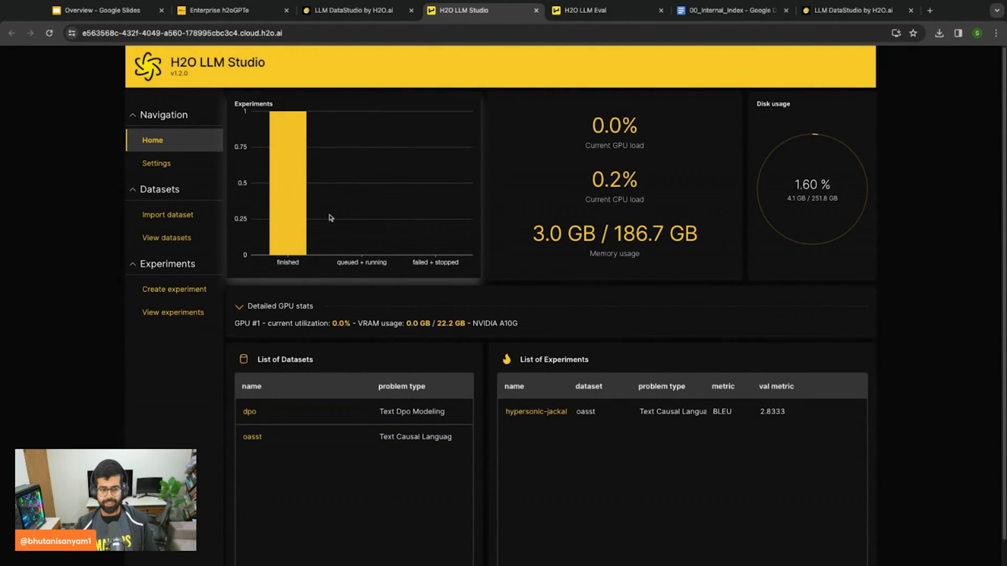
mouse_move(388, 248)
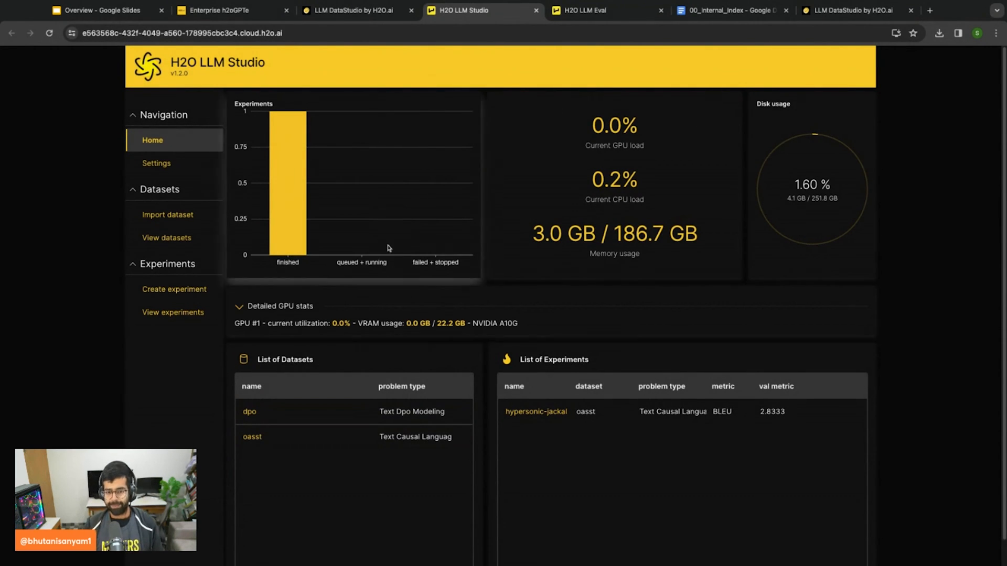
mouse_move(175, 236)
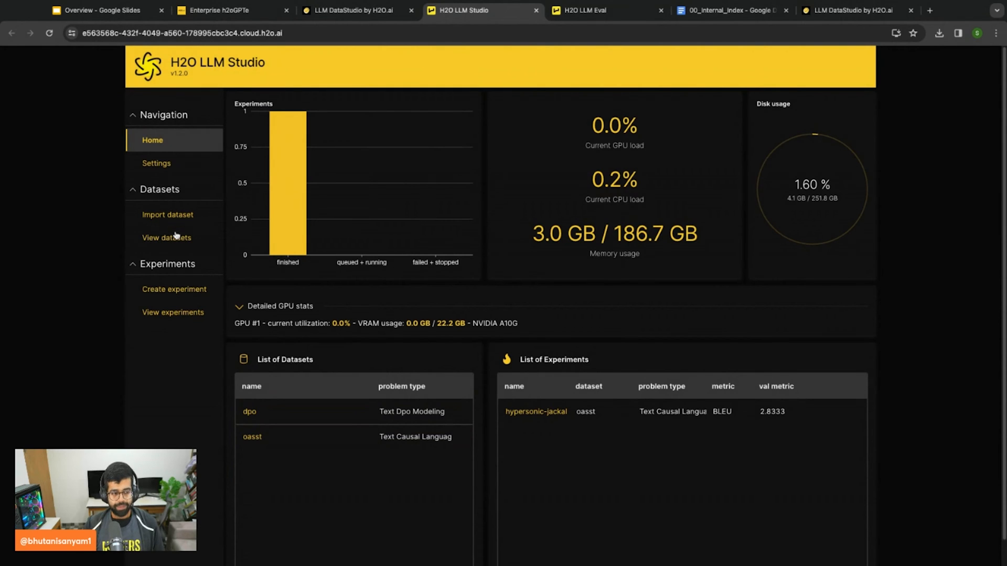
Open the oasst dataset, view its samples, then highlight 8274 train rows in the summary
left_click(166, 238)
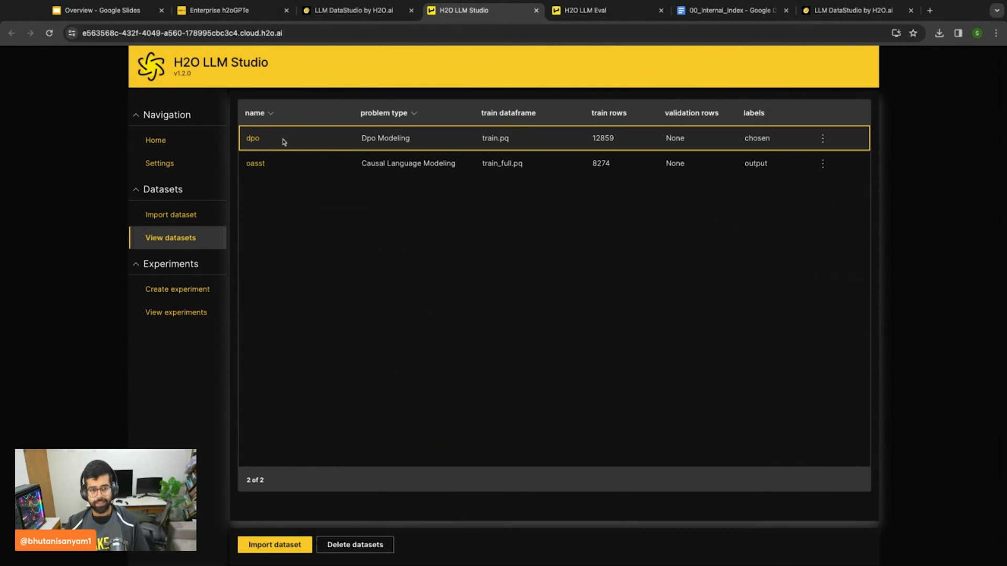
left_click(256, 163)
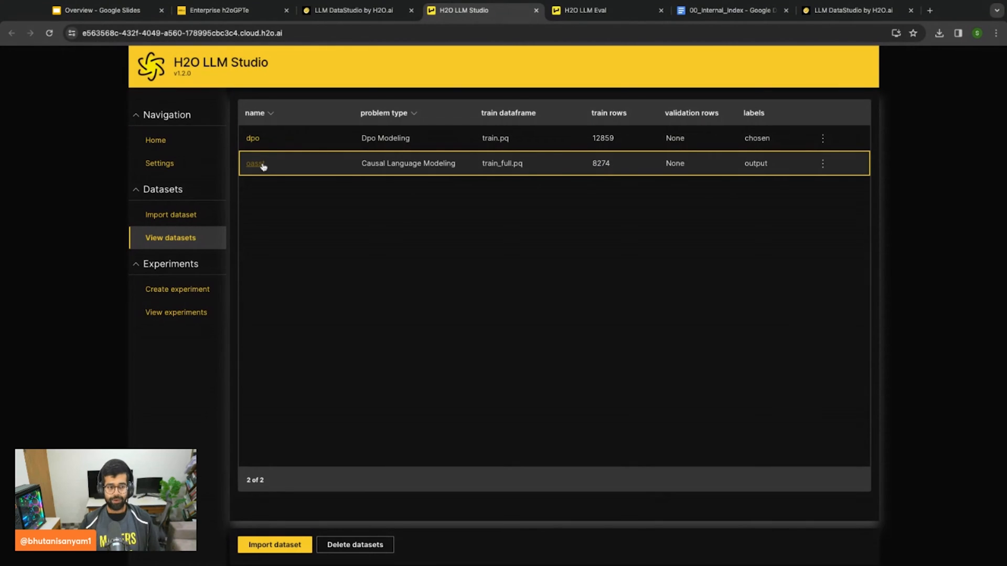
left_click(256, 163)
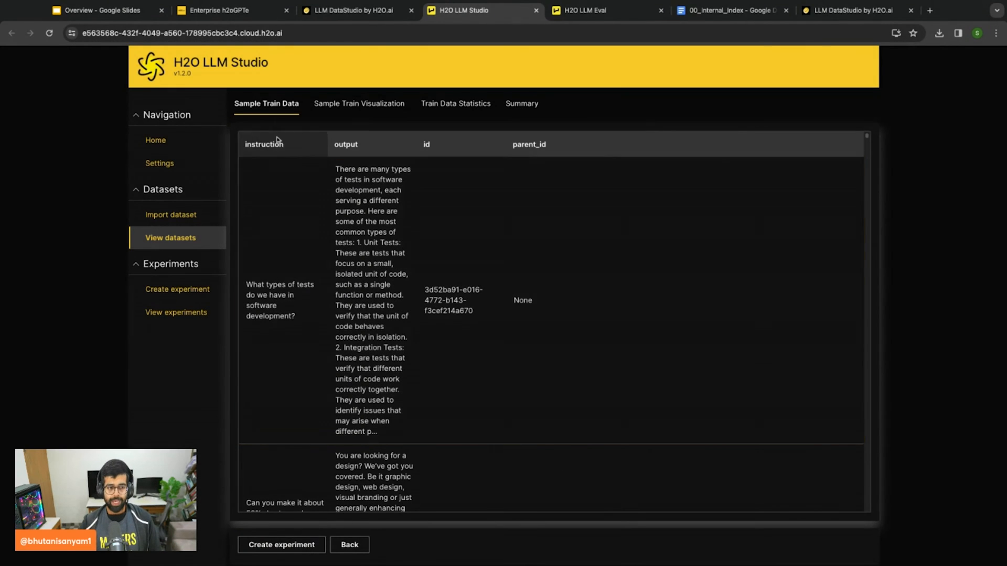
left_click(385, 182)
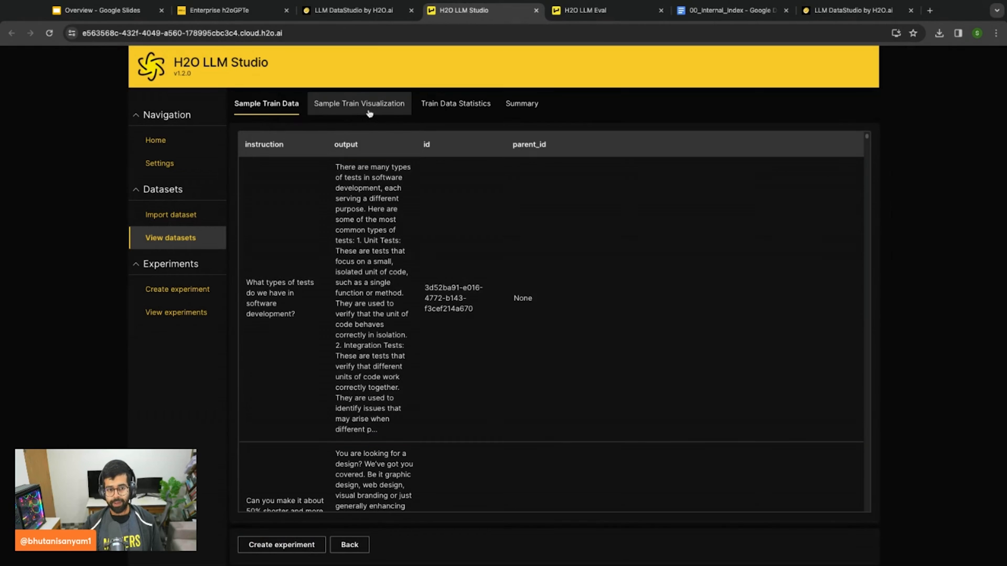
left_click(359, 103)
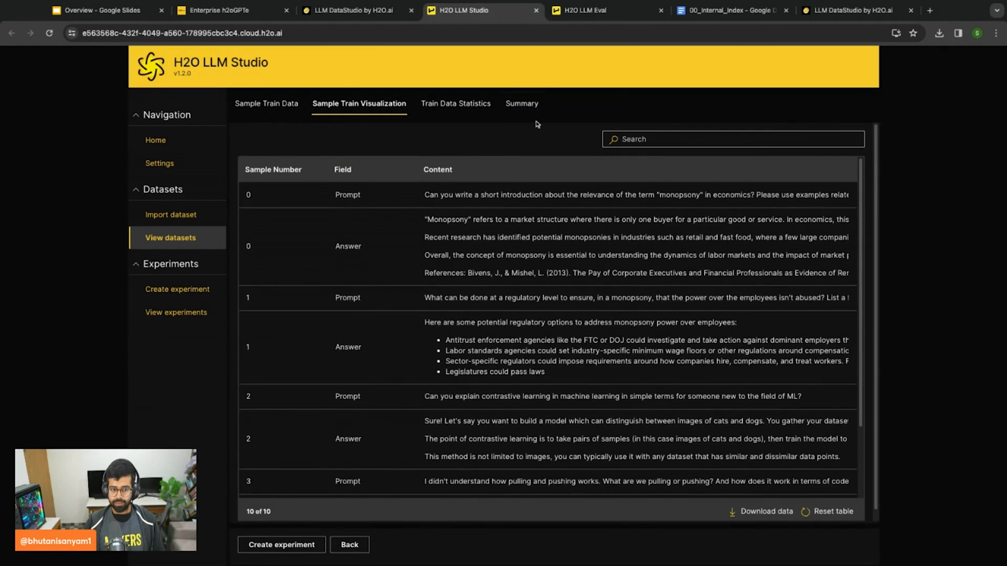
left_click(521, 103)
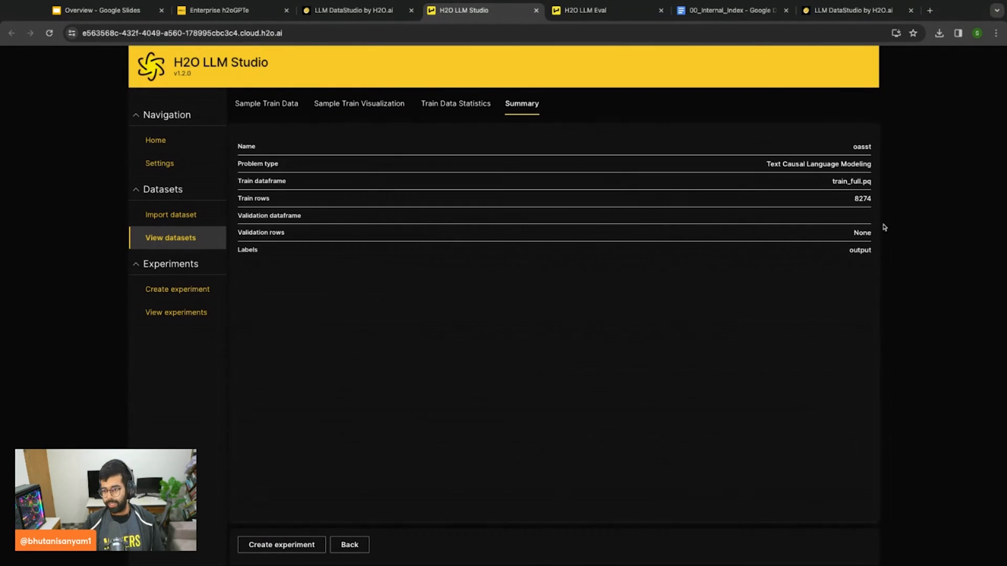
double_click(862, 199)
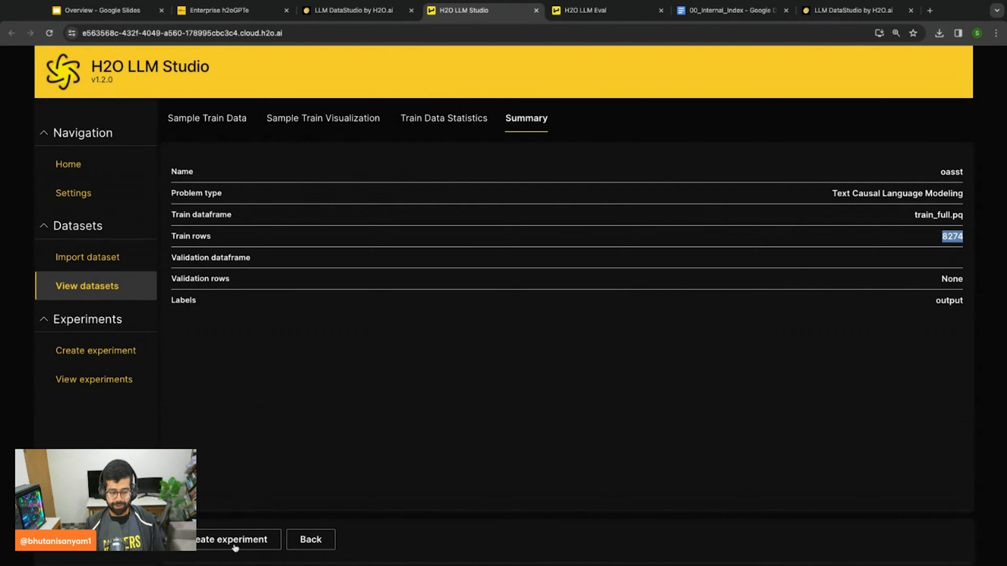
left_click(227, 555)
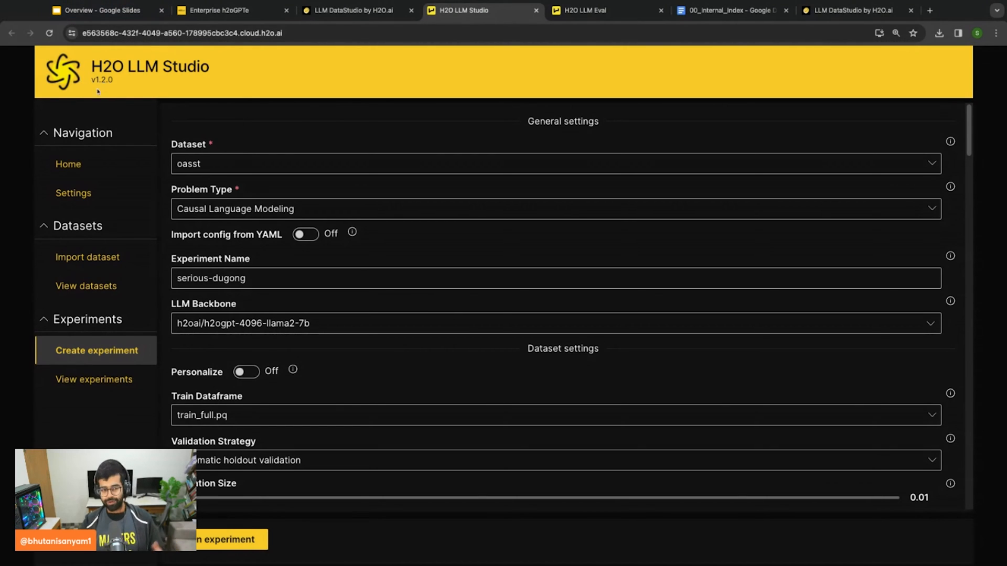
mouse_move(138, 133)
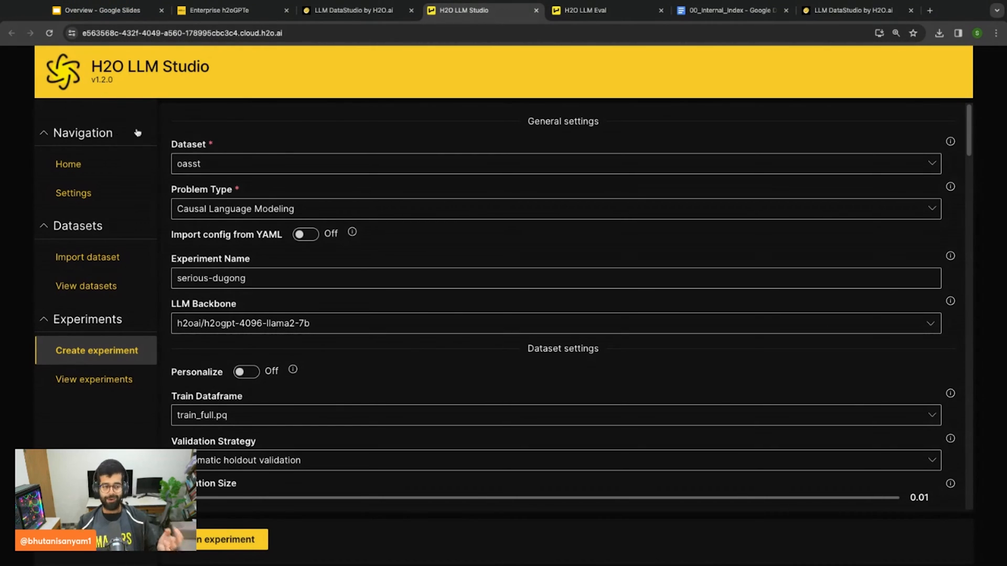
mouse_move(326, 255)
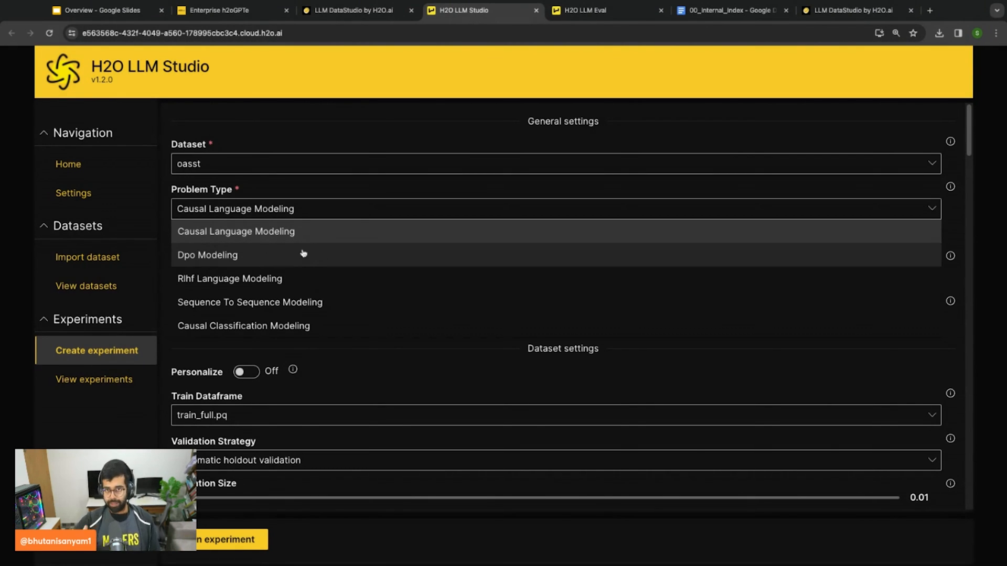
mouse_move(313, 210)
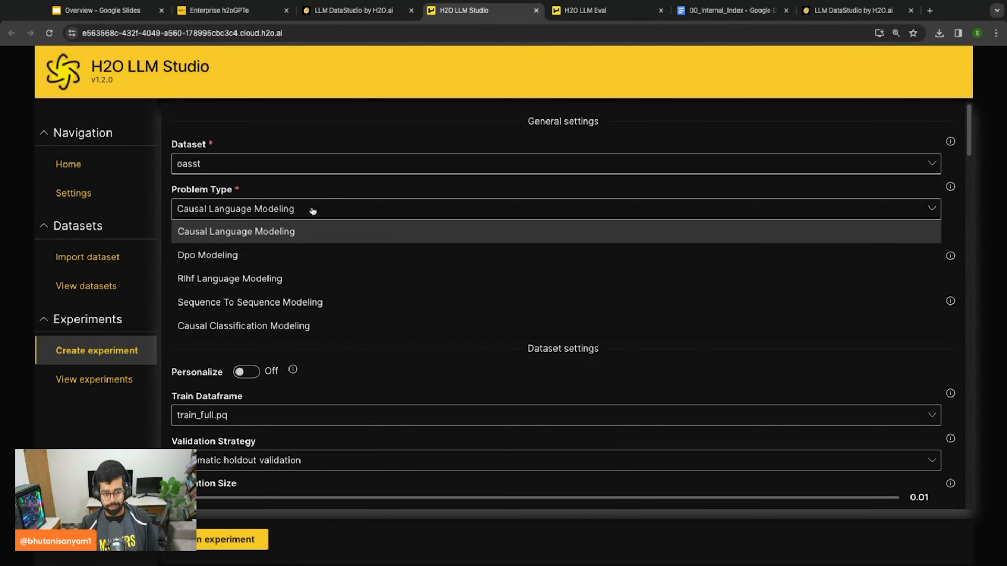
left_click(236, 231)
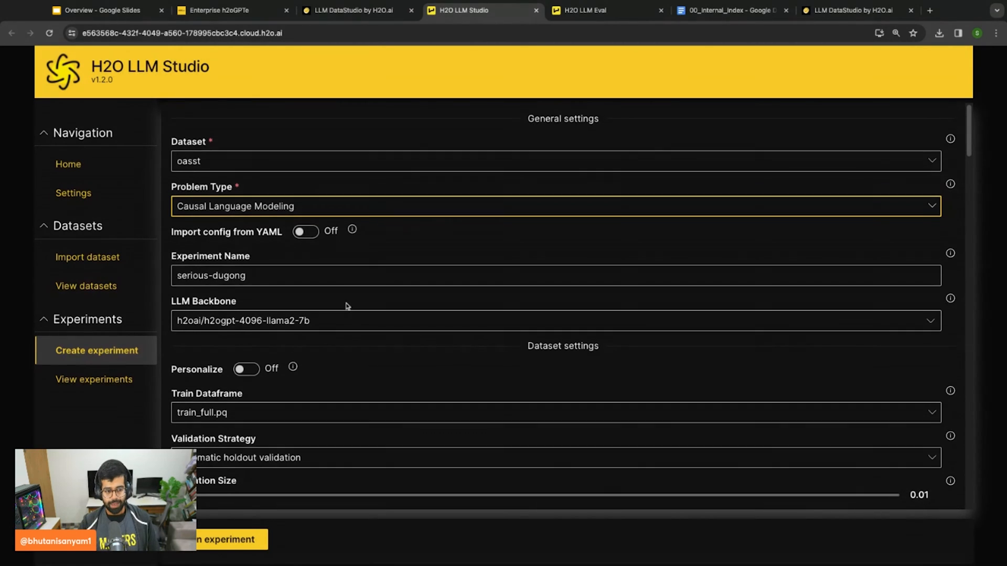
double_click(210, 271)
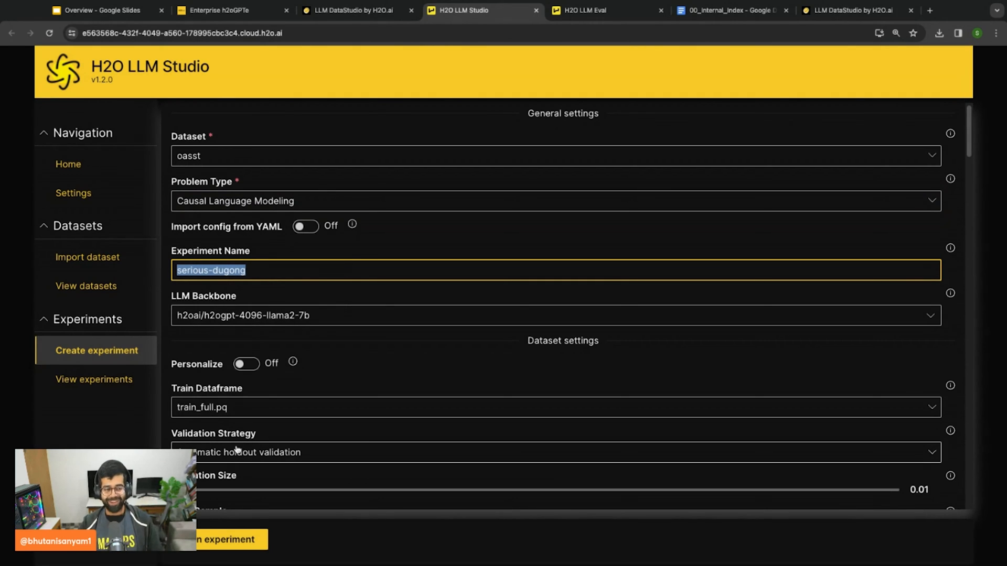
mouse_move(227, 415)
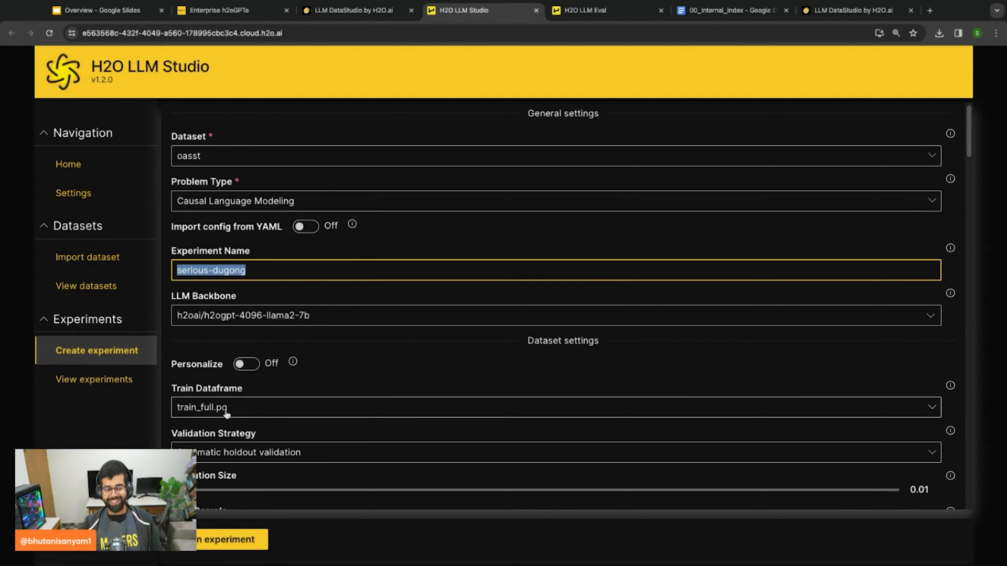
mouse_move(213, 295)
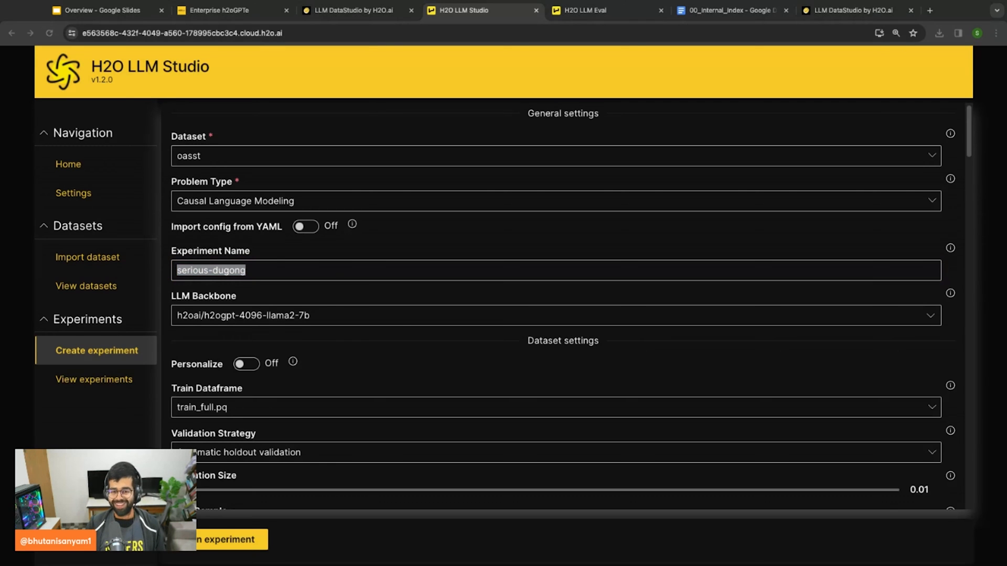
mouse_move(328, 298)
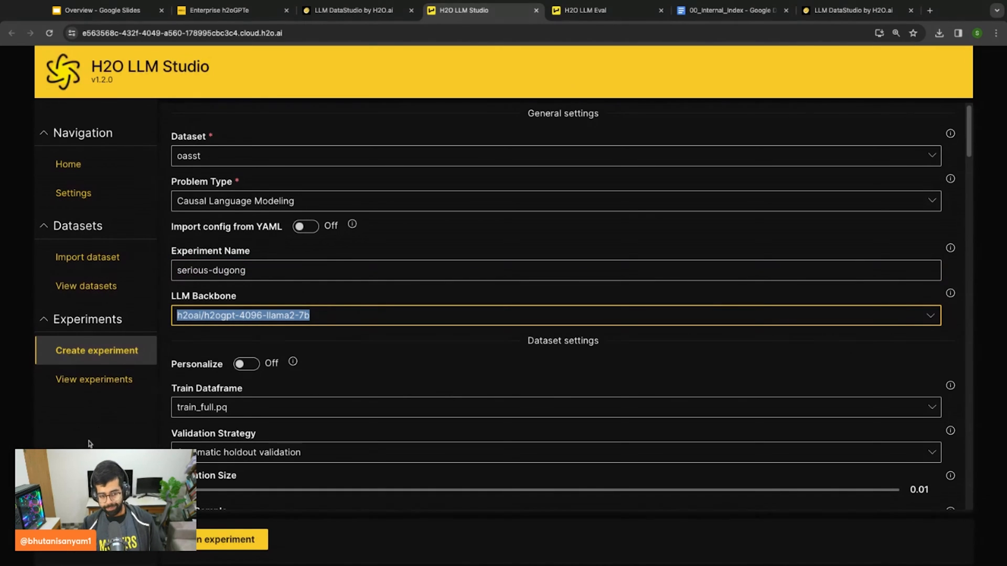
left_click(323, 343)
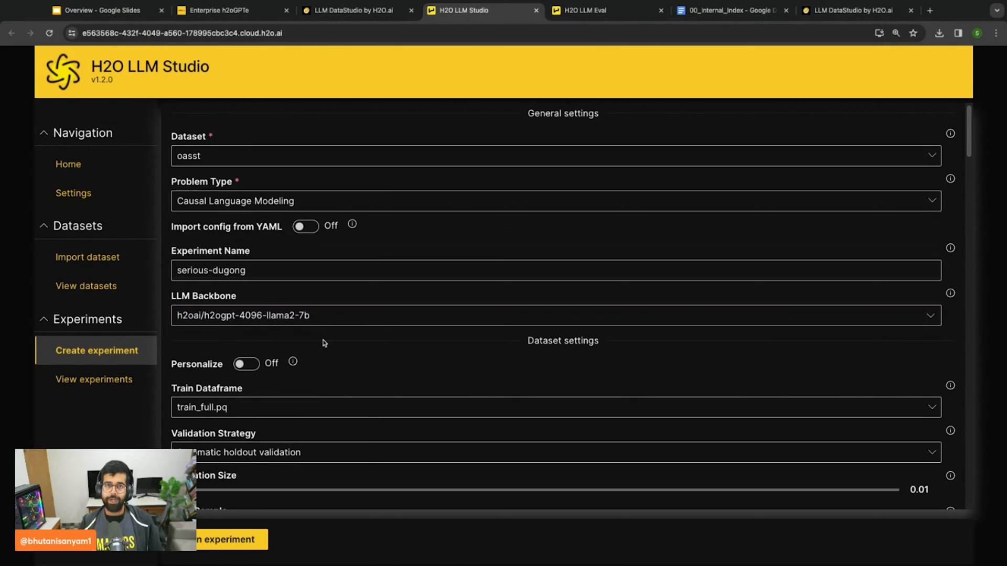
scroll("down", 3)
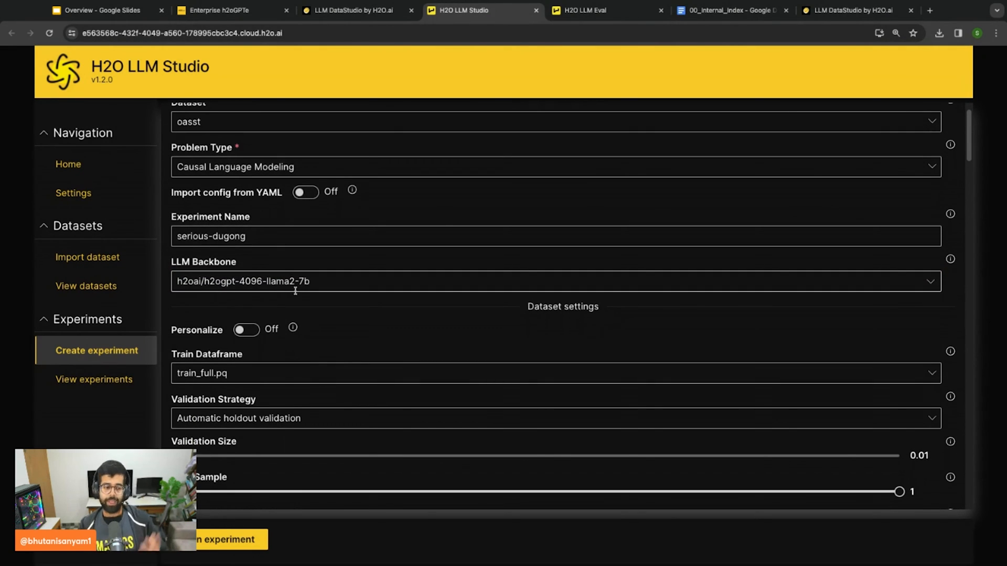
scroll("down", 3)
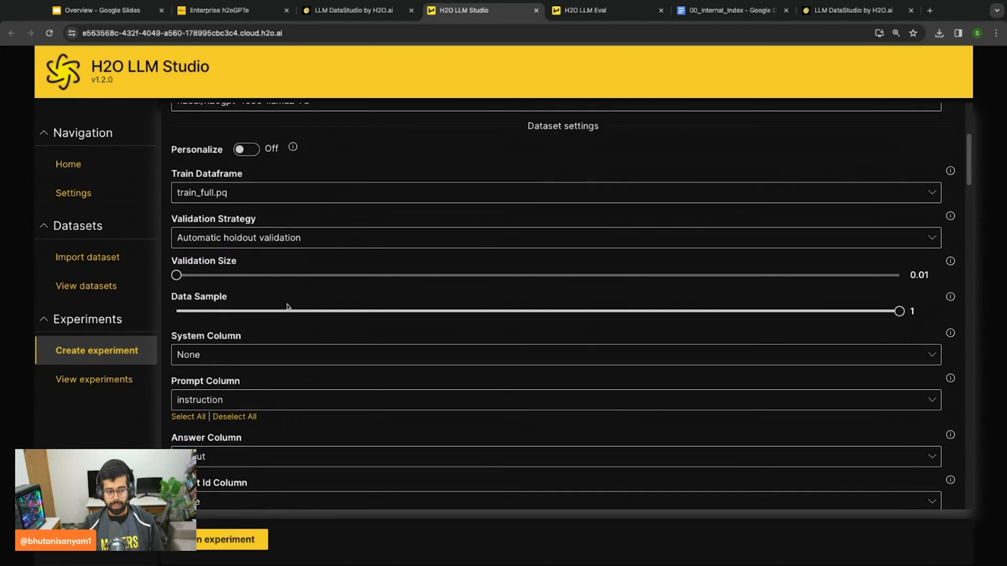
mouse_move(354, 175)
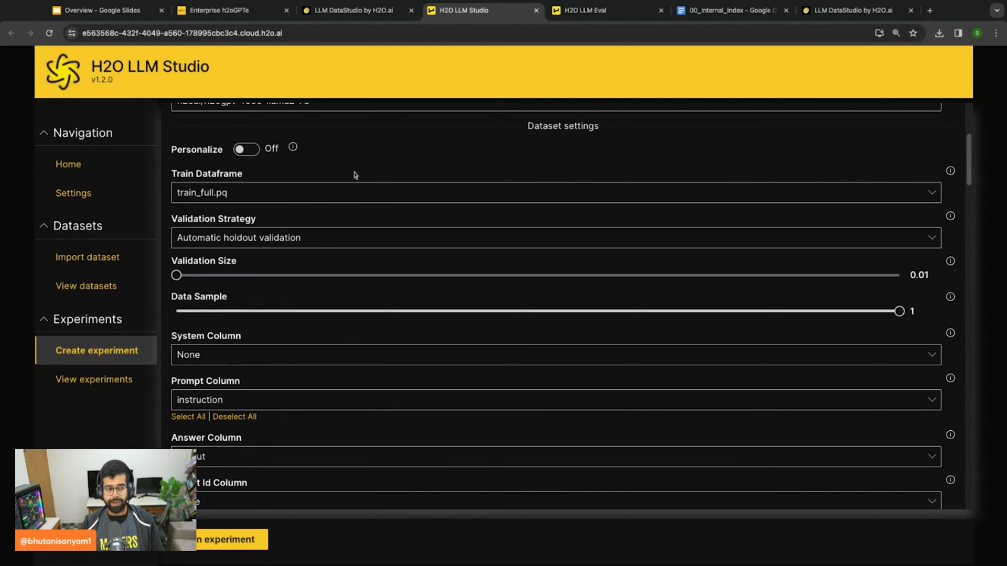
mouse_move(332, 225)
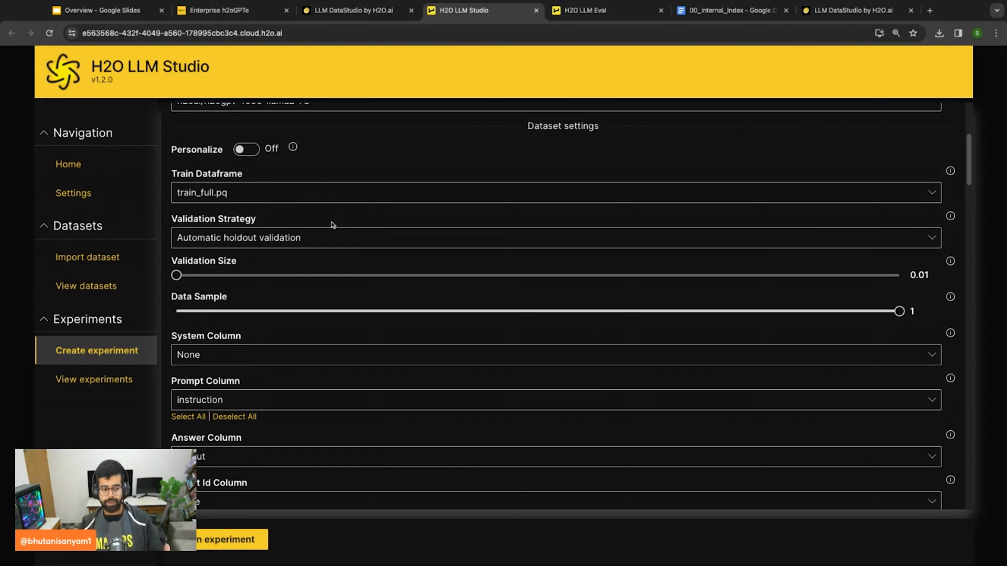
scroll("down", 3)
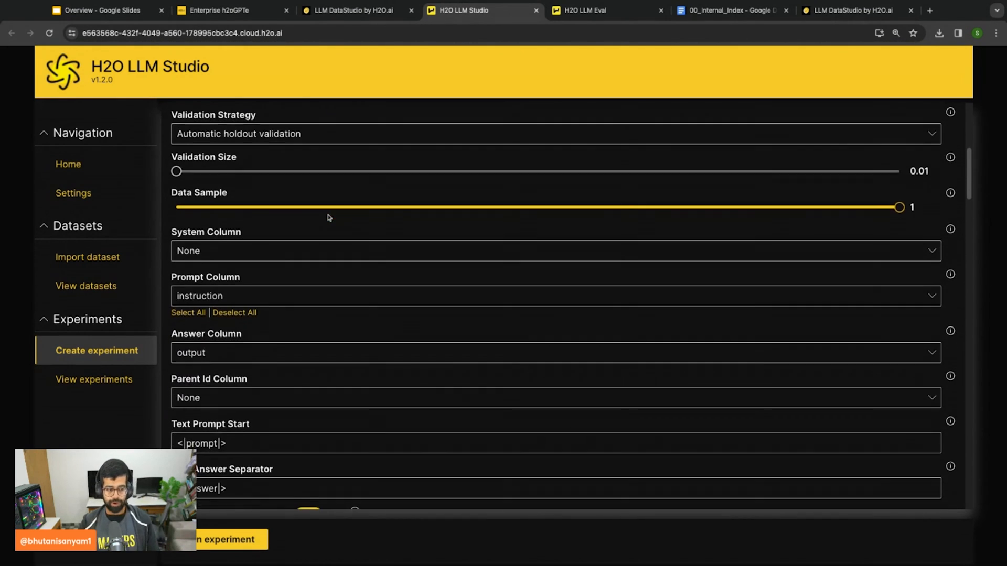
scroll("down", 3)
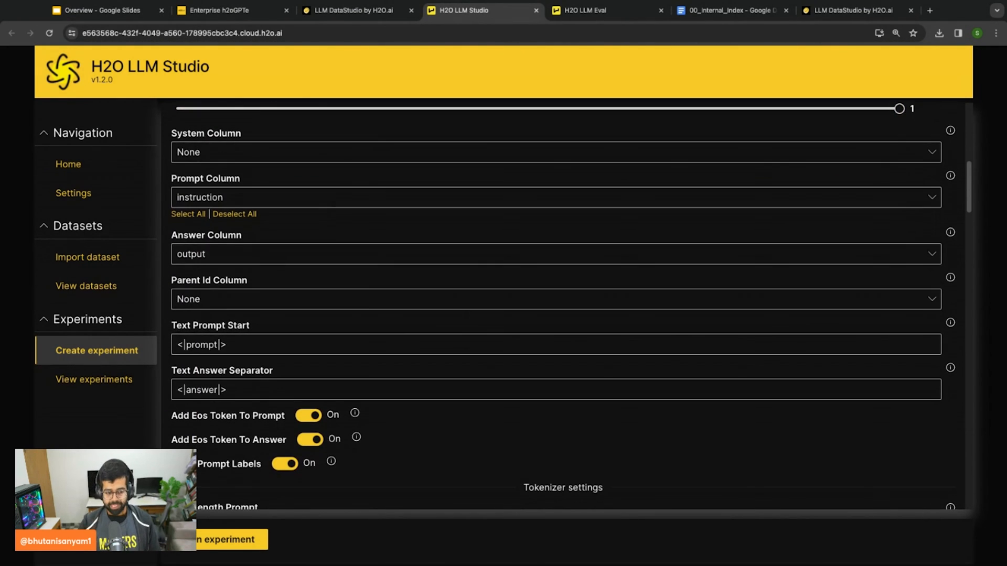
scroll("down", 3)
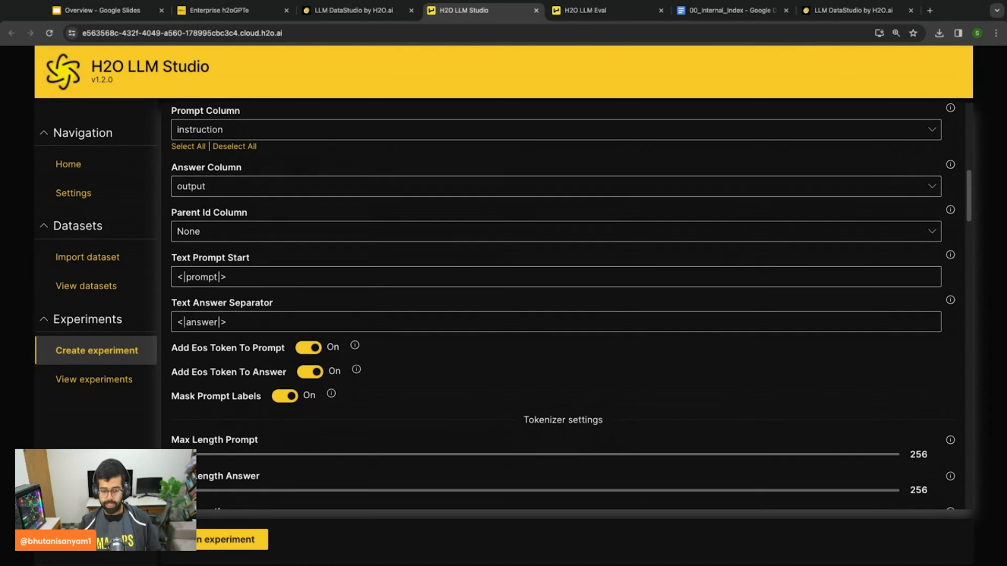
scroll("down", 3)
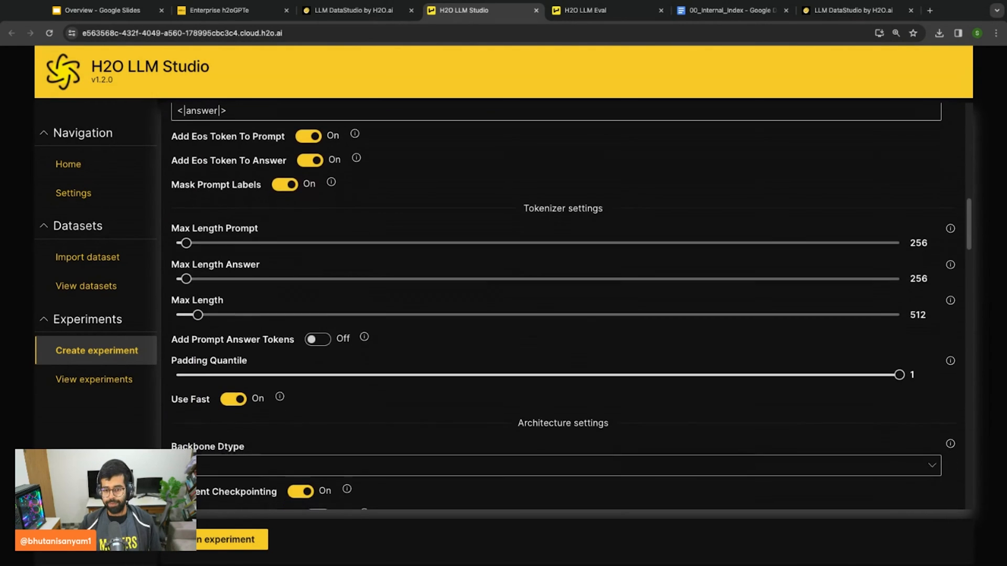
Scroll to Architecture settings and keep Backbone Dtype at int4 after reviewing its choices
scroll("down", 3)
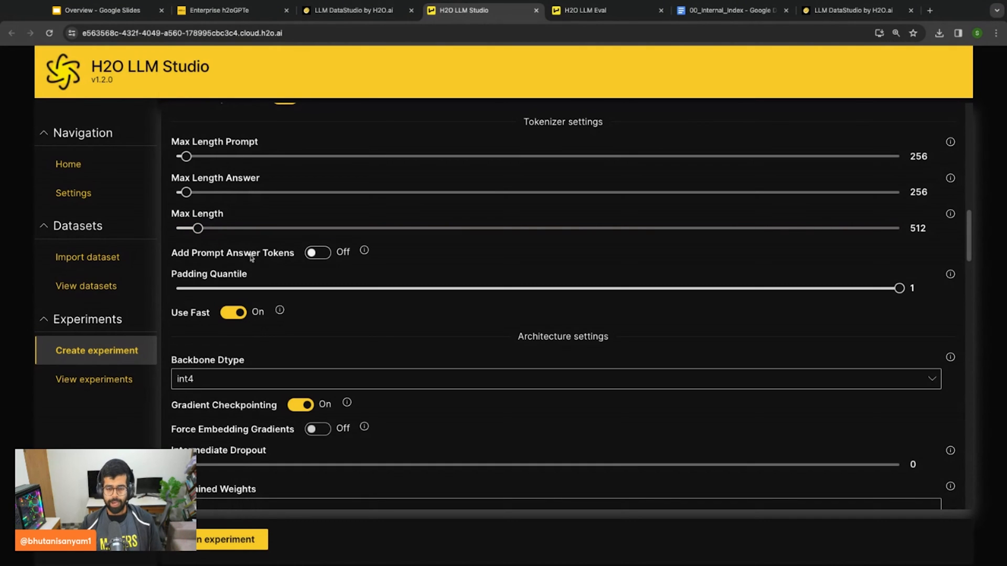
mouse_move(355, 326)
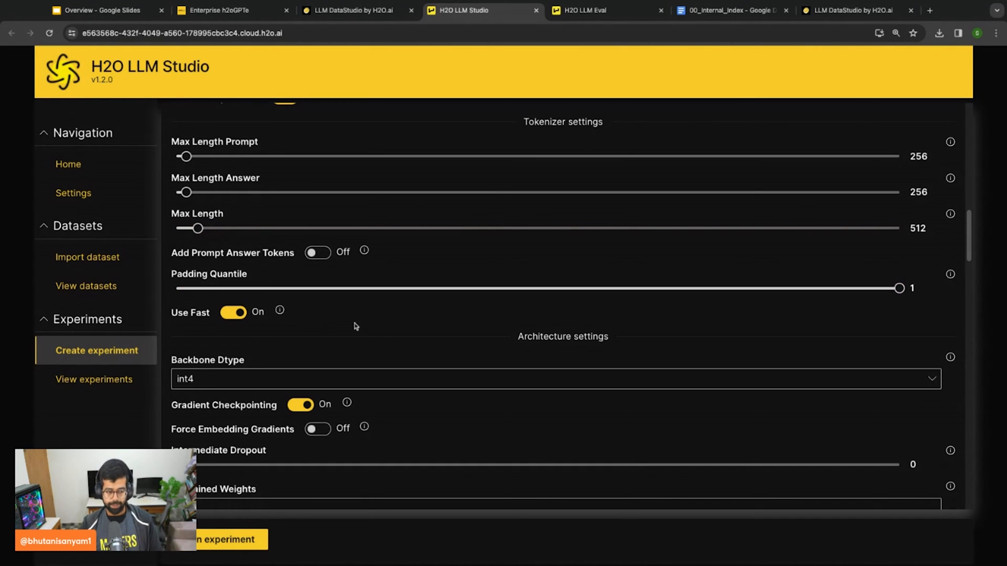
scroll("down", 3)
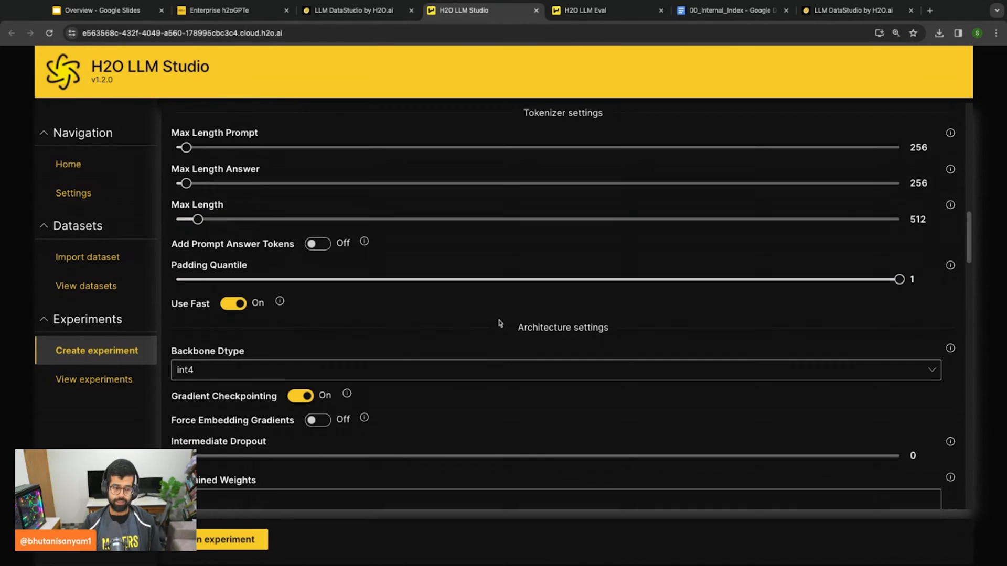
scroll("down", 3)
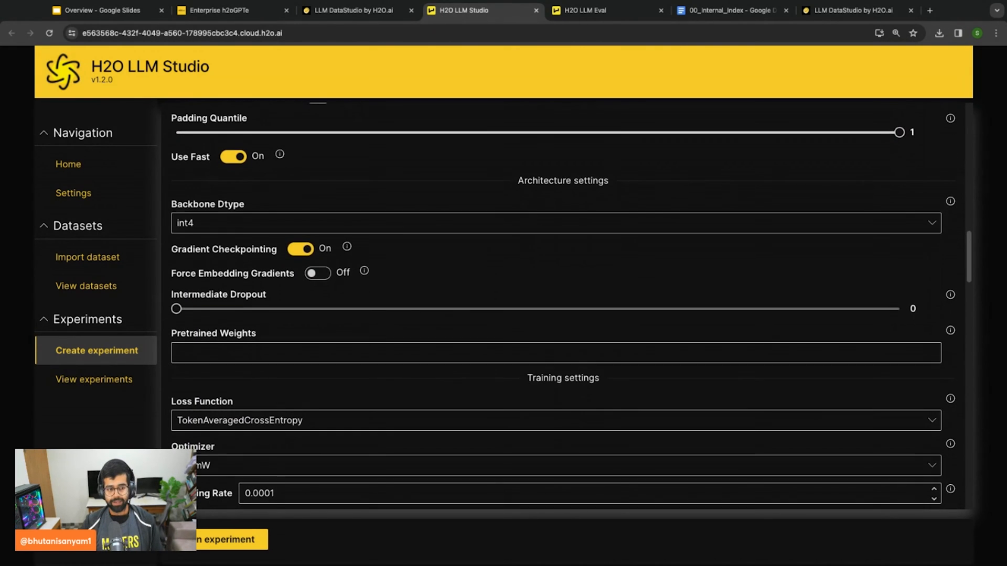
left_click(555, 223)
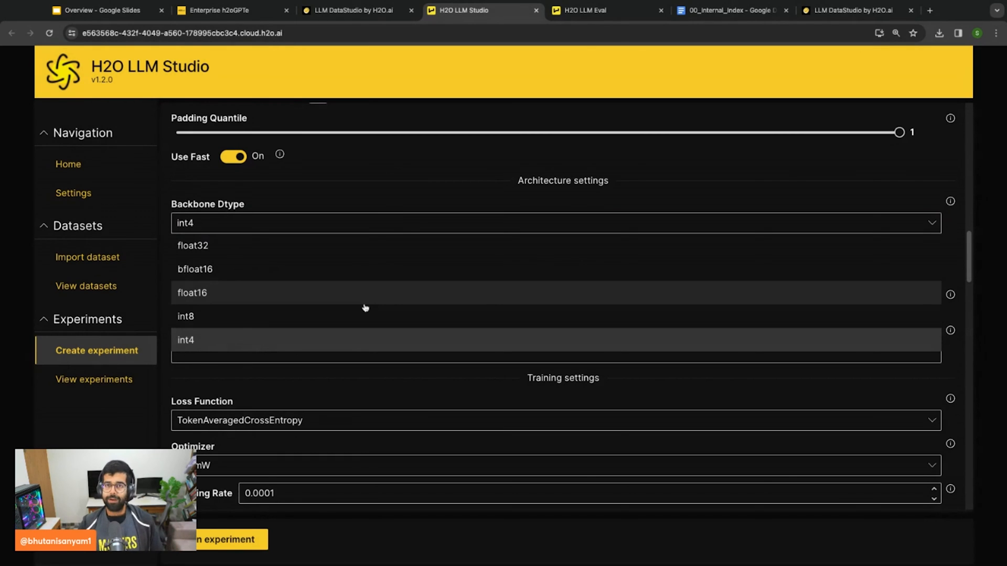
mouse_move(317, 292)
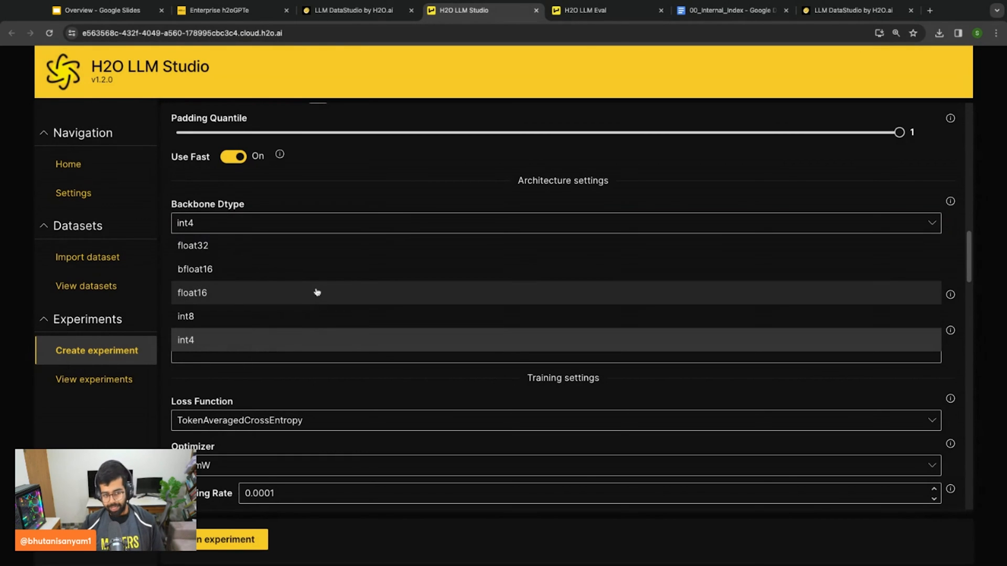
mouse_move(238, 299)
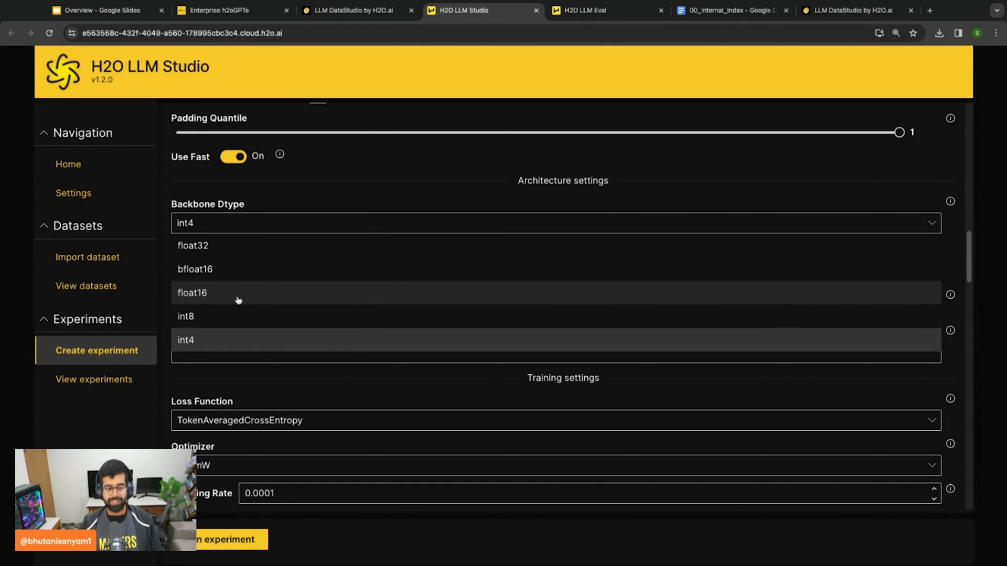
mouse_move(240, 331)
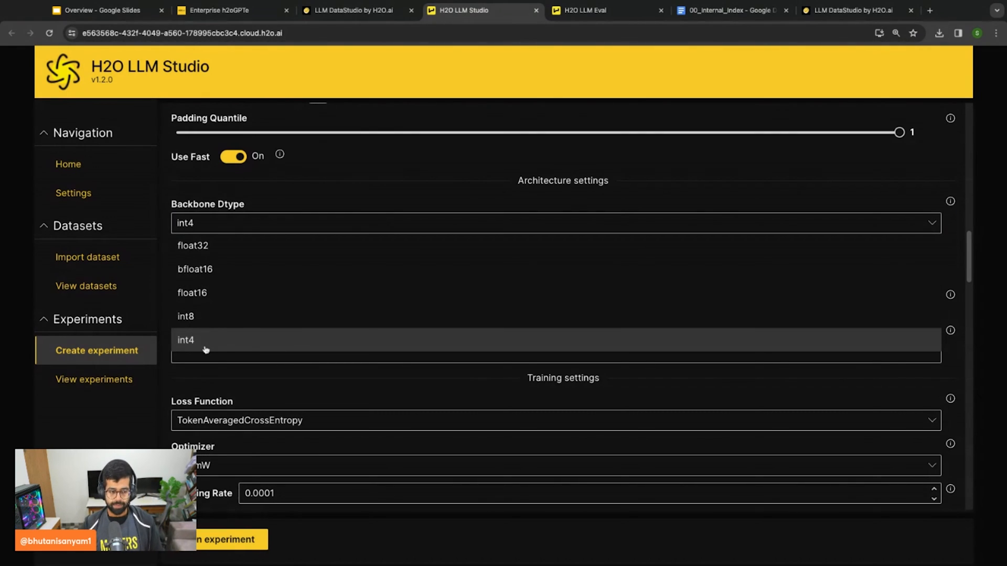
left_click(186, 340)
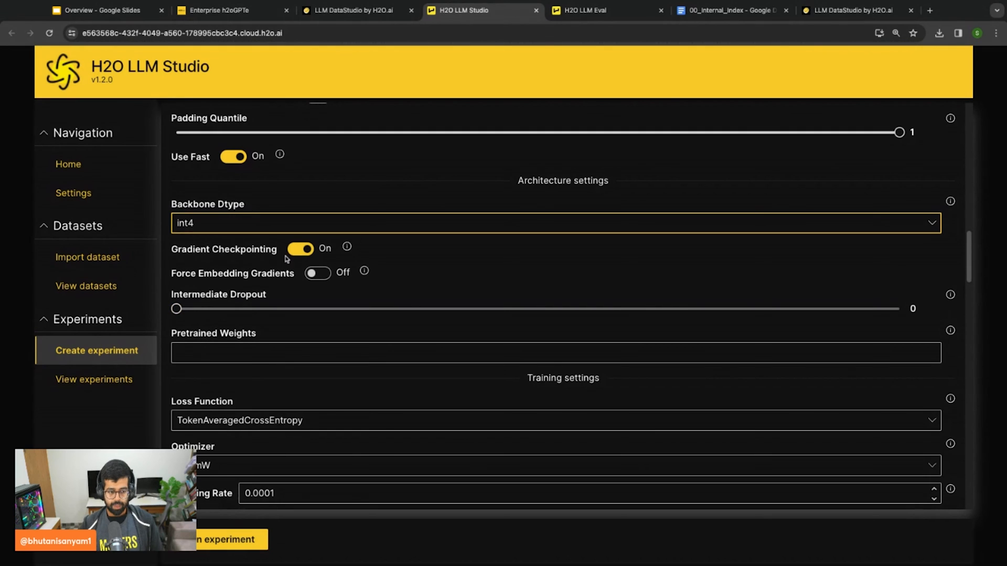
mouse_move(292, 302)
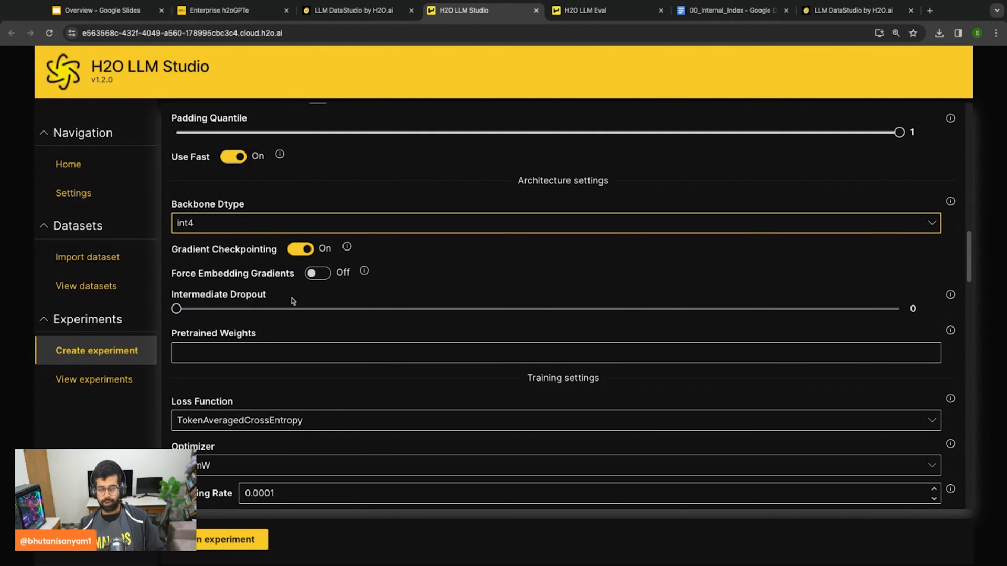
scroll("down", 3)
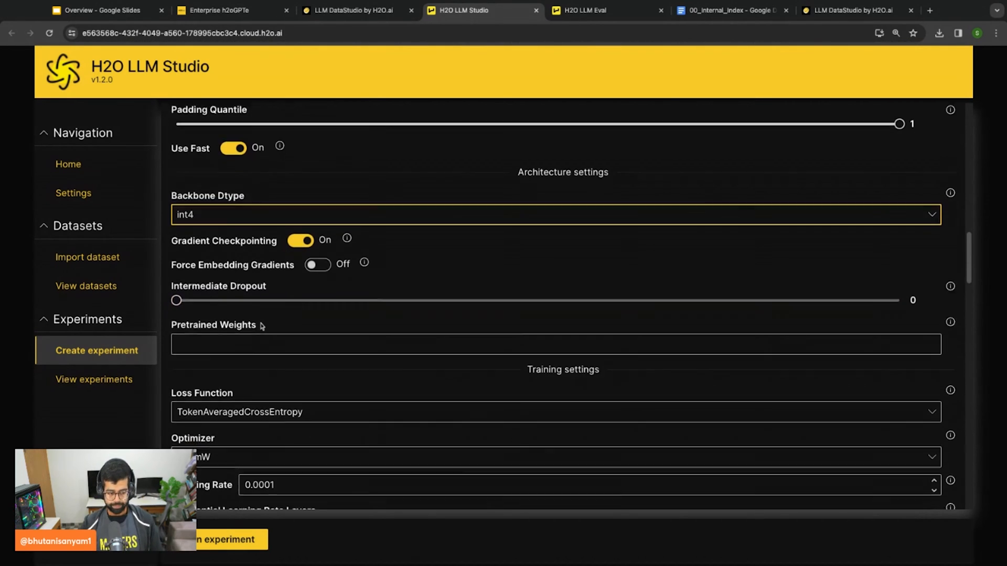
scroll("down", 3)
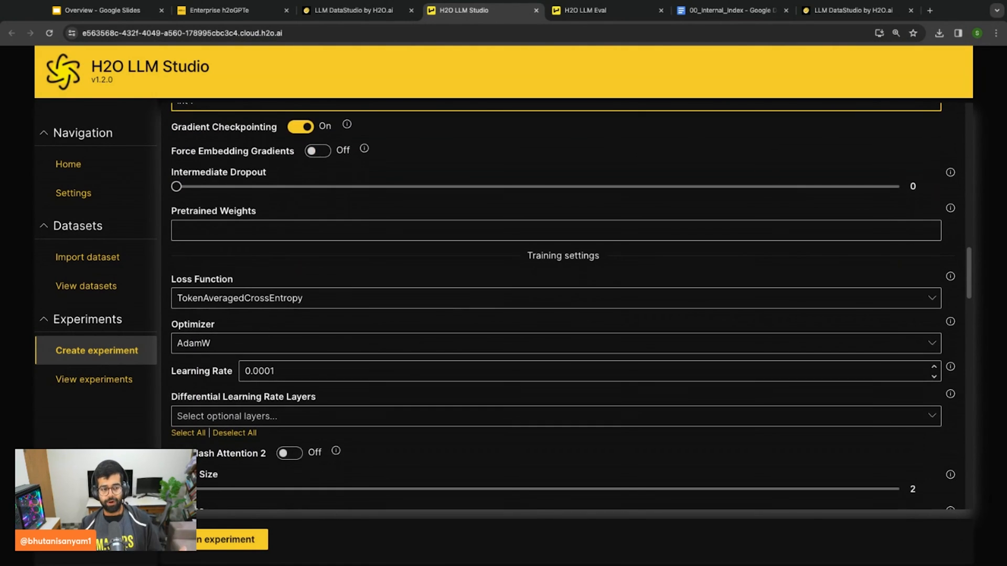
scroll("down", 3)
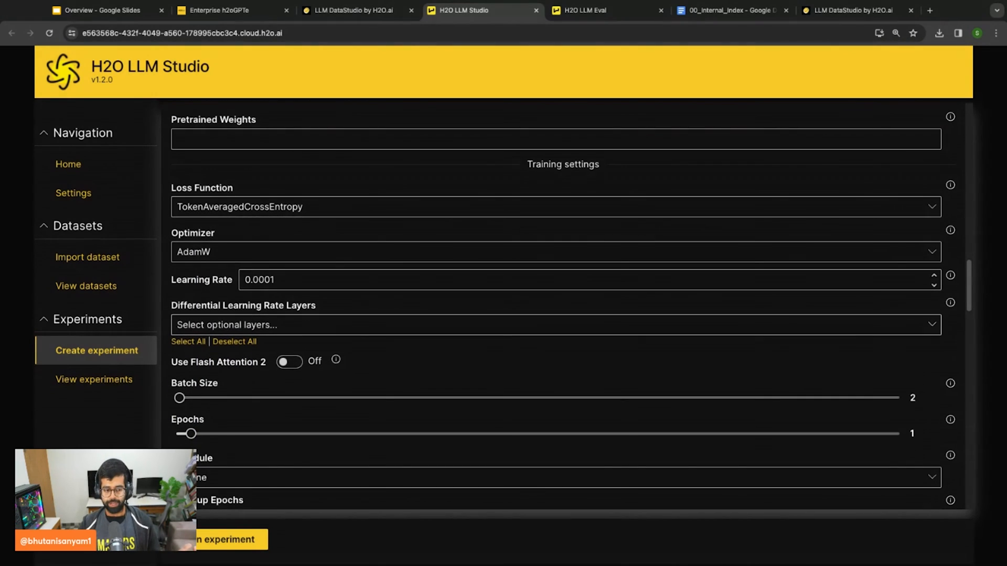
mouse_move(152, 352)
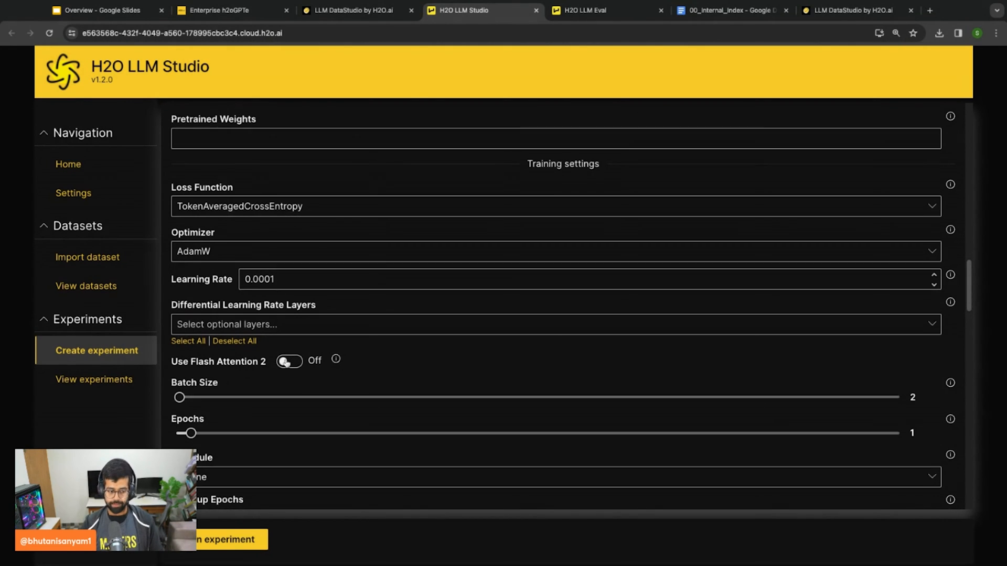
scroll("down", 3)
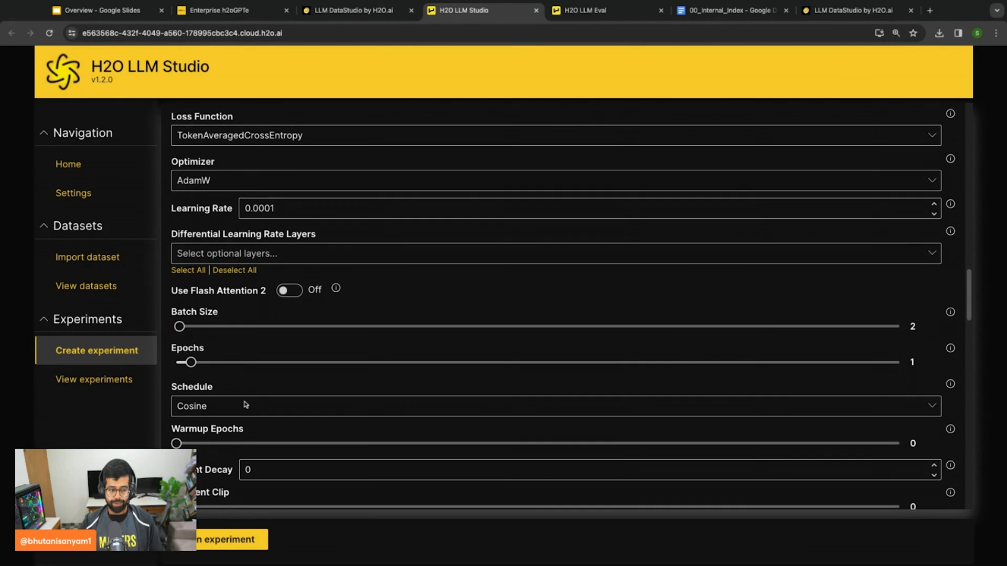
scroll("down", 3)
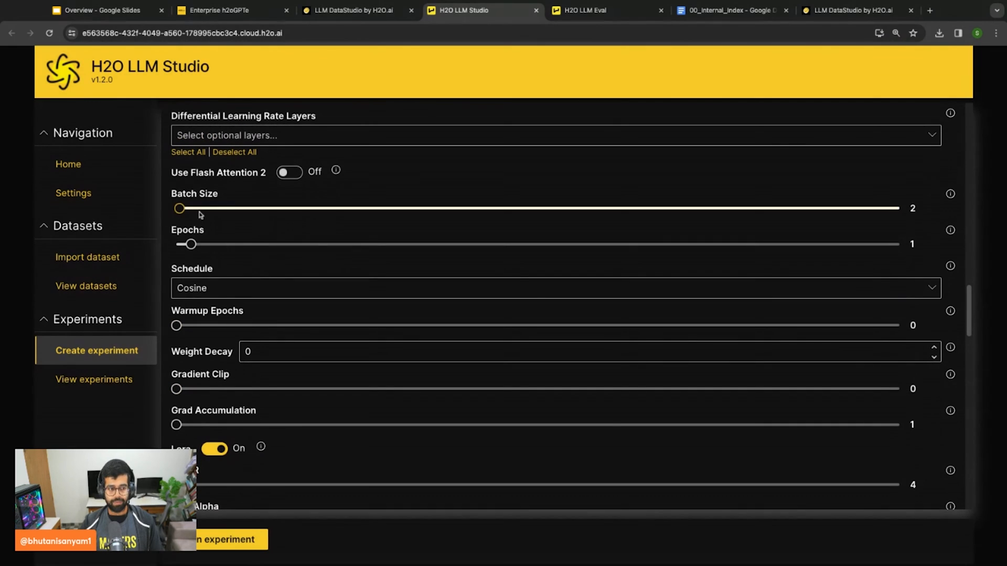
mouse_move(298, 311)
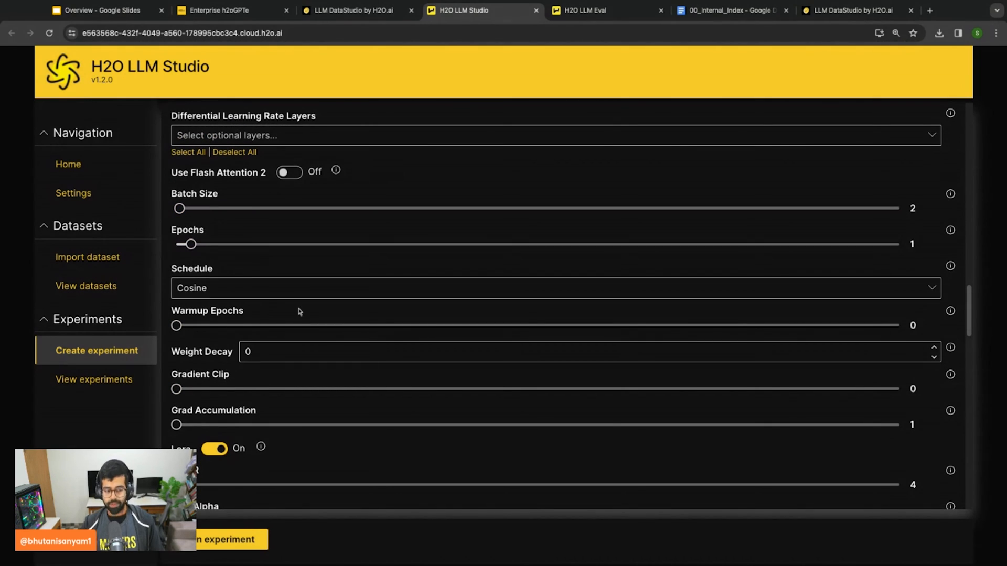
scroll("down", 3)
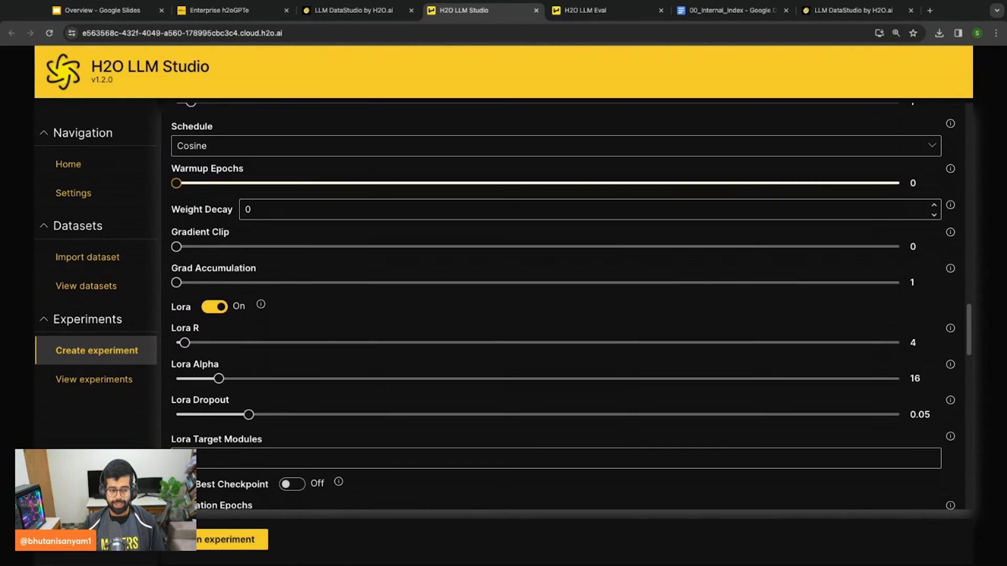
scroll("down", 3)
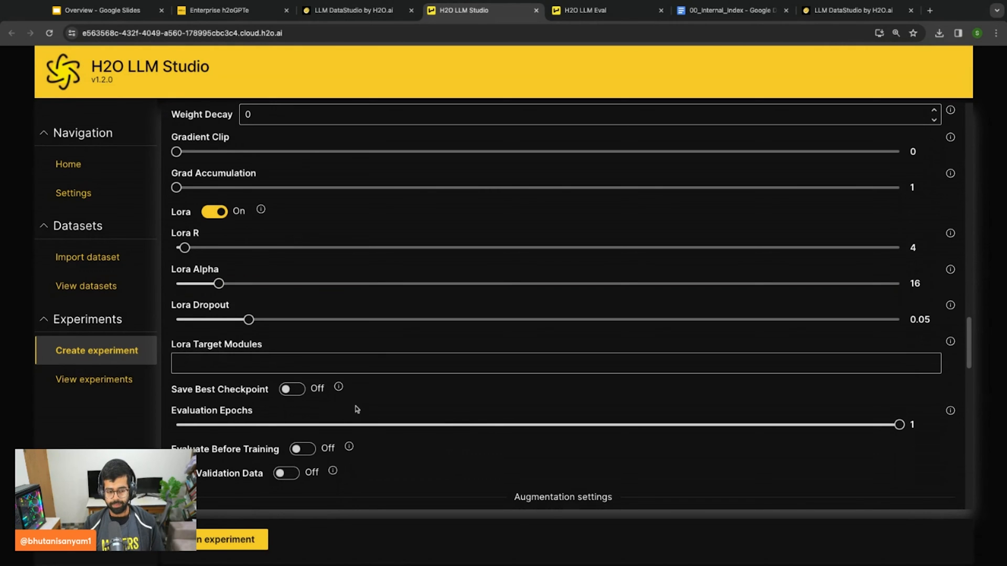
scroll("down", 3)
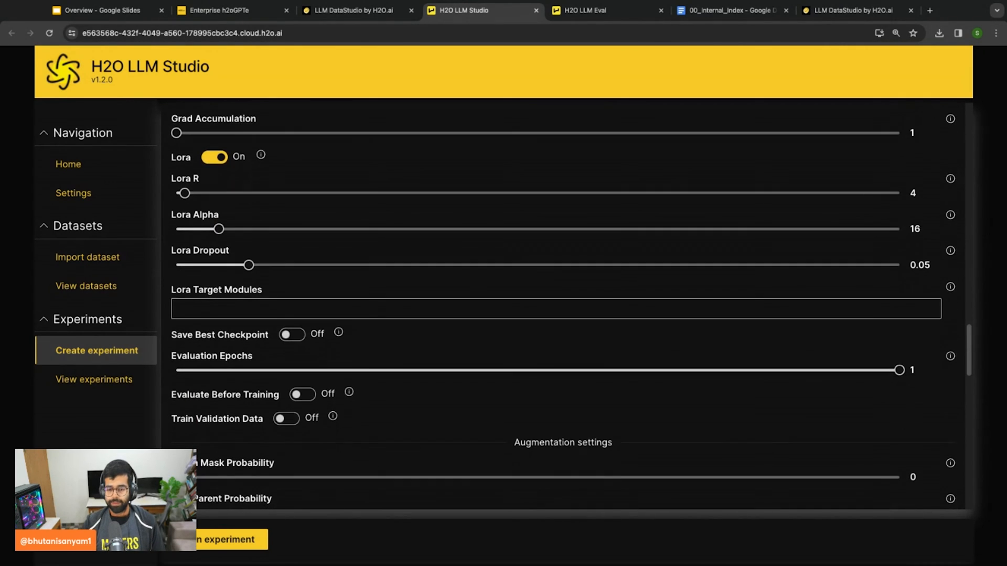
scroll("down", 3)
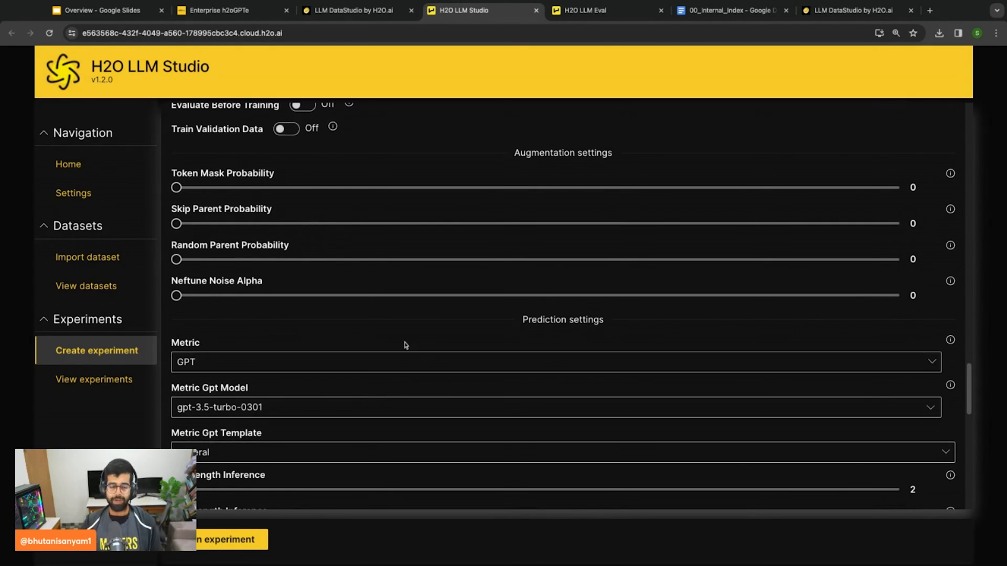
mouse_move(485, 329)
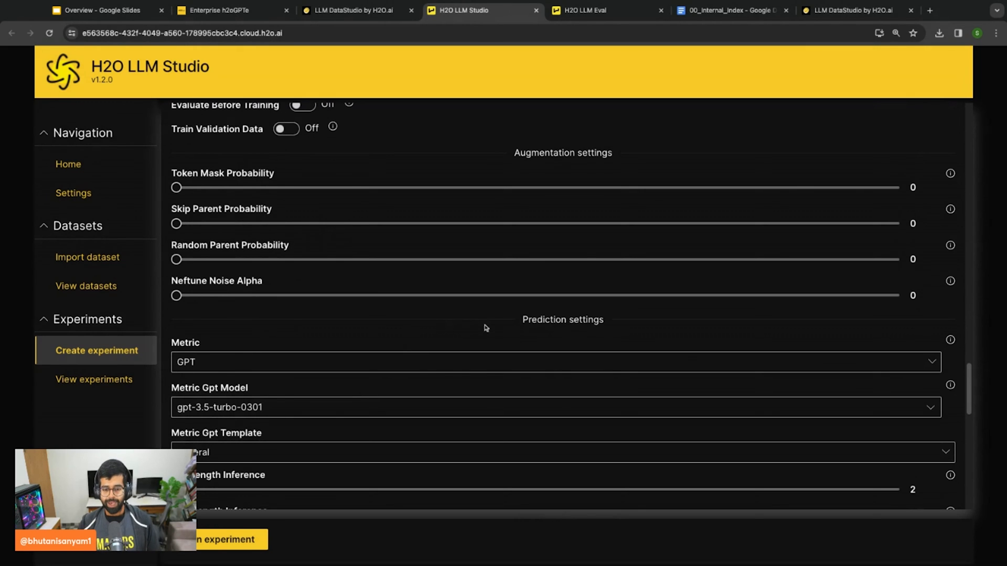
scroll("down", 3)
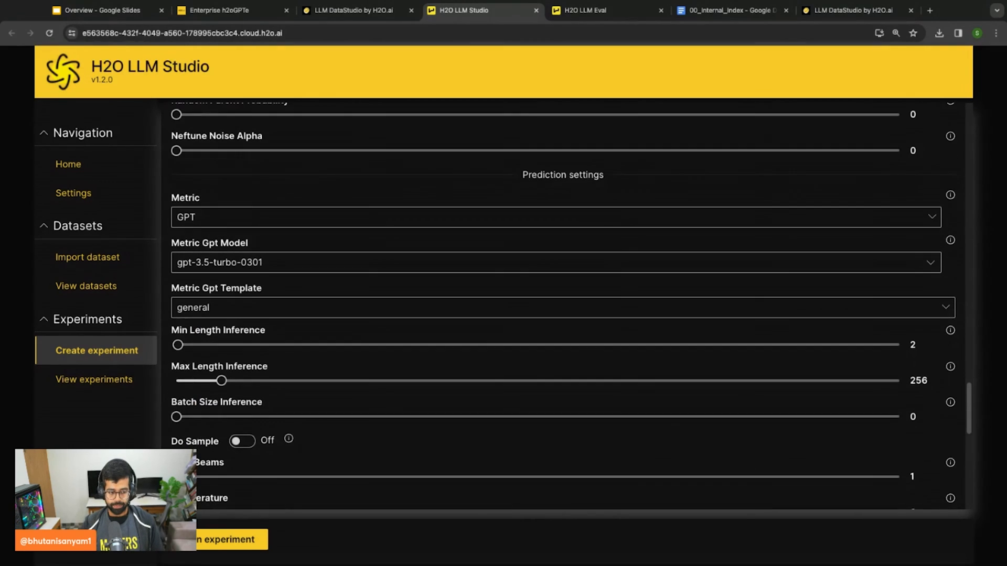
scroll("down", 3)
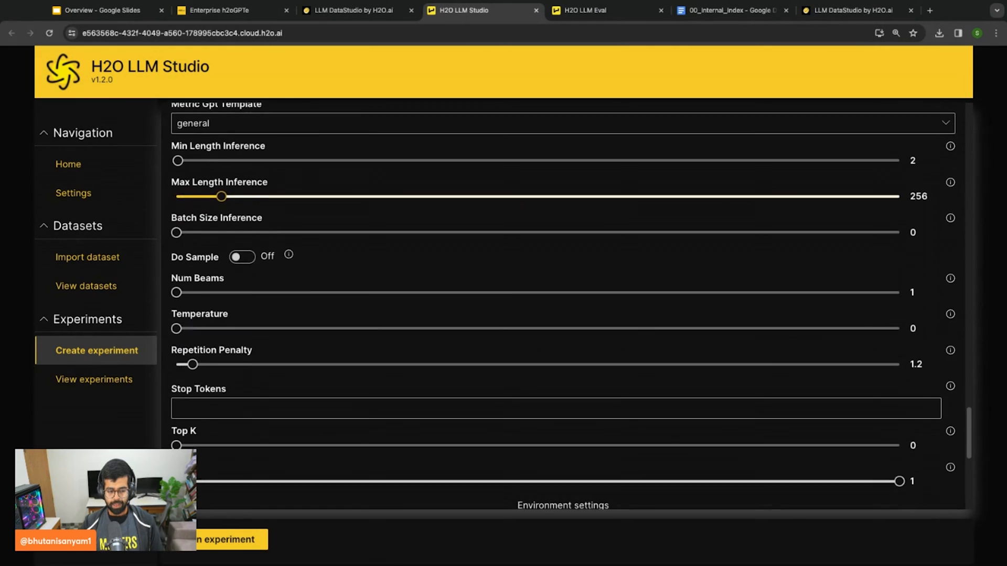
scroll("down", 3)
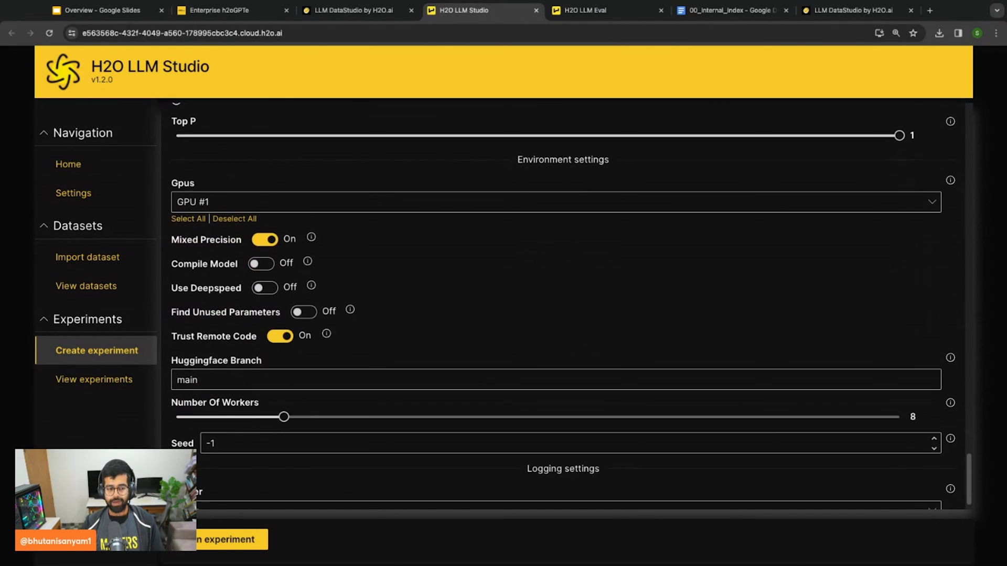
scroll("down", 3)
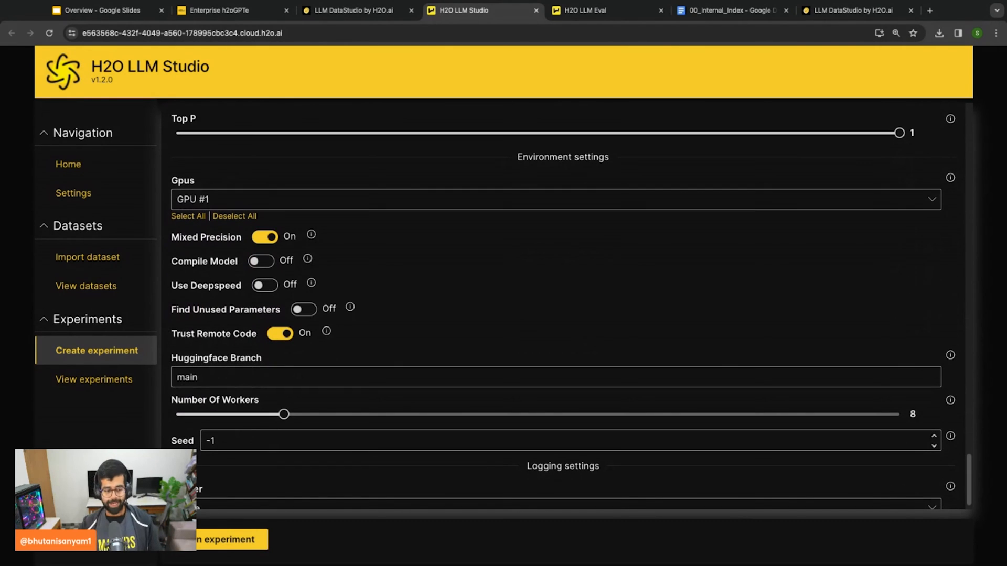
scroll("down", 3)
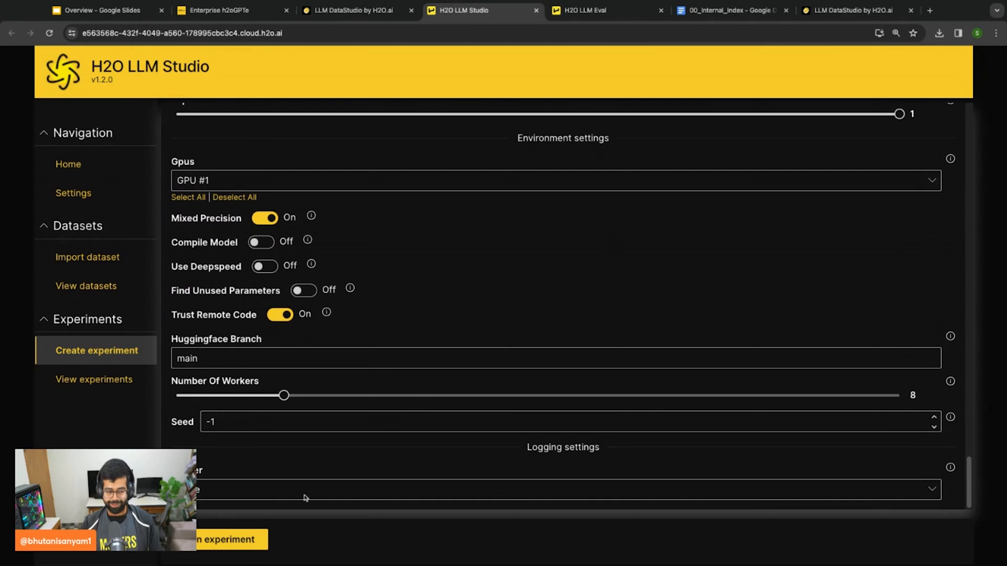
Launch the serious-dugong experiment, then open finished hypersonic-jackal's charts
left_click(94, 379)
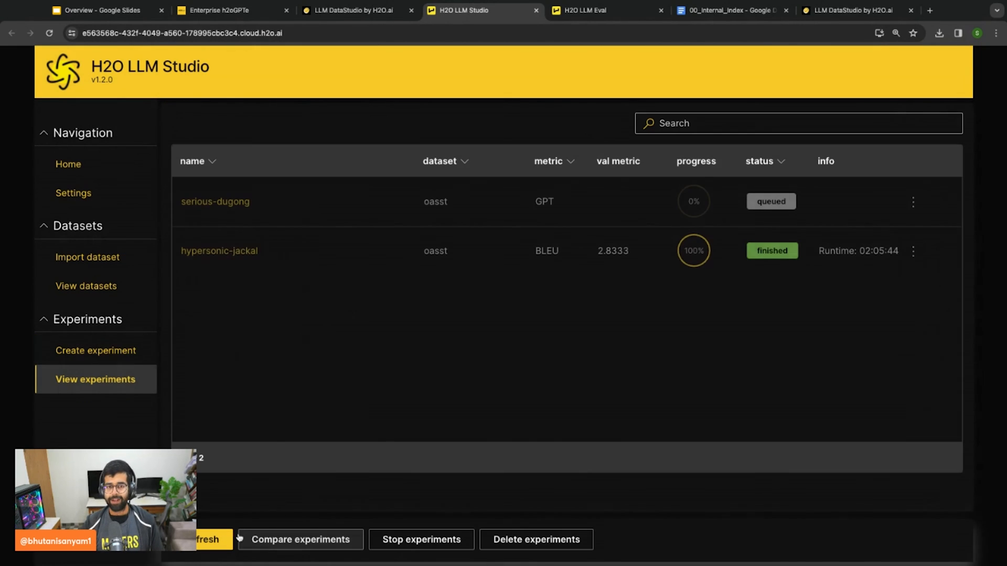
left_click(435, 194)
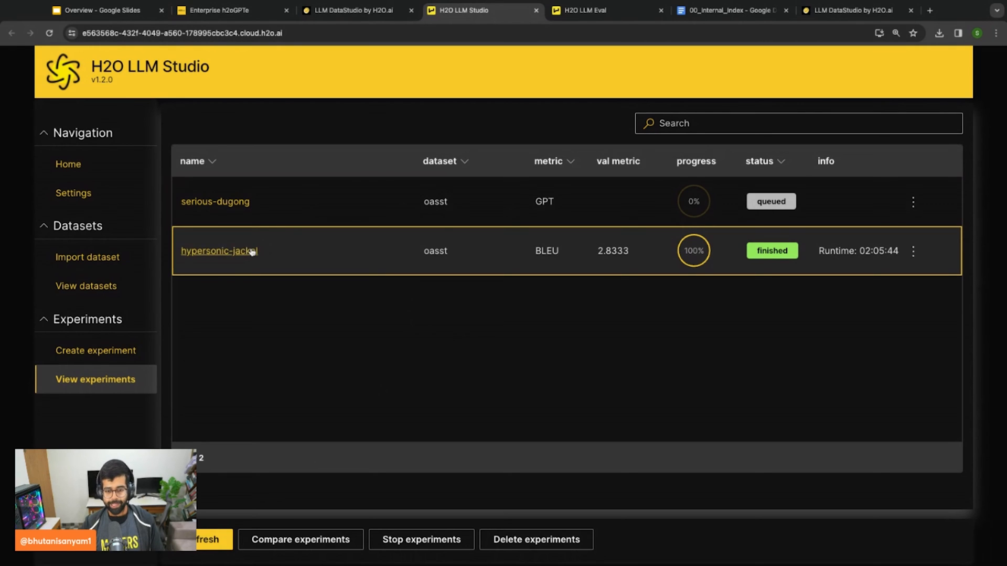
left_click(219, 250)
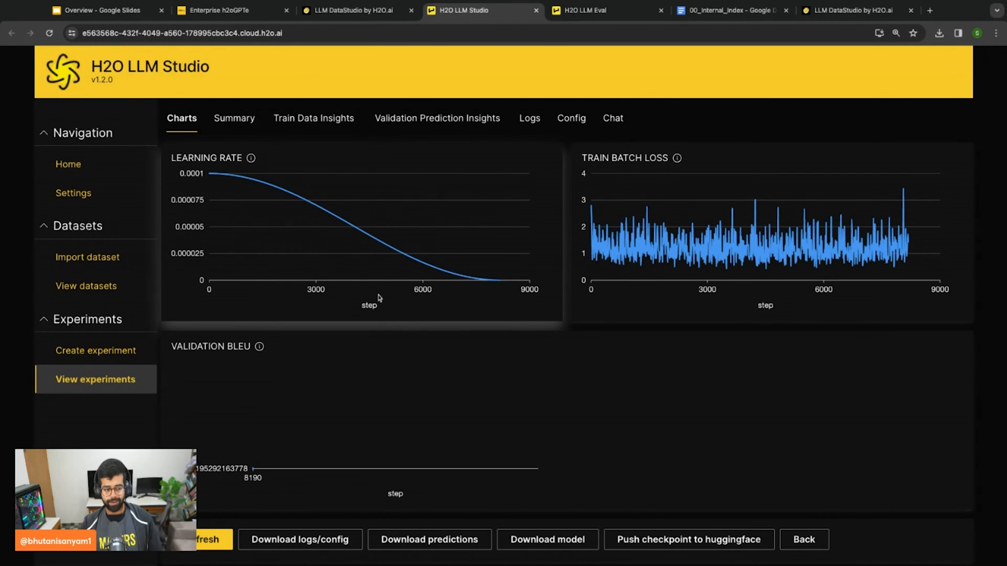
mouse_move(255, 483)
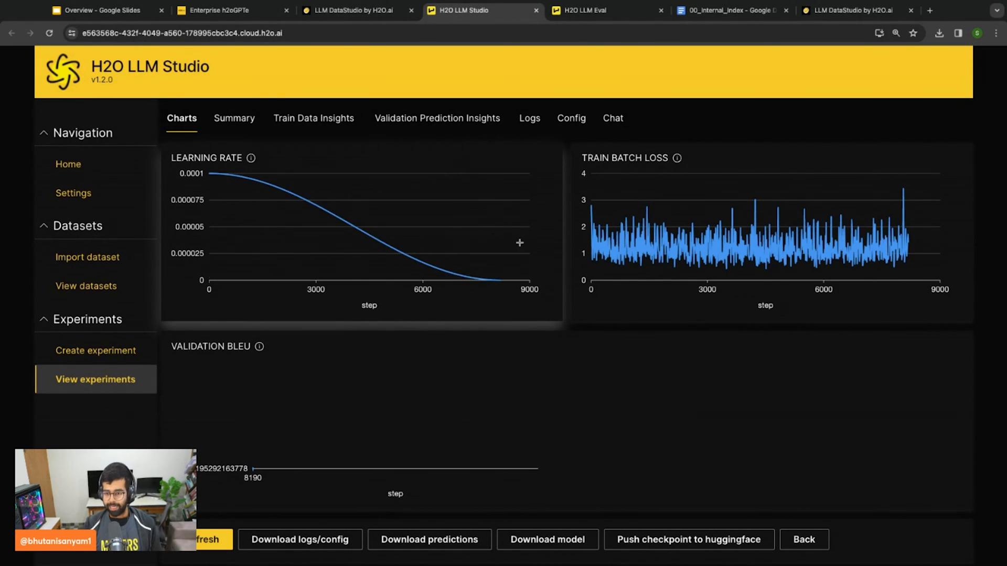
mouse_move(531, 257)
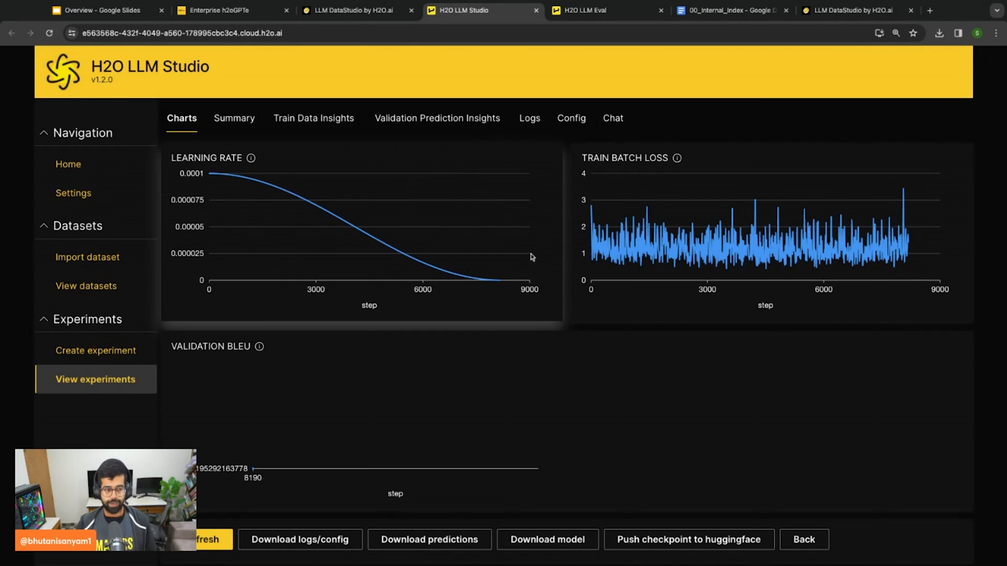
mouse_move(287, 238)
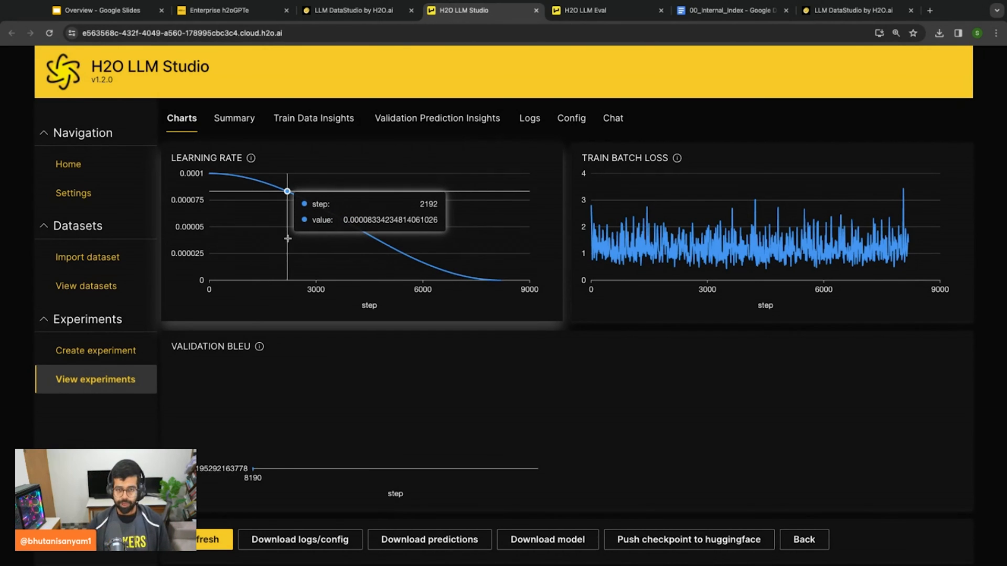
mouse_move(218, 192)
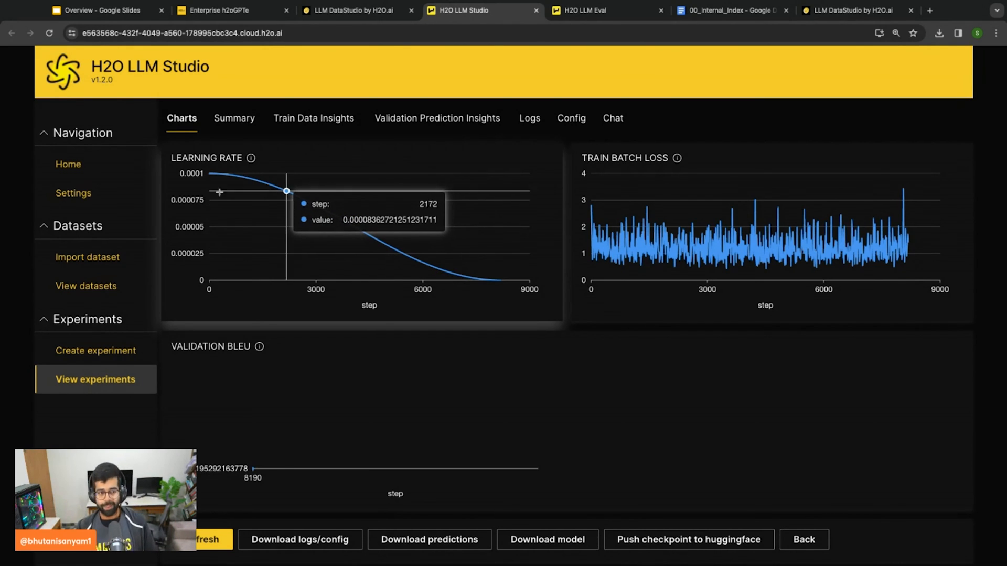
Browse hypersonic-jackal's Summary and Train Data Insights, then its Validation Prediction Insights
left_click(234, 118)
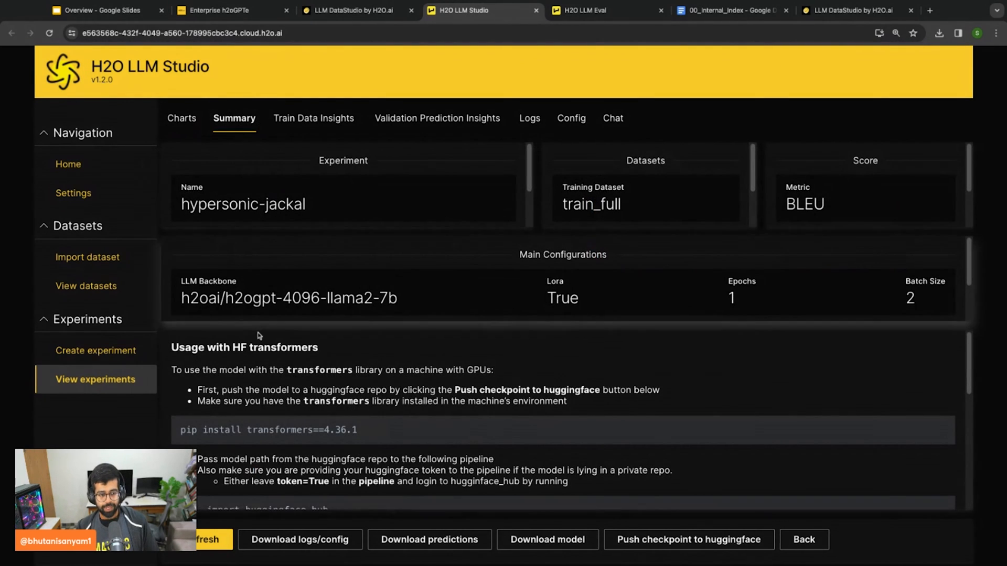
mouse_move(324, 207)
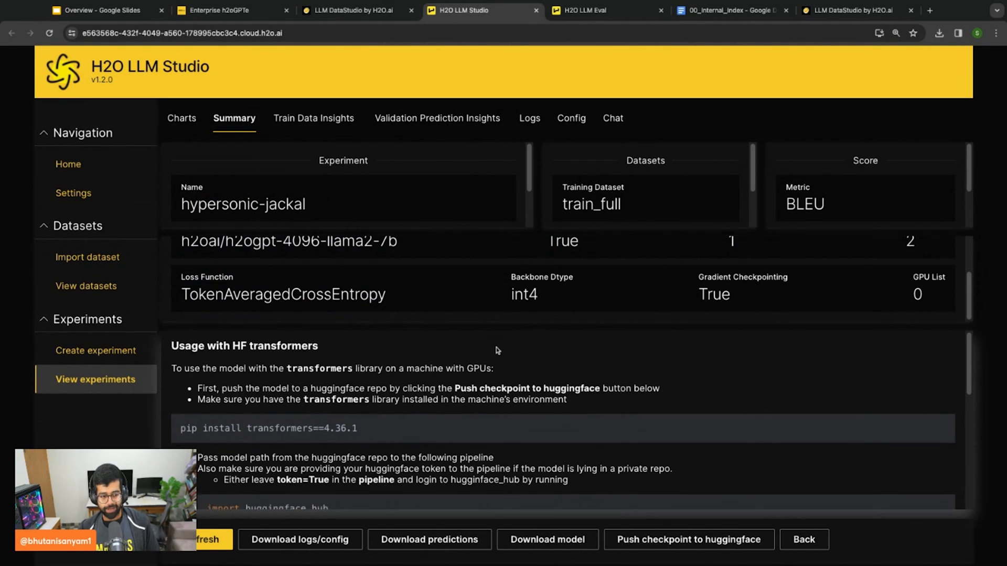
scroll("down", 3)
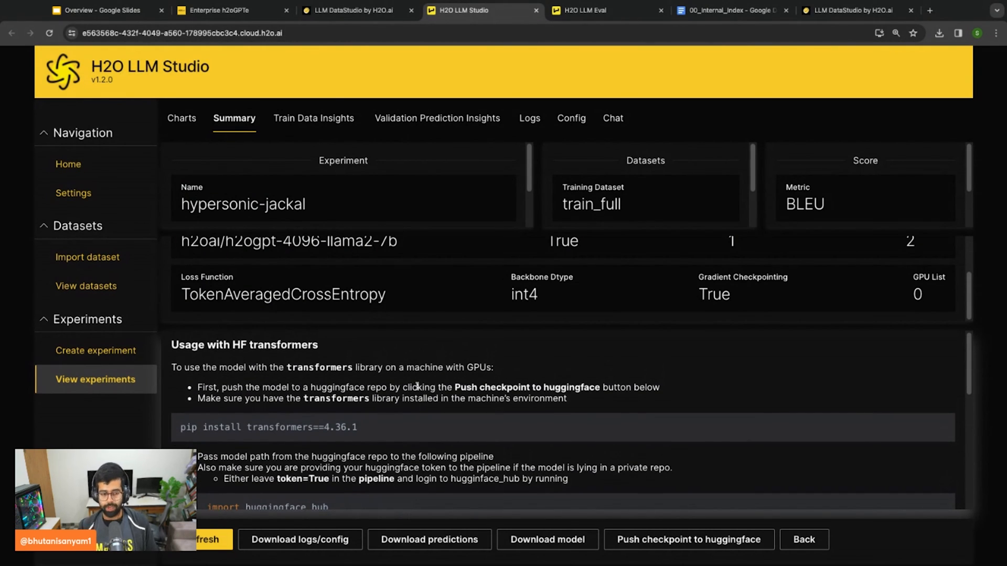
scroll("down", 3)
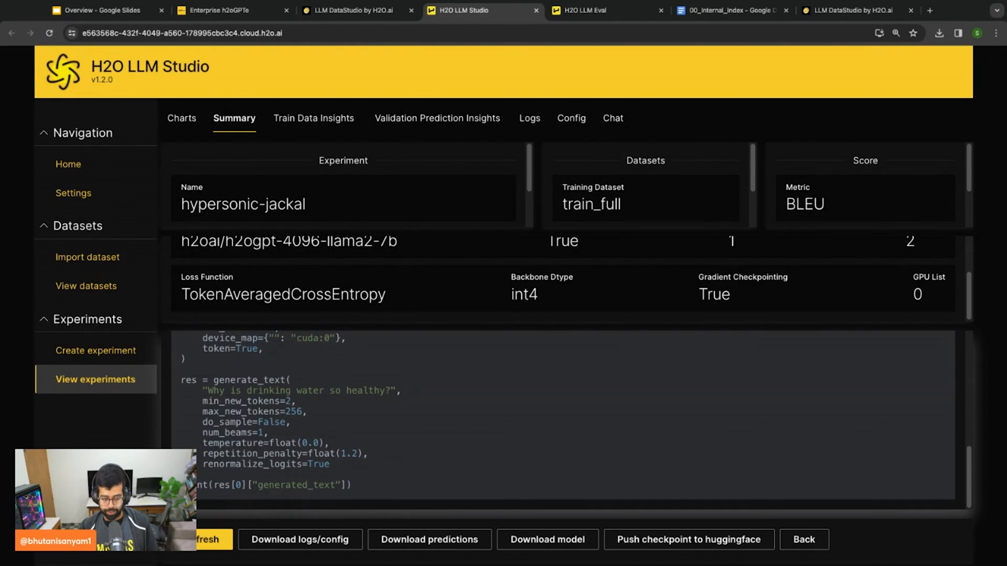
left_click(314, 118)
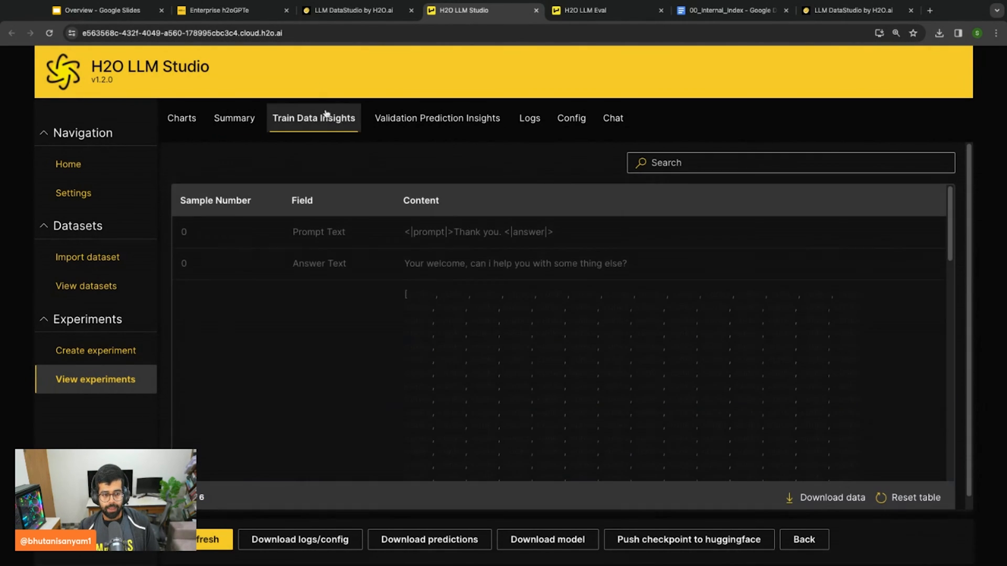
left_click(438, 118)
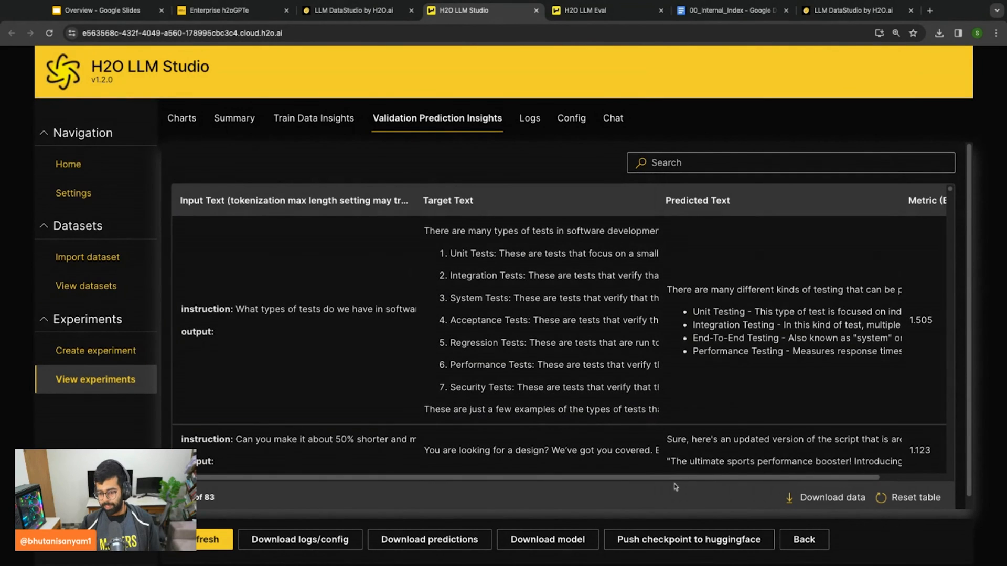
scroll("right", 3)
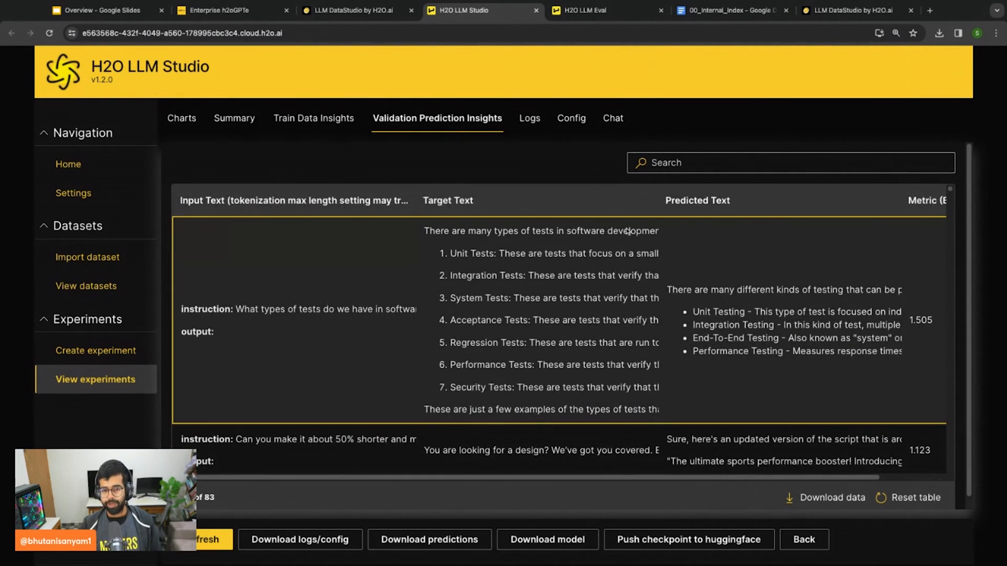
mouse_move(529, 125)
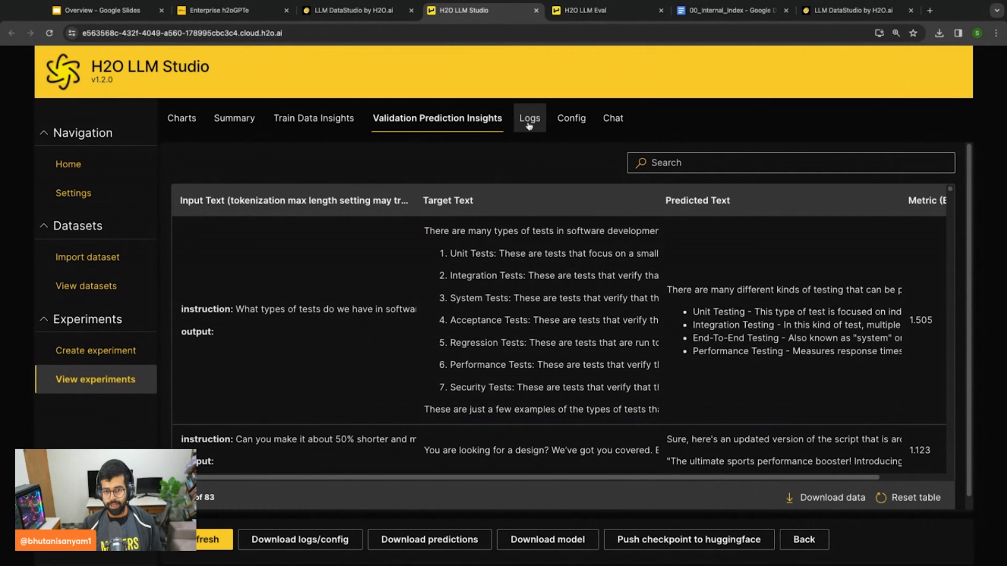
Open the hypersonic-jackal experiment's Chat tab to try chatting with the model
left_click(613, 118)
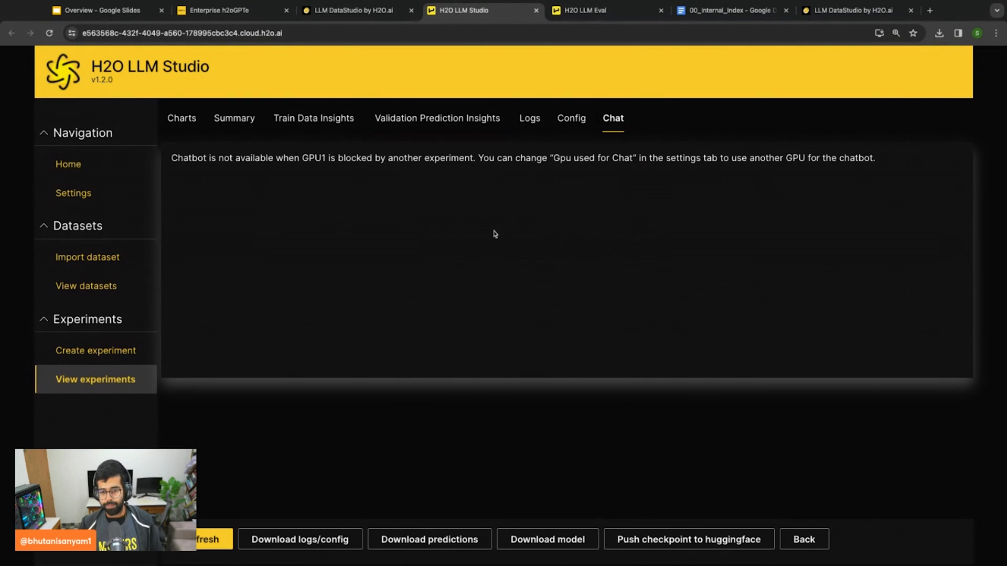
mouse_move(489, 236)
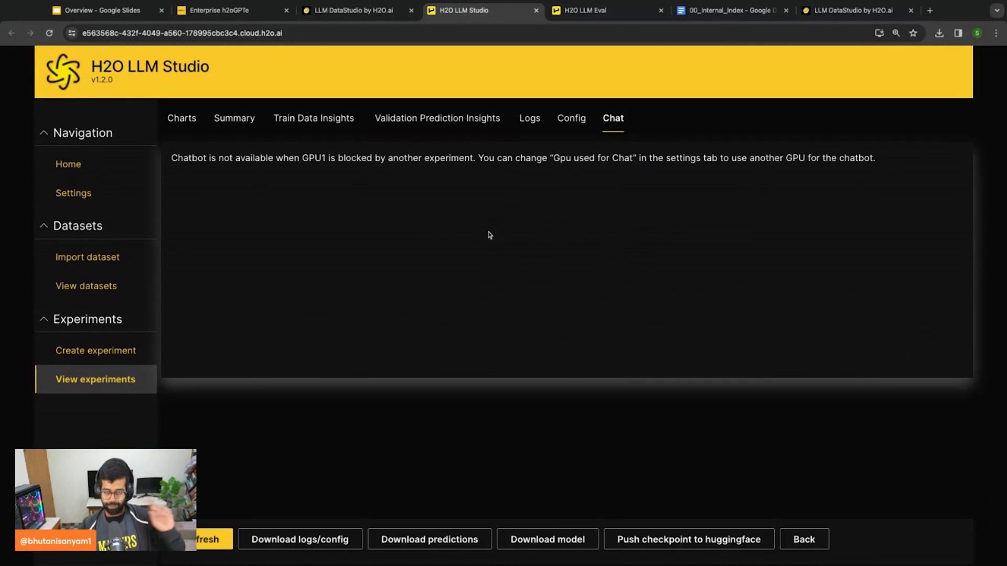
mouse_move(285, 217)
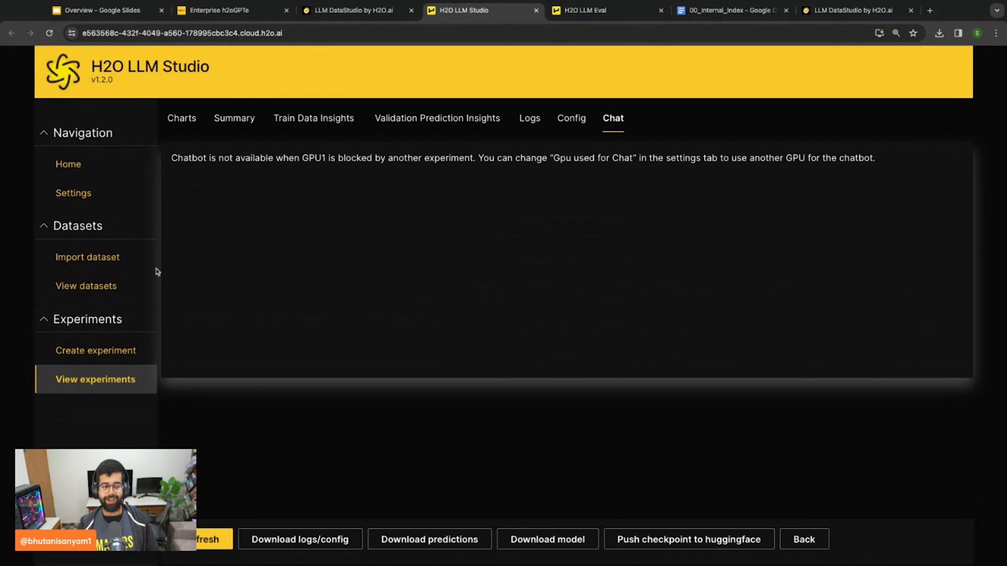
Review serious-dugong's training charts, then return to the experiments list
left_click(93, 380)
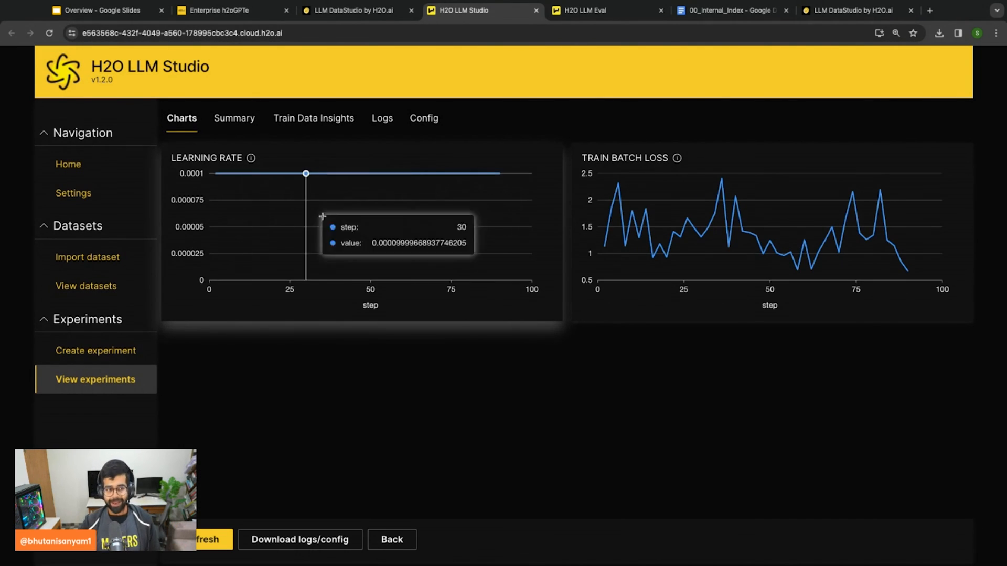
mouse_move(416, 235)
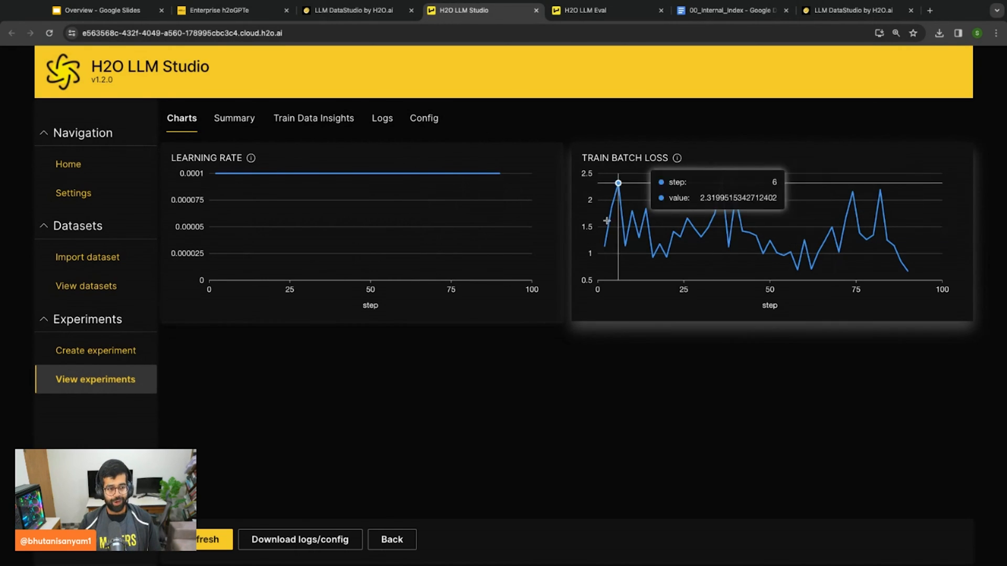
mouse_move(603, 219)
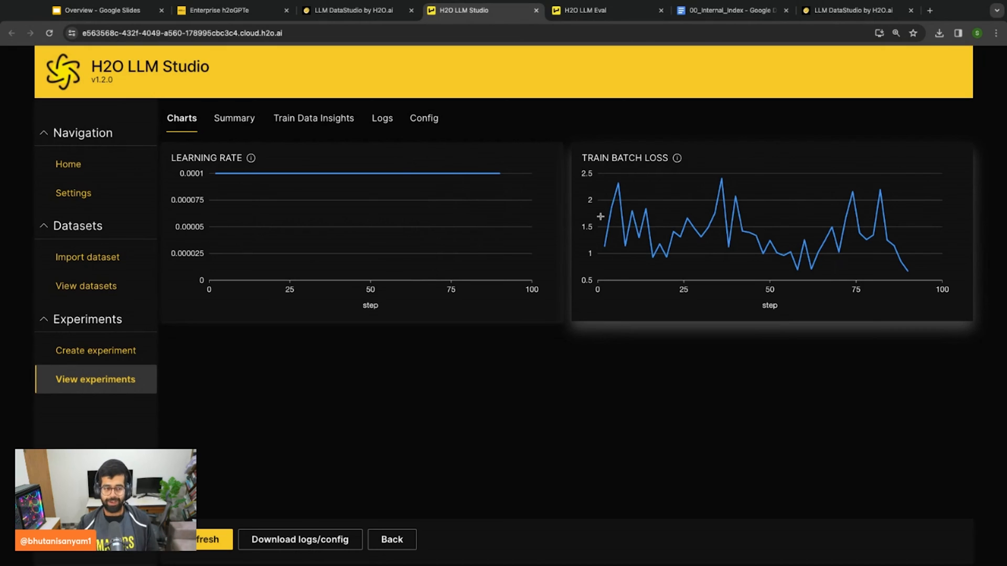
mouse_move(499, 173)
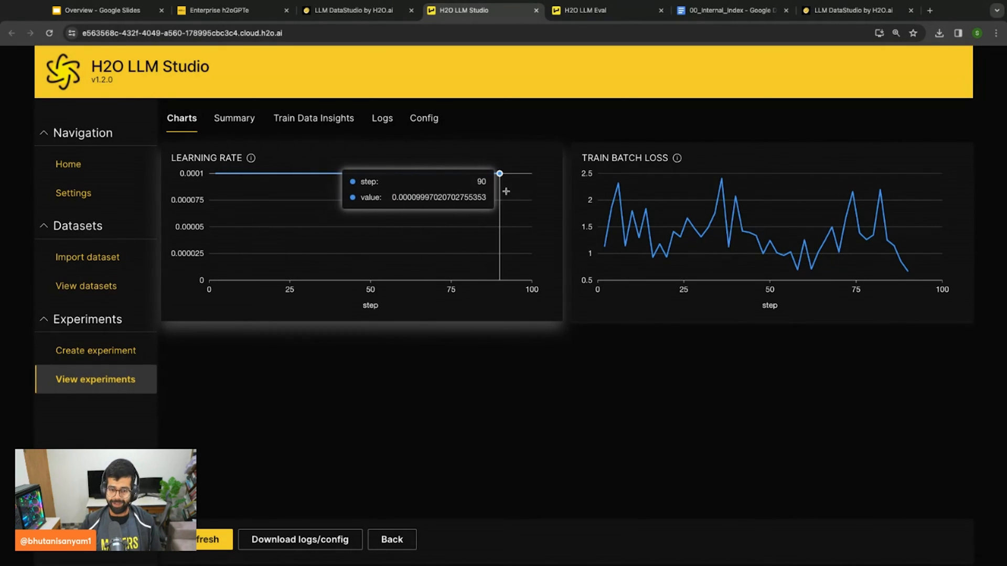
left_click(95, 379)
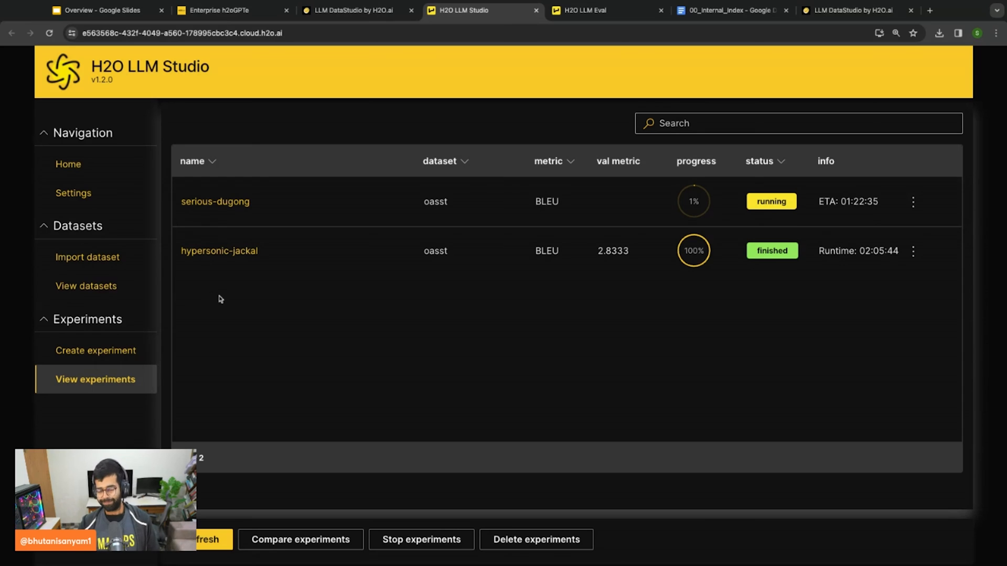
mouse_move(208, 295)
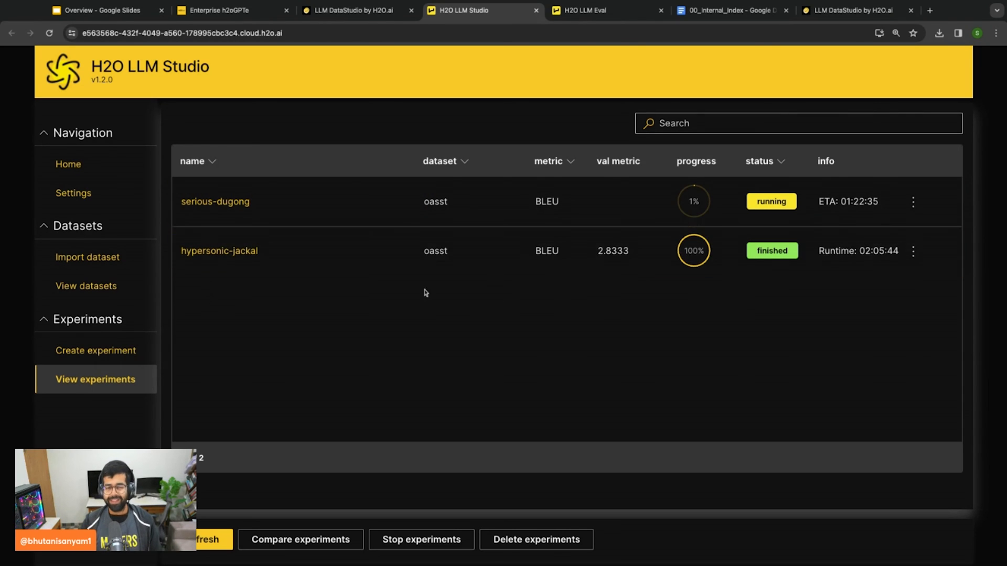
Reopen hypersonic-jackal to view its learning-rate, train-loss and validation BLEU charts
left_click(304, 251)
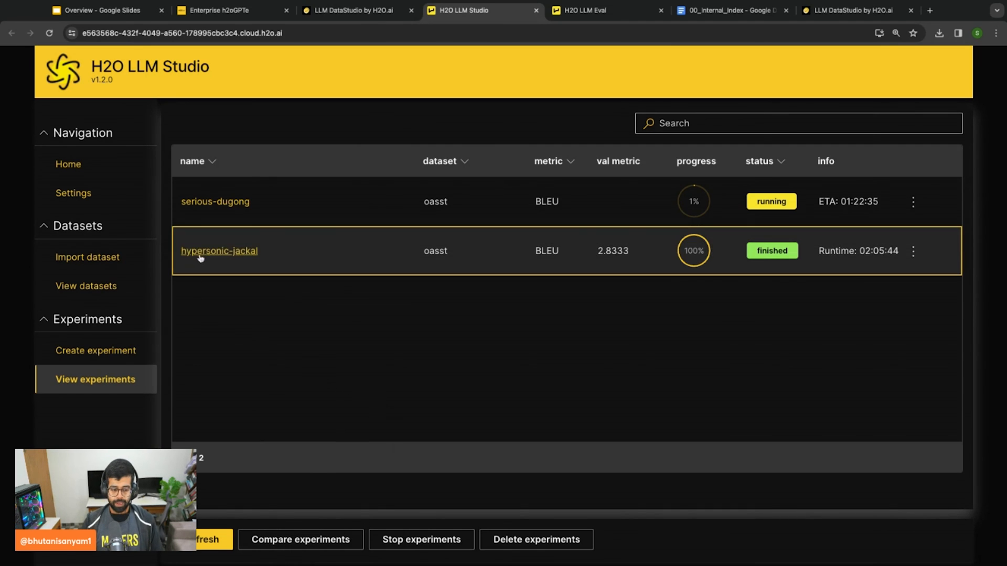
left_click(219, 251)
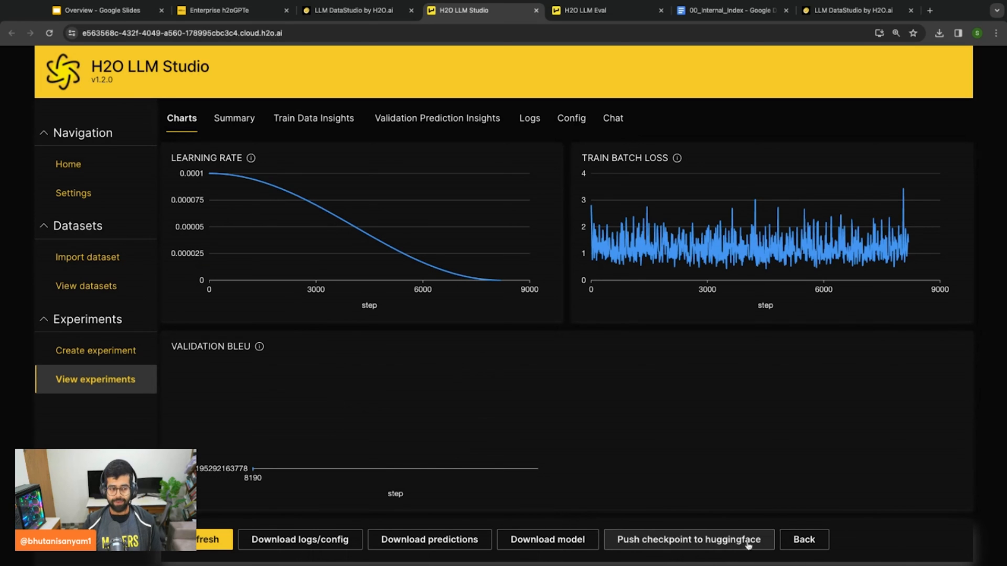
Browse the Settings page through credential storage, appearance, connector and default experiment options
left_click(74, 193)
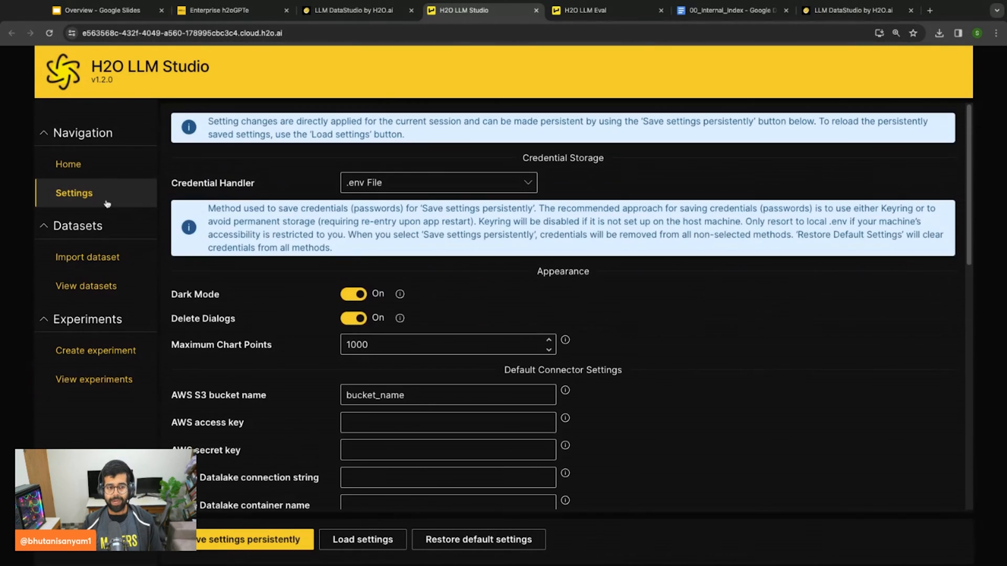
mouse_move(434, 208)
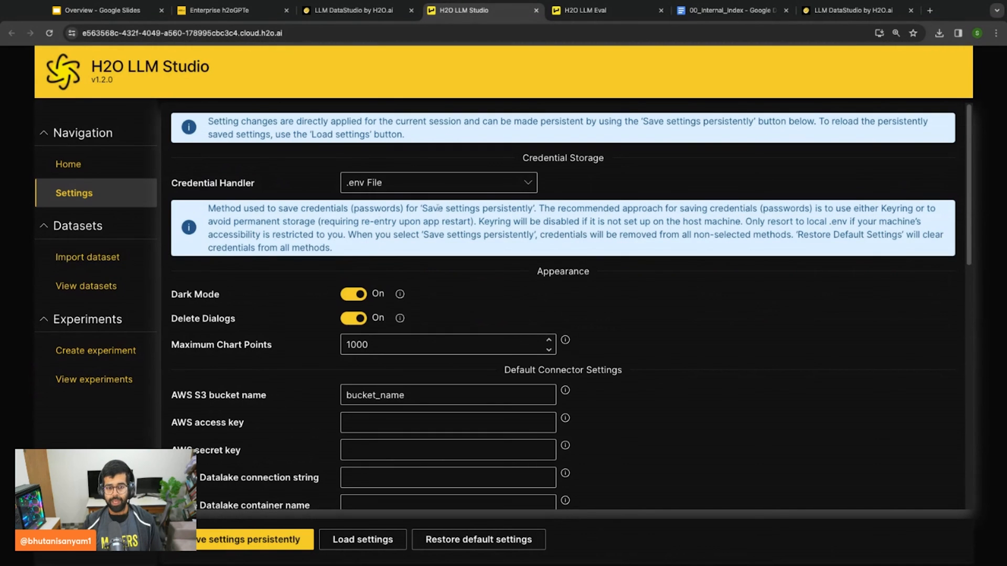
scroll("down", 3)
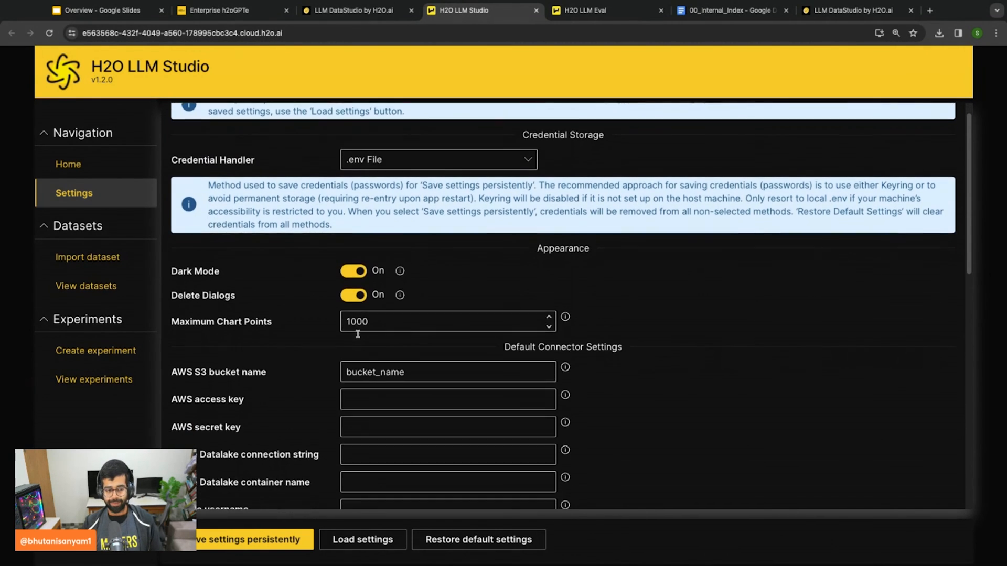
scroll("down", 3)
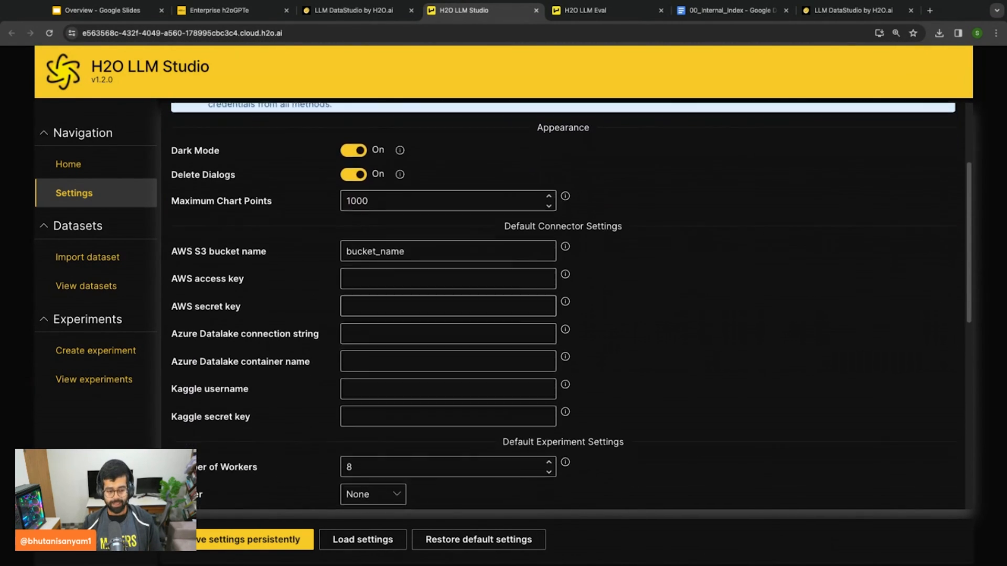
scroll("down", 3)
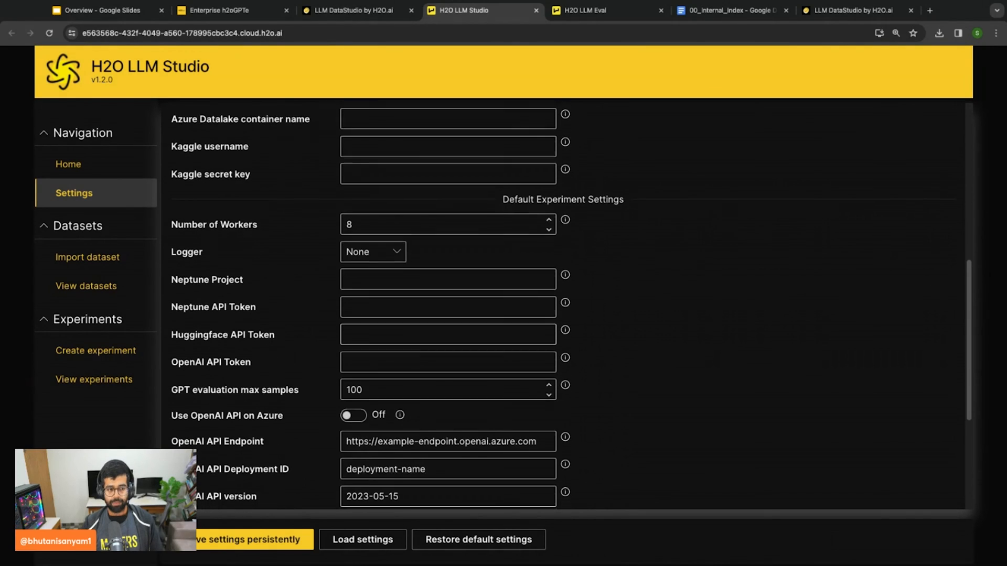
scroll("down", 3)
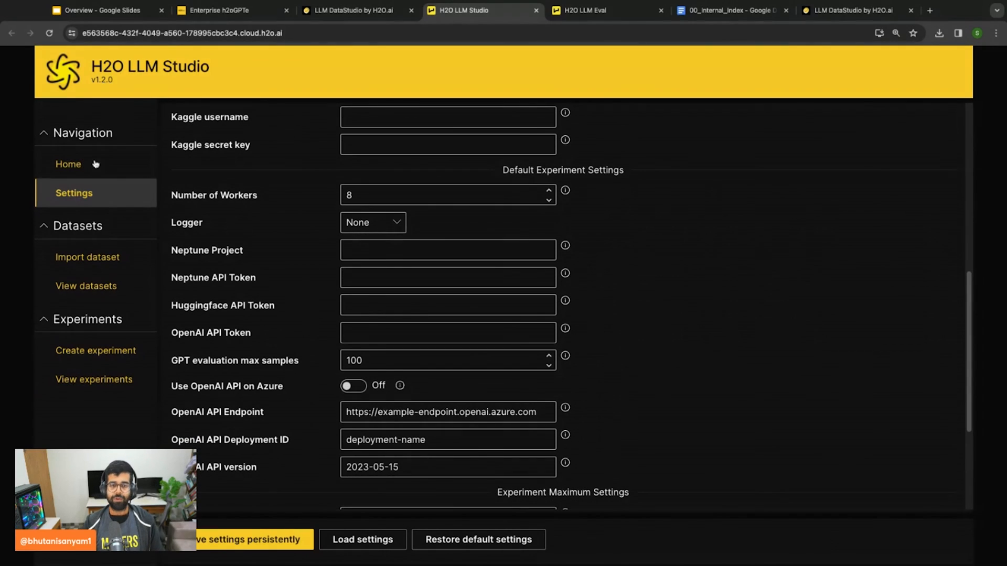
Return to the home dashboard to check experiment status and GPU, CPU and disk usage
left_click(68, 164)
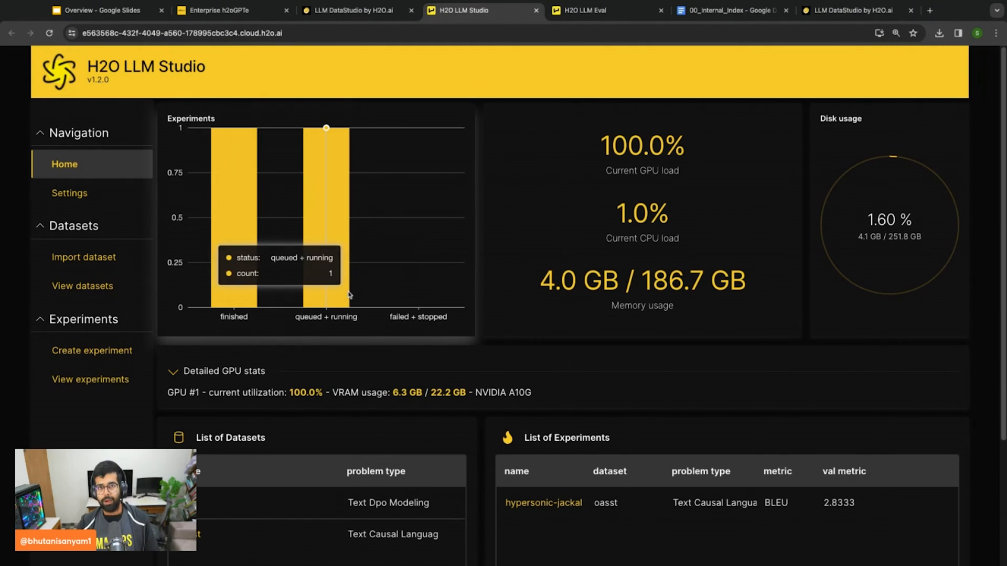
mouse_move(427, 360)
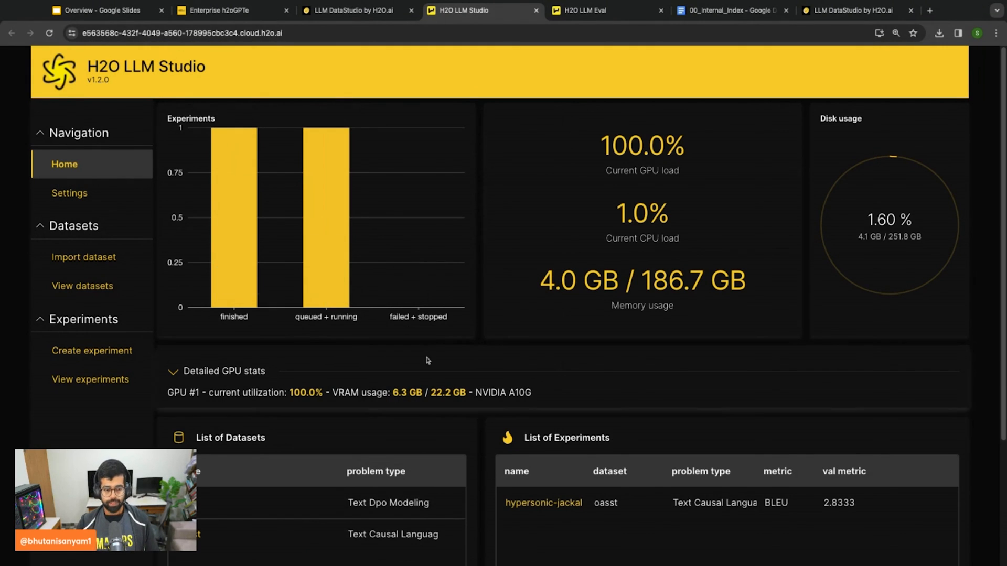